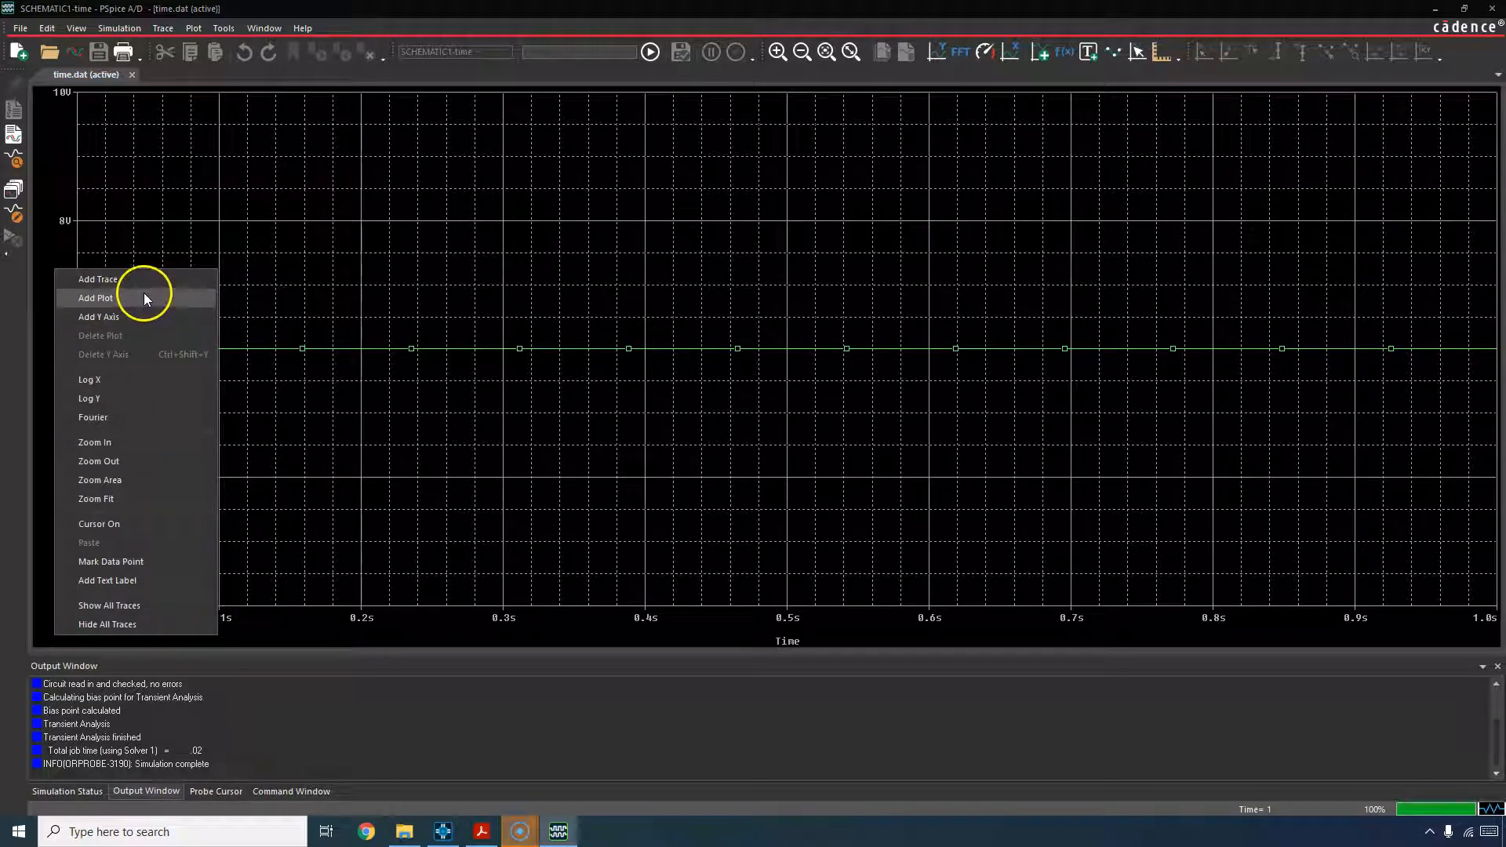
pyautogui.moveTo(141, 300)
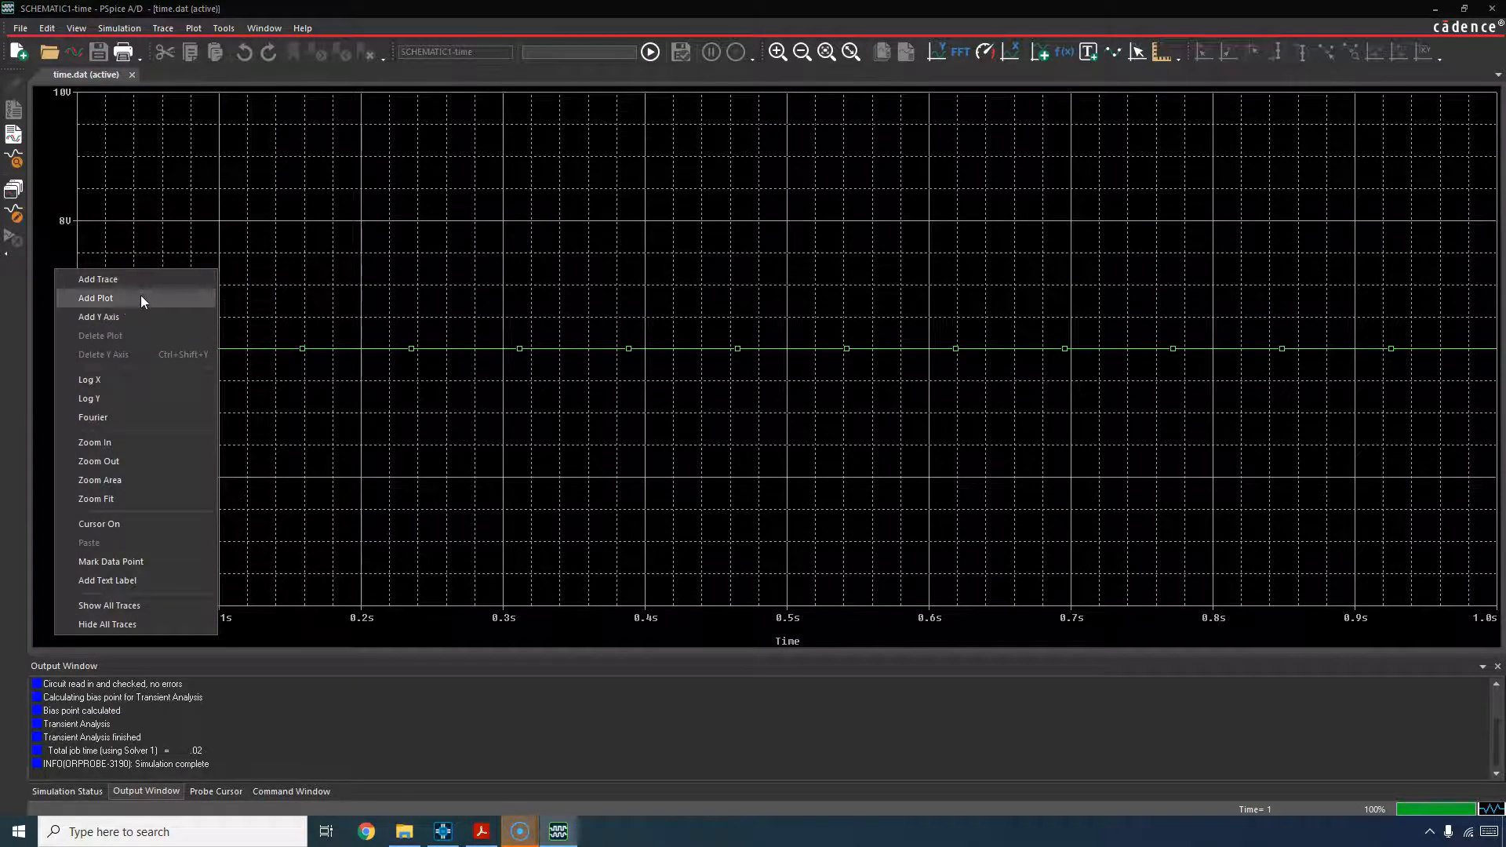
# Step: Add an empty plot above the voltage plot and make it the active plot
pyautogui.click(95, 298)
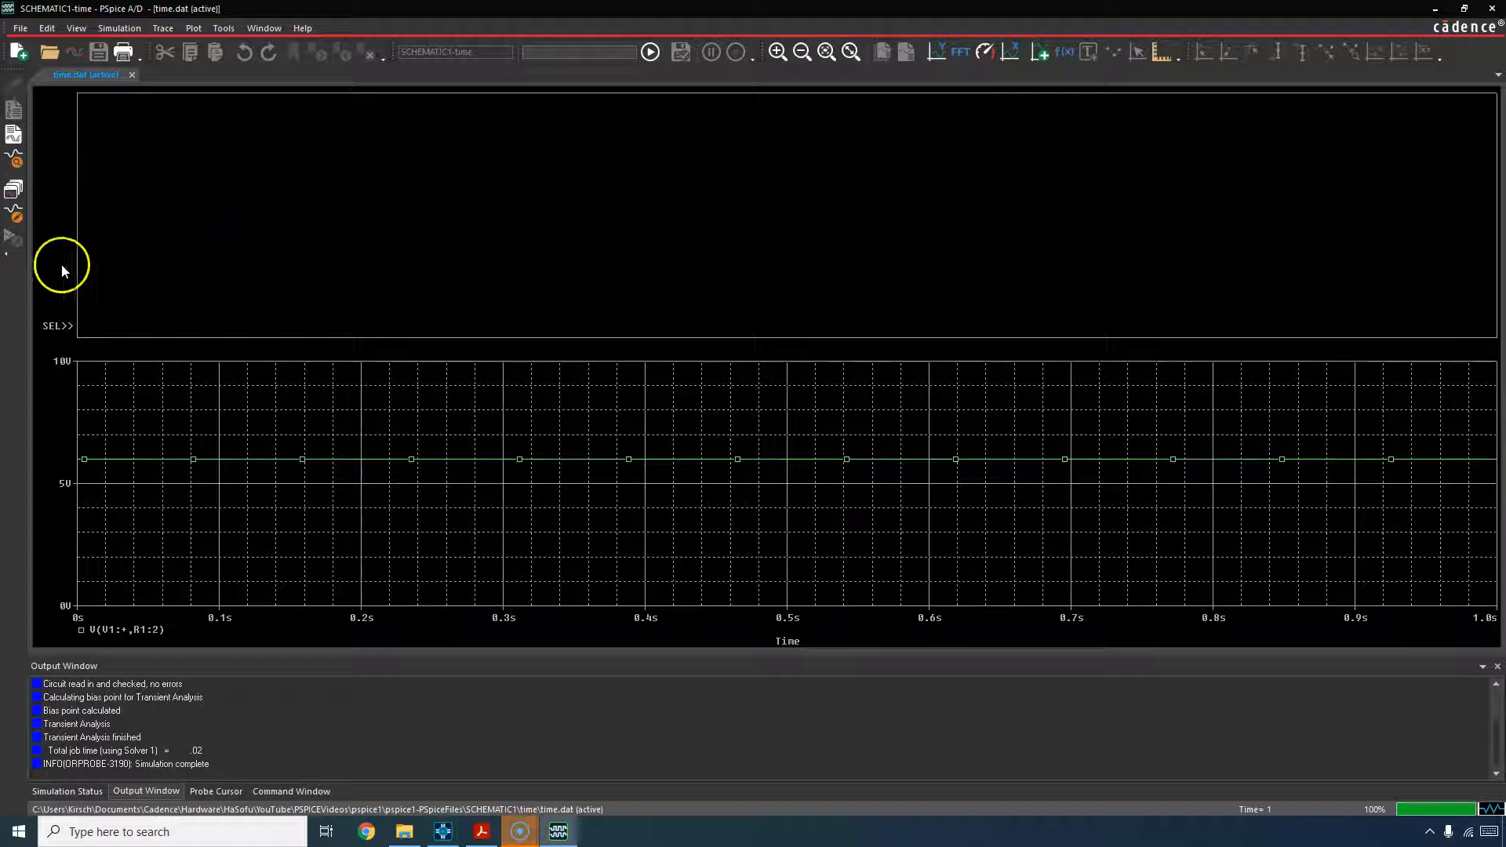
pyautogui.moveTo(59, 368)
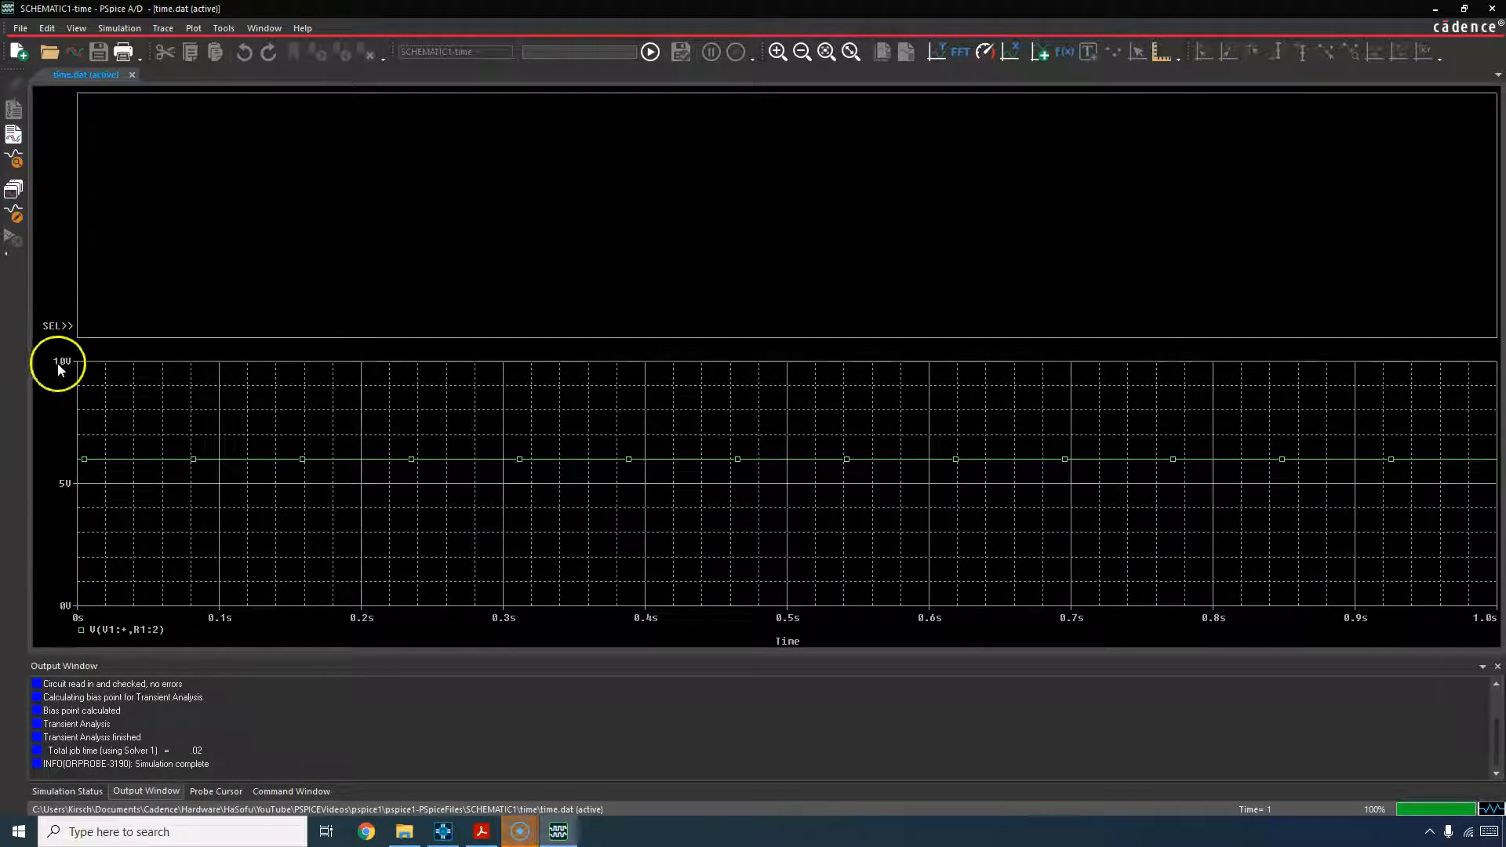
pyautogui.moveTo(67, 346)
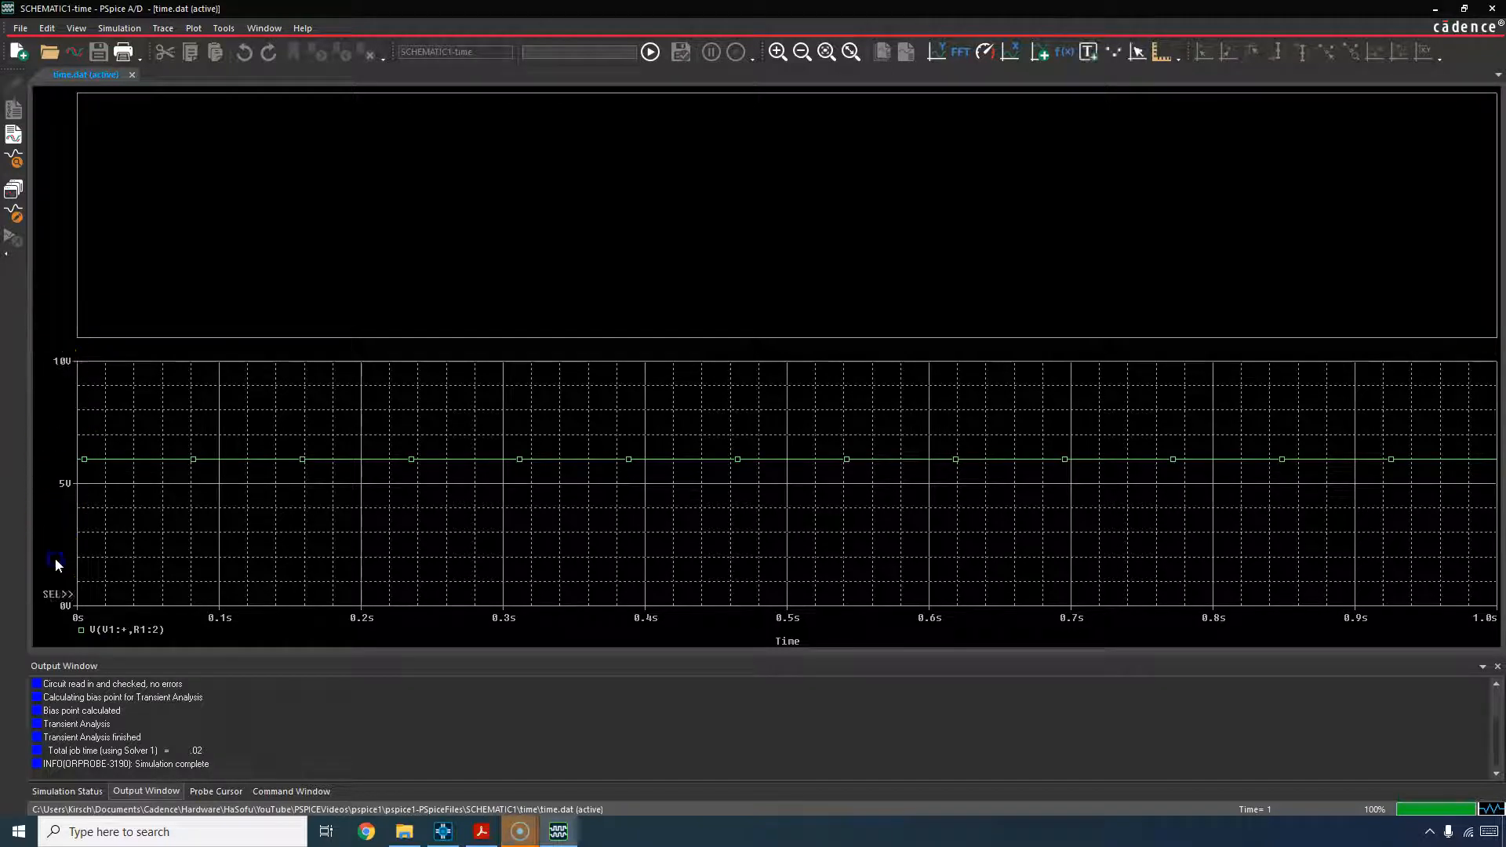
pyautogui.moveTo(75, 603)
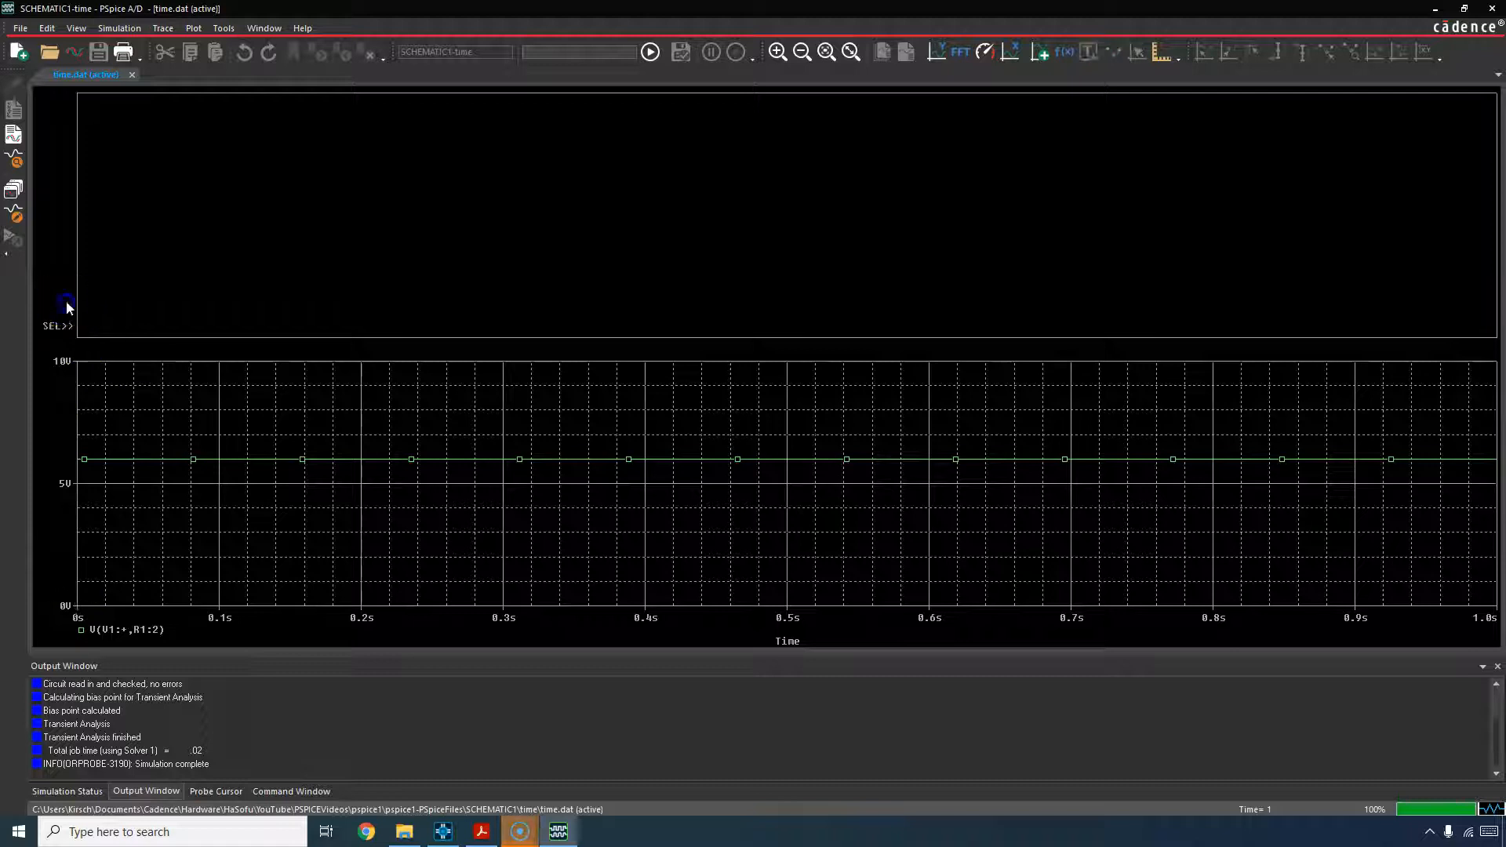
pyautogui.moveTo(230, 211)
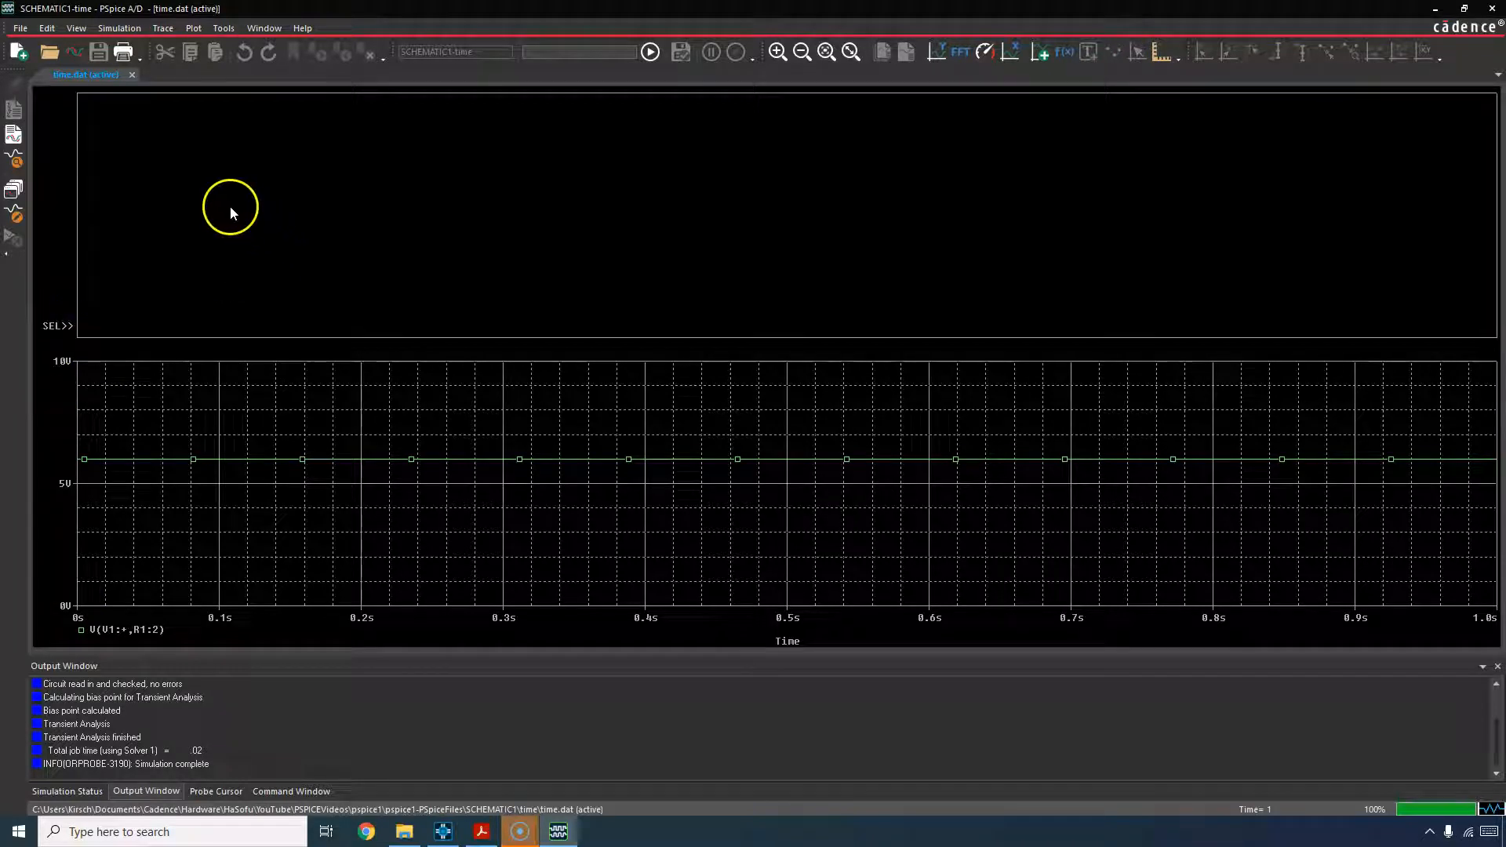
pyautogui.click(192, 28)
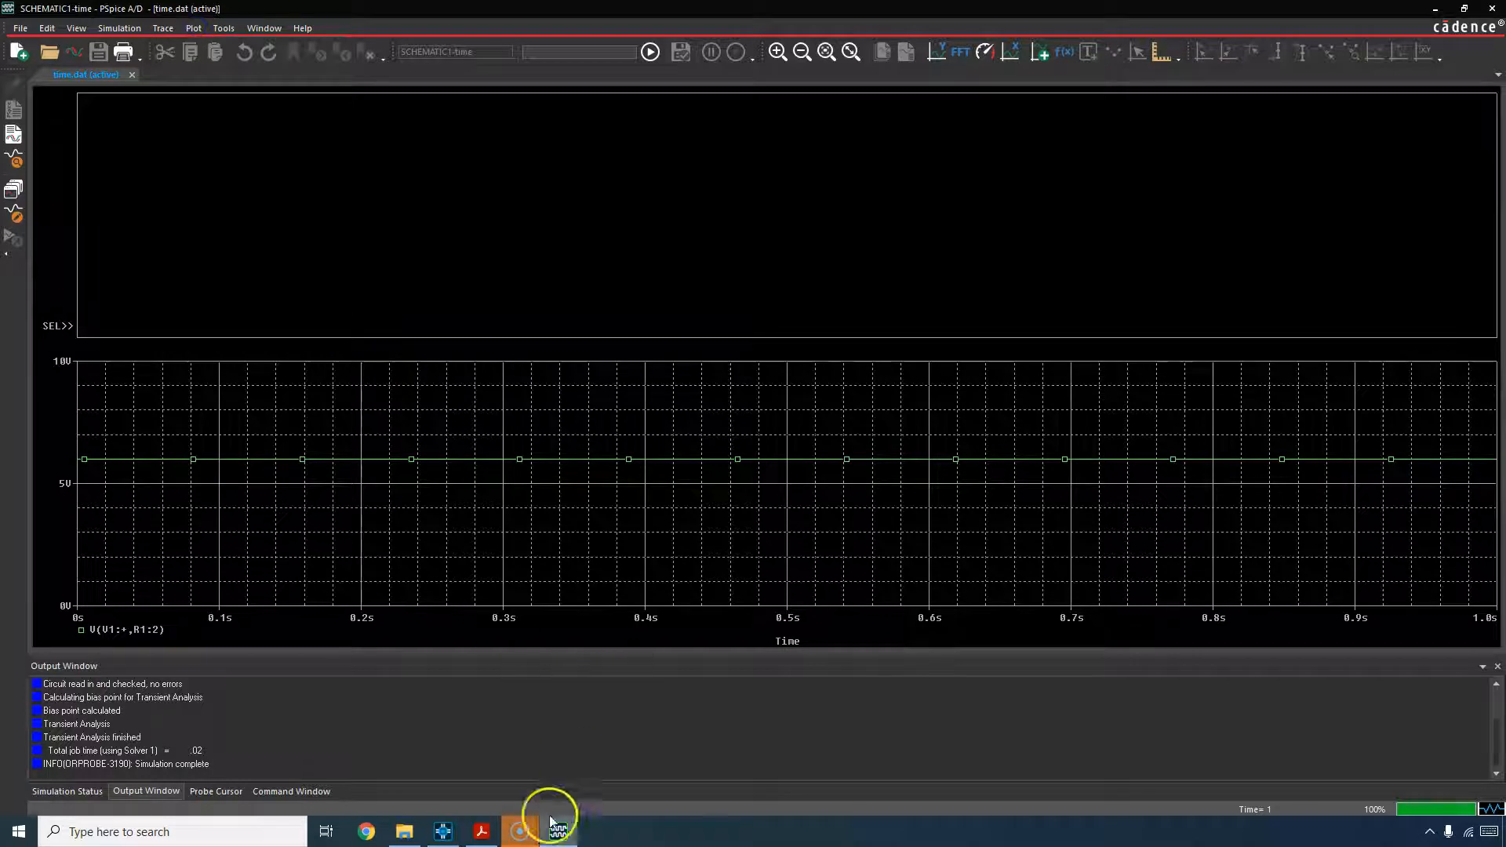
# Step: Enable the W and I probe markers on resistor R1 in the Capture schematic
pyautogui.click(557, 832)
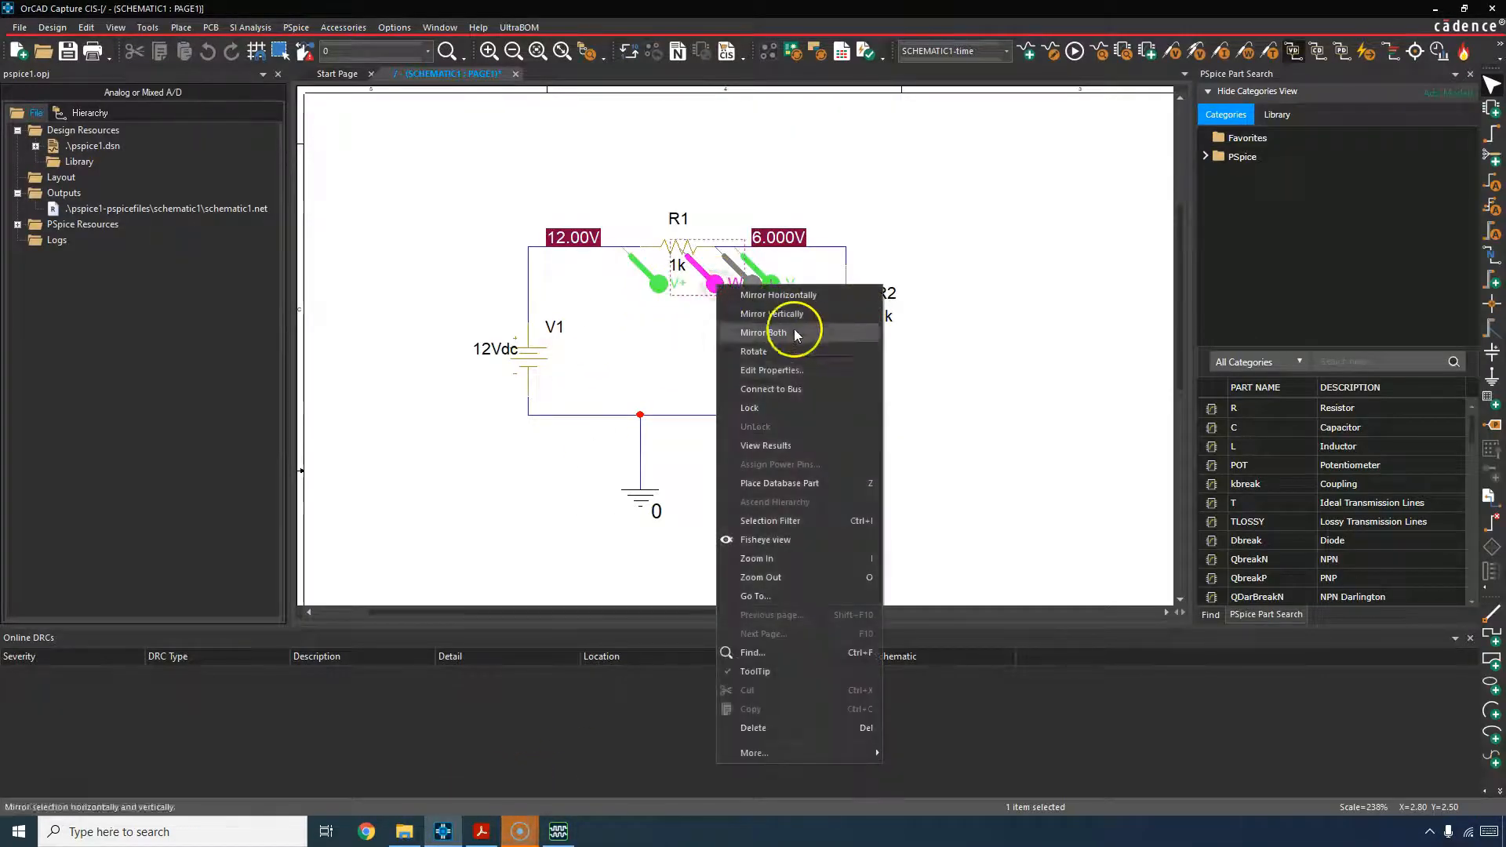
pyautogui.click(762, 332)
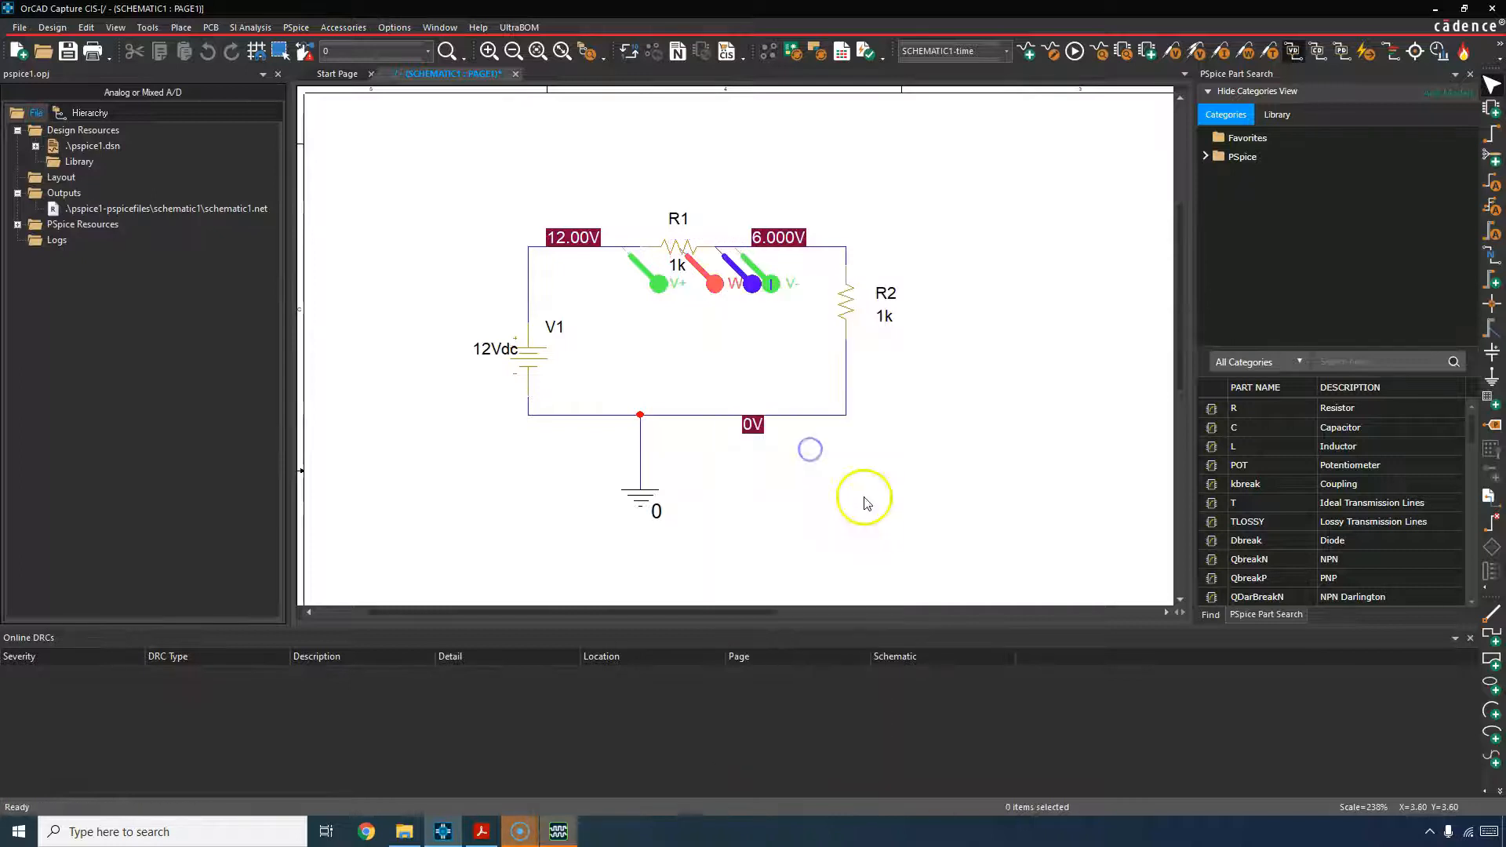
pyautogui.moveTo(711, 300)
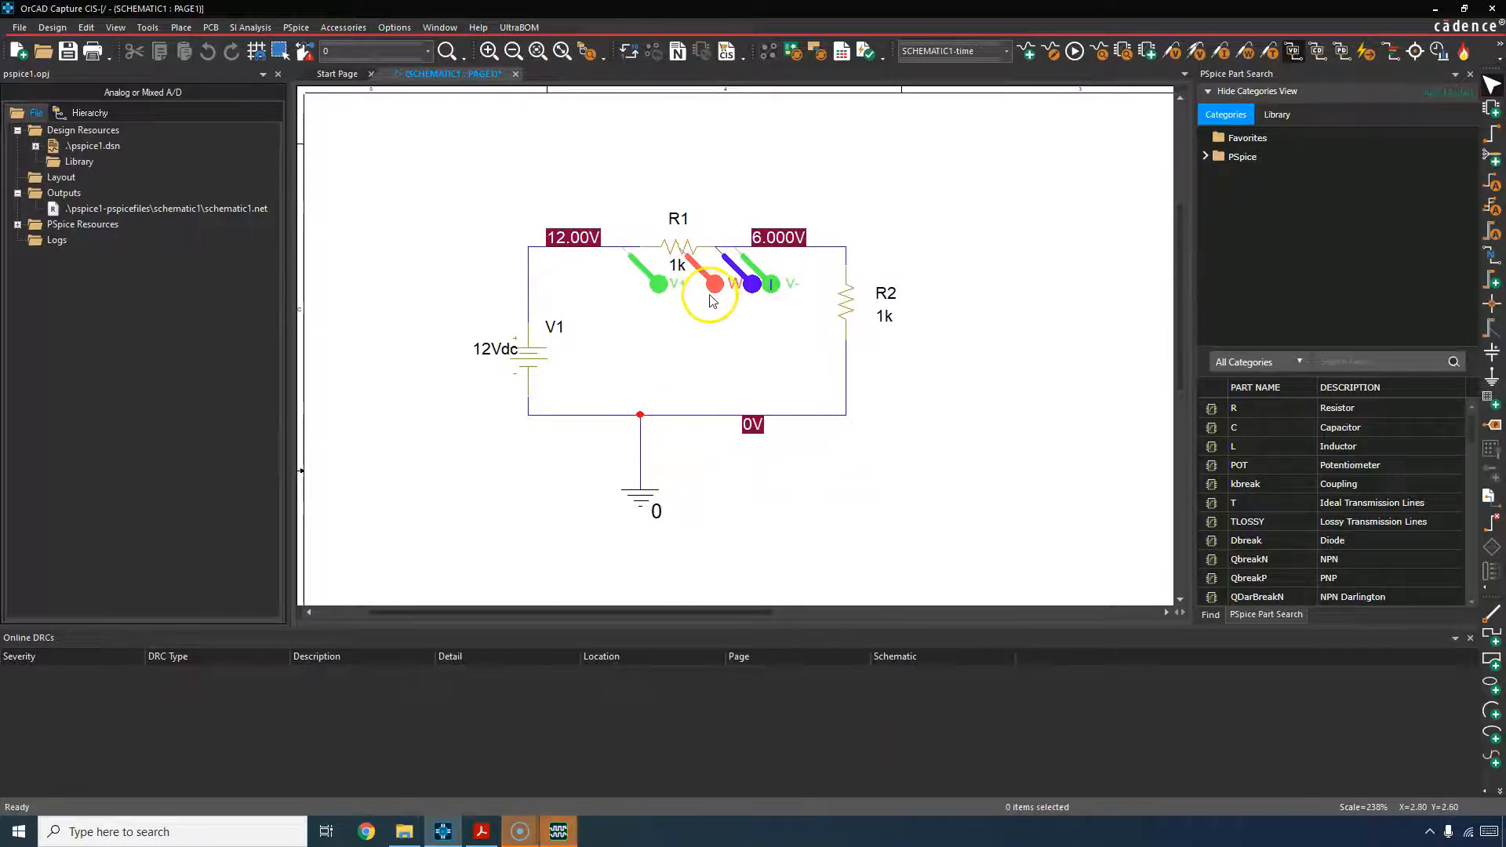
pyautogui.moveTo(651, 446)
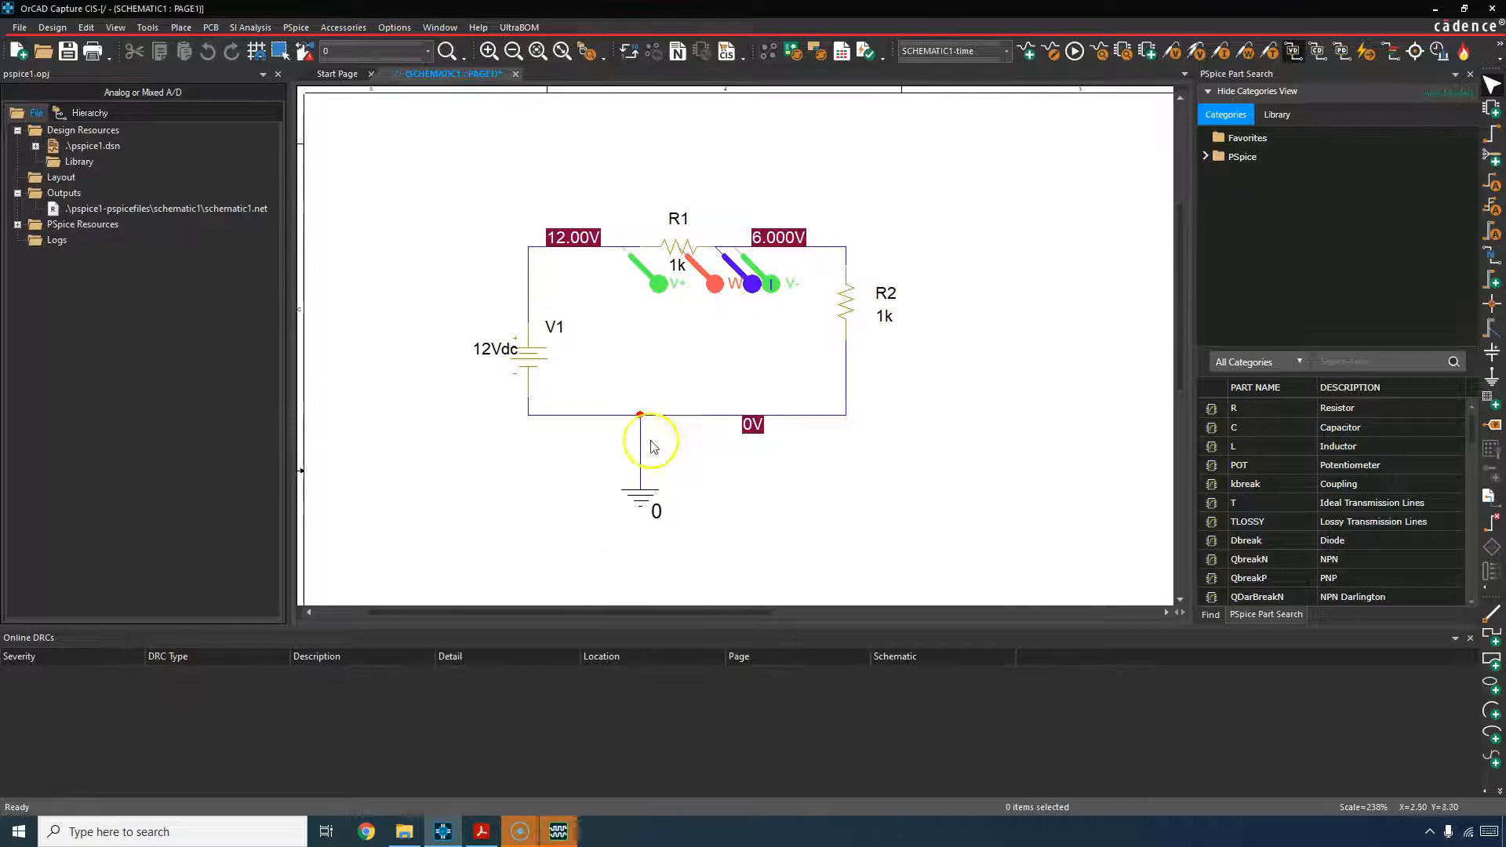
# Step: Delete -I(R1) from the top plot and add another empty plot above
pyautogui.click(1074, 51)
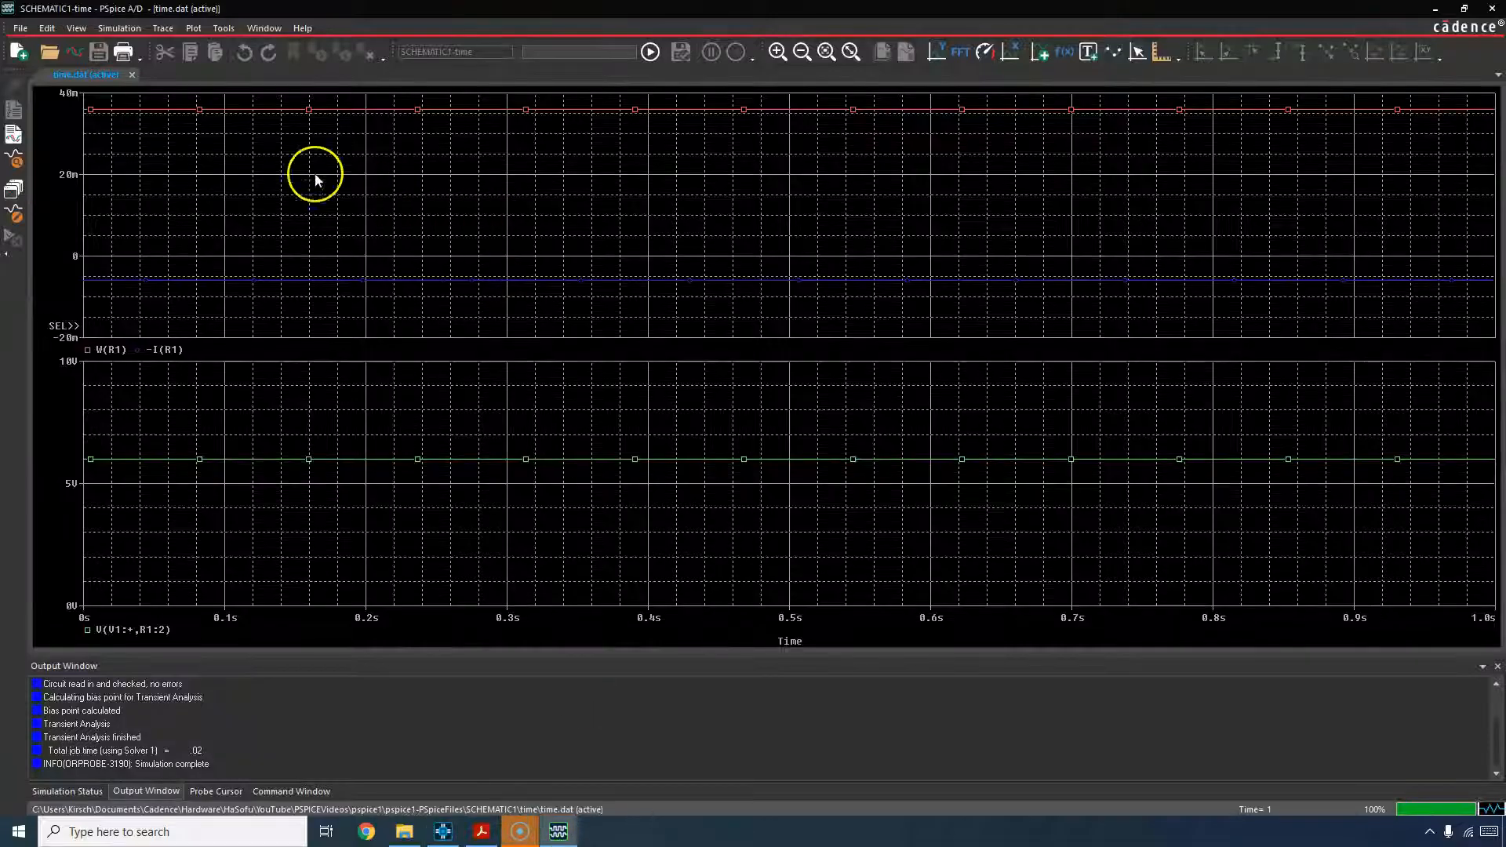
pyautogui.moveTo(59, 222)
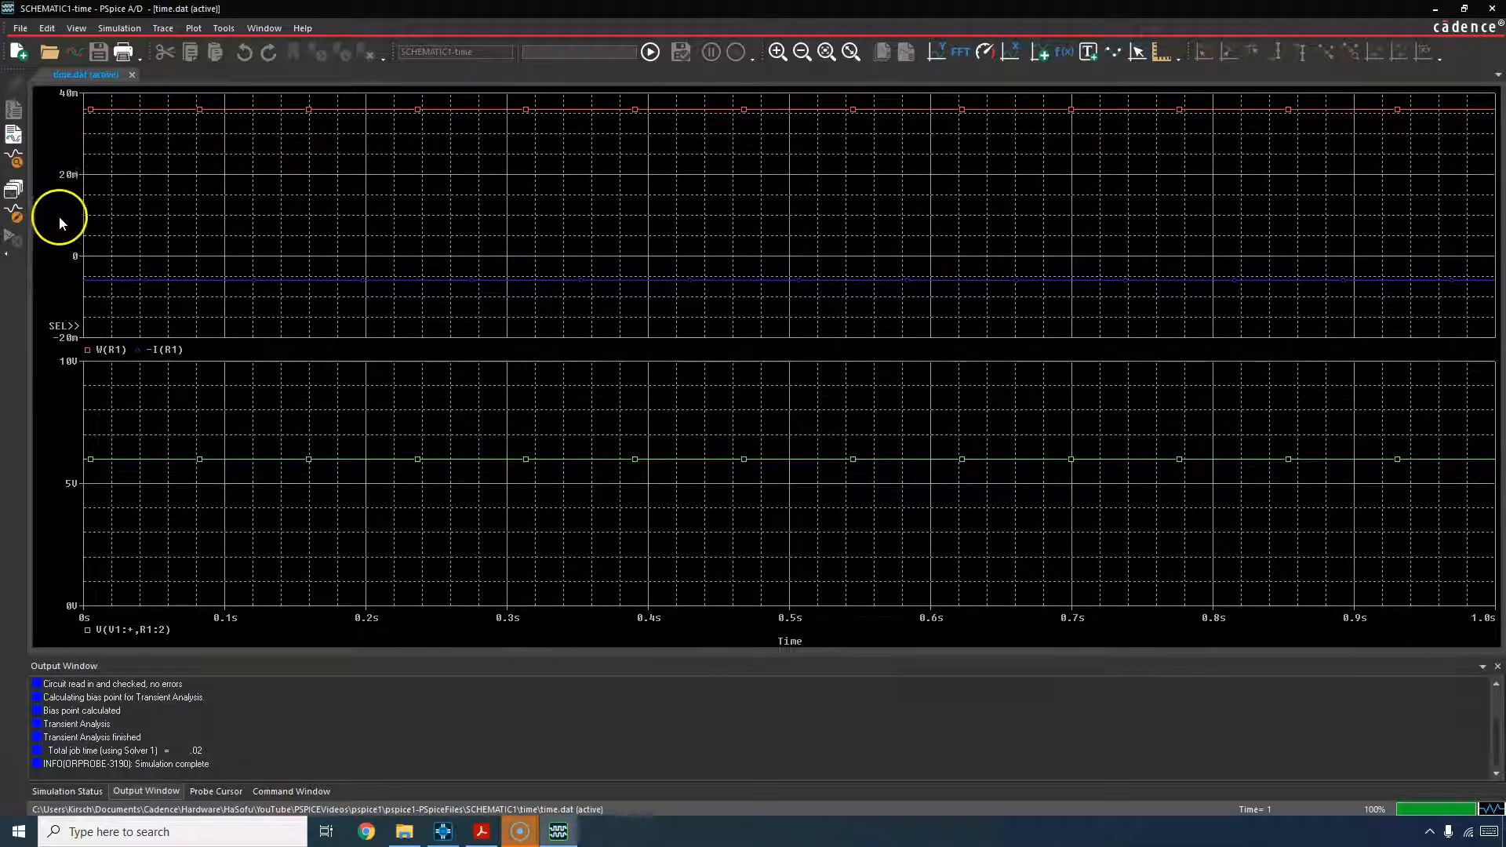
pyautogui.moveTo(155, 188)
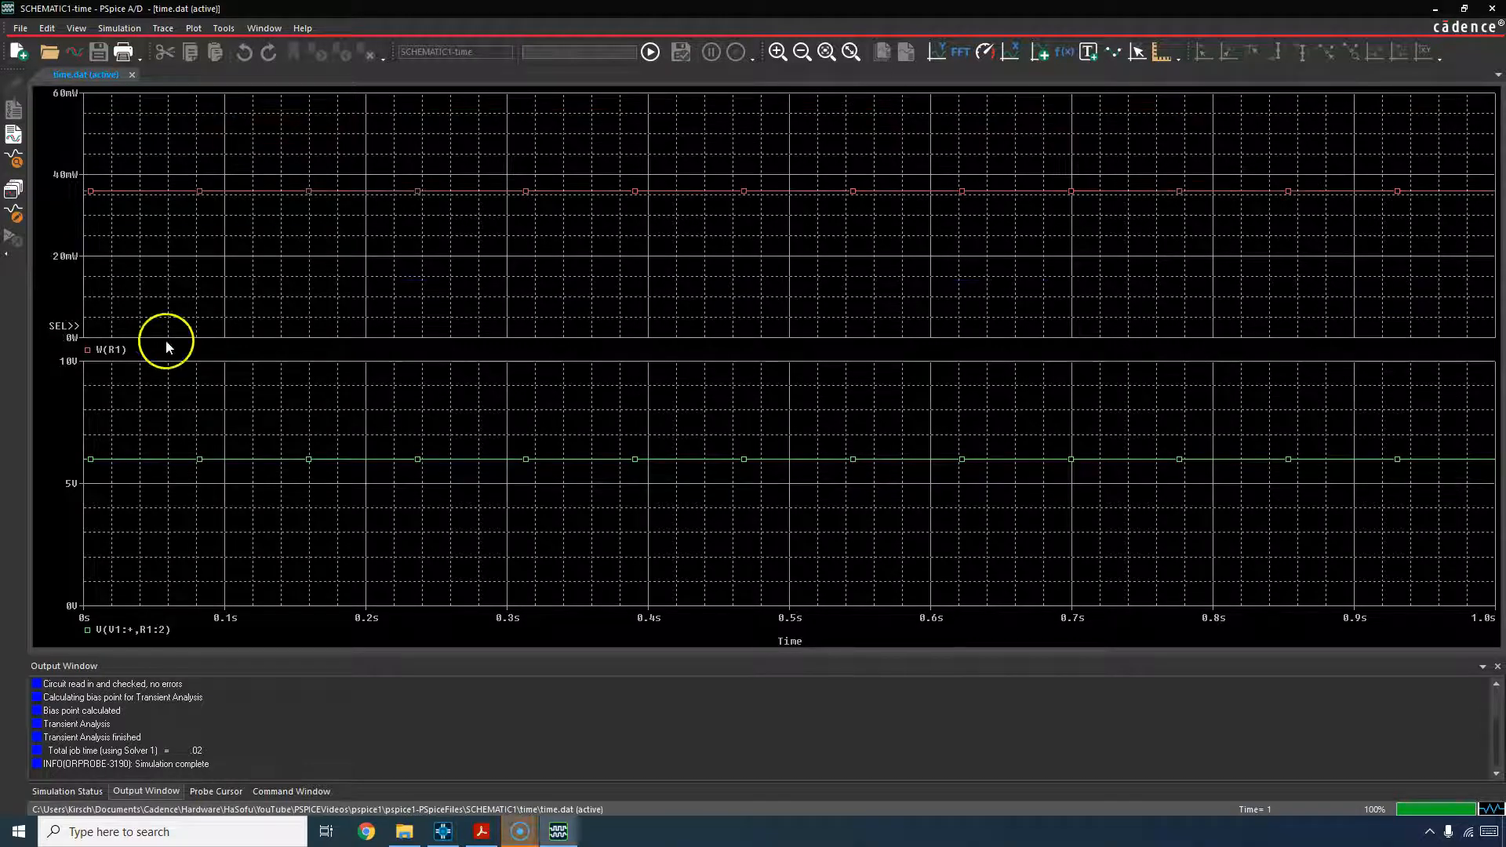
pyautogui.moveTo(106, 190)
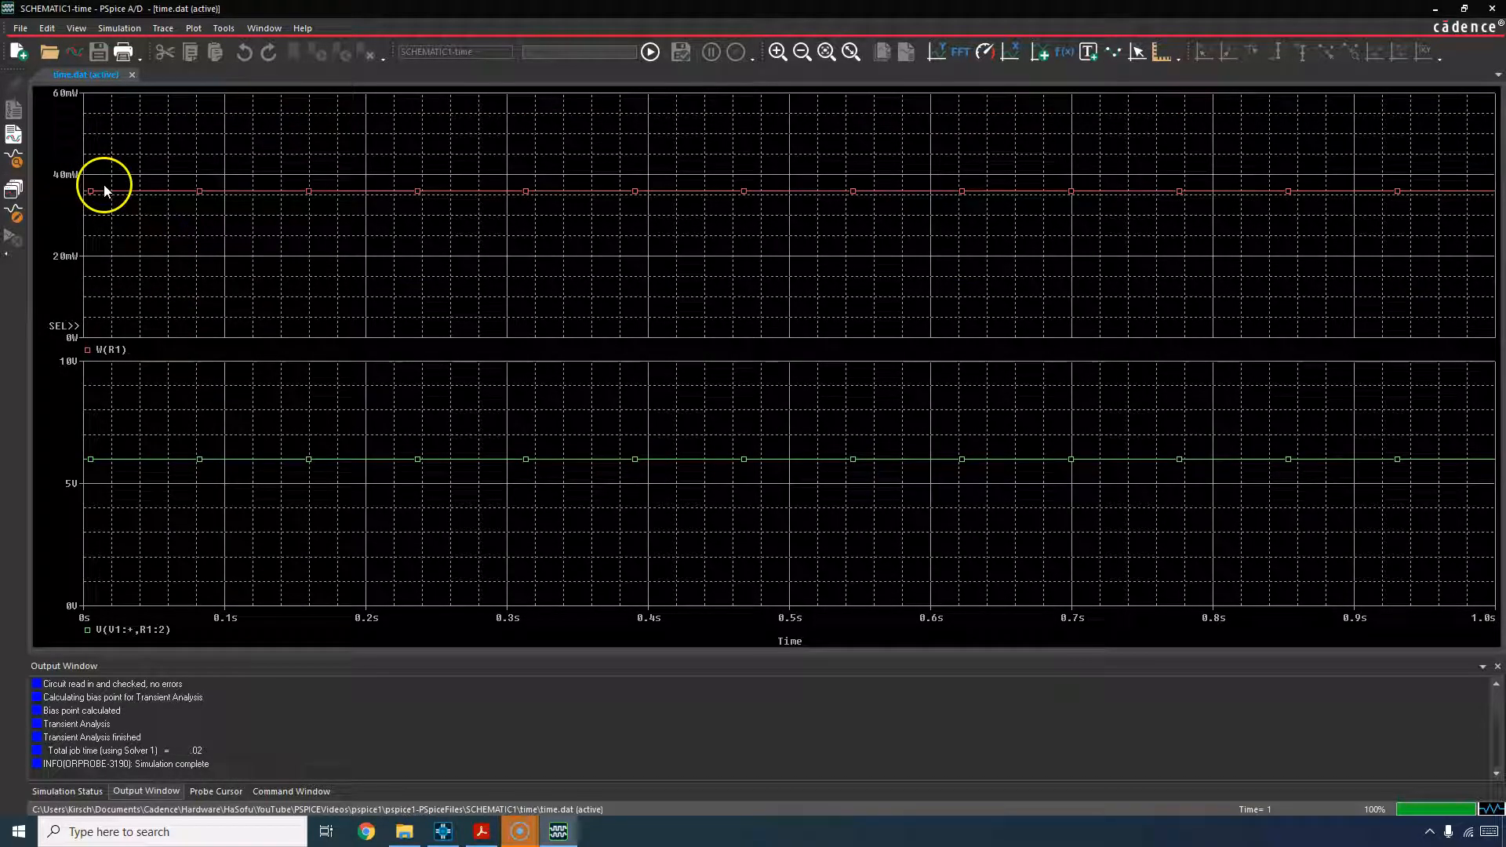
pyautogui.moveTo(113, 231)
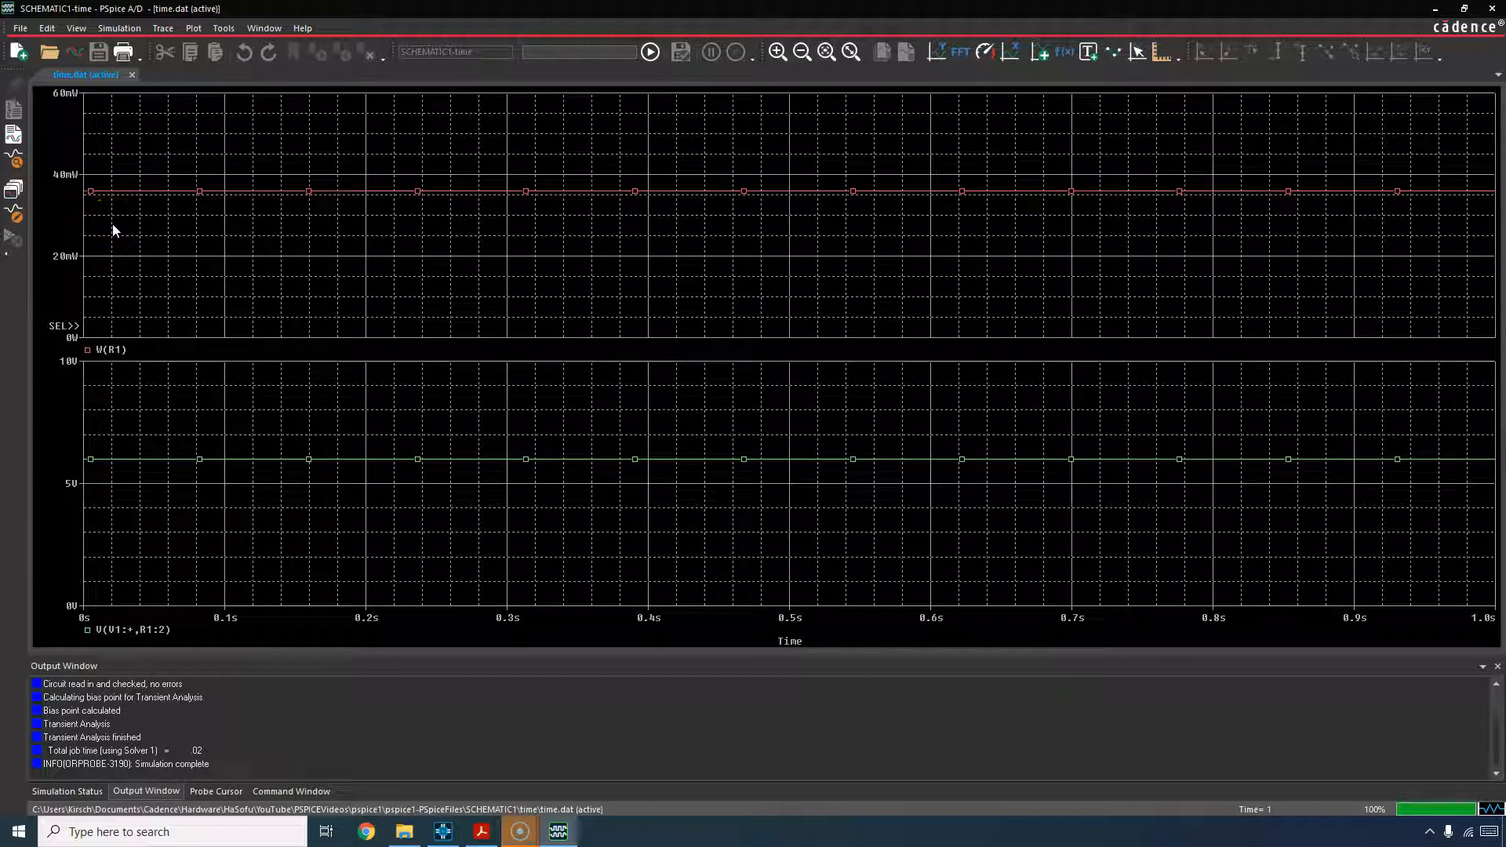
pyautogui.rightClick(113, 230)
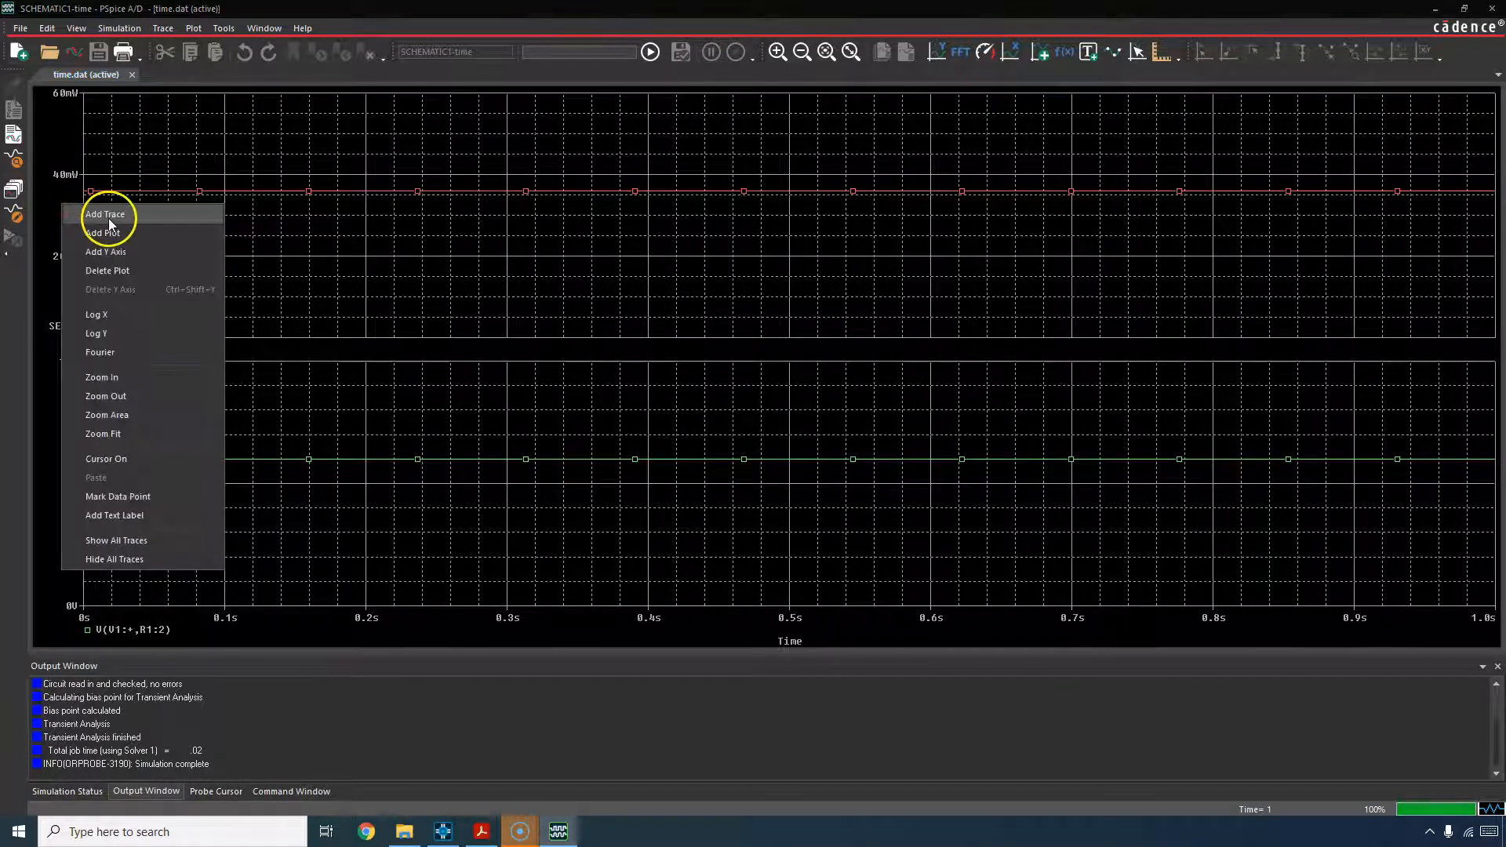
pyautogui.click(104, 232)
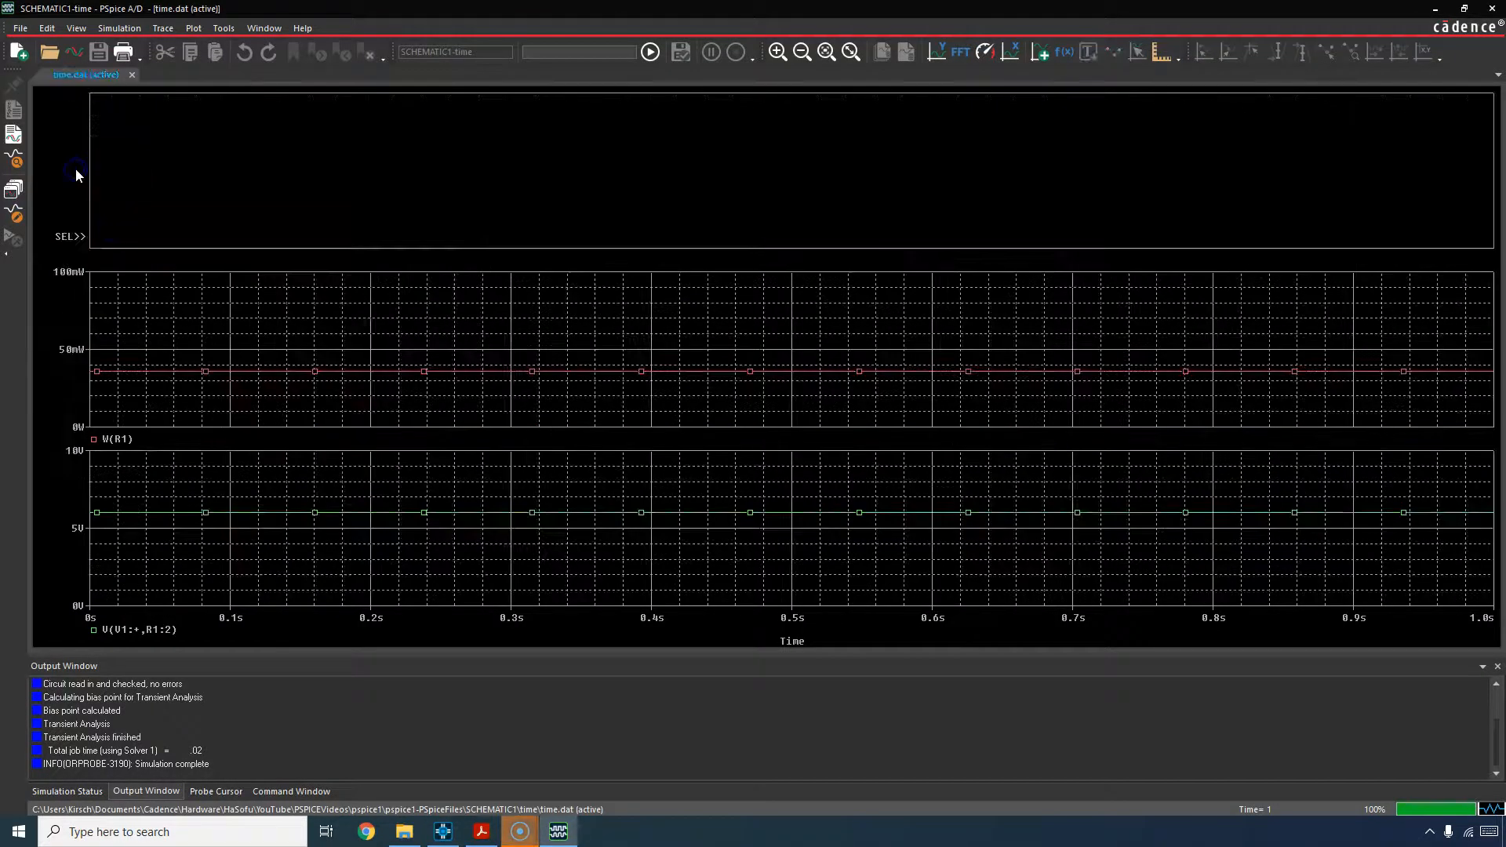
pyautogui.moveTo(247, 228)
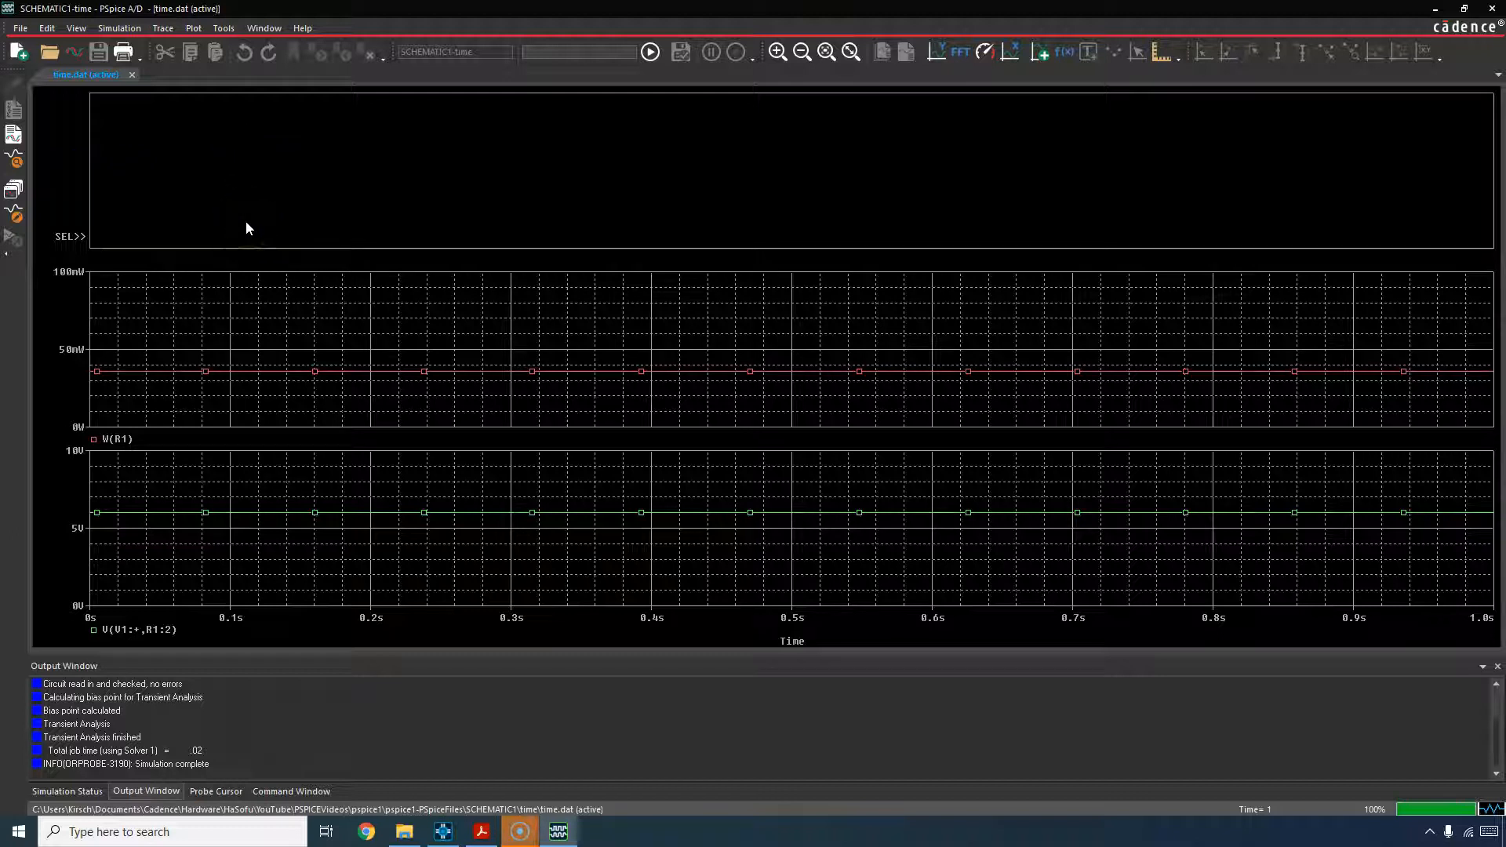
pyautogui.rightClick(459, 181)
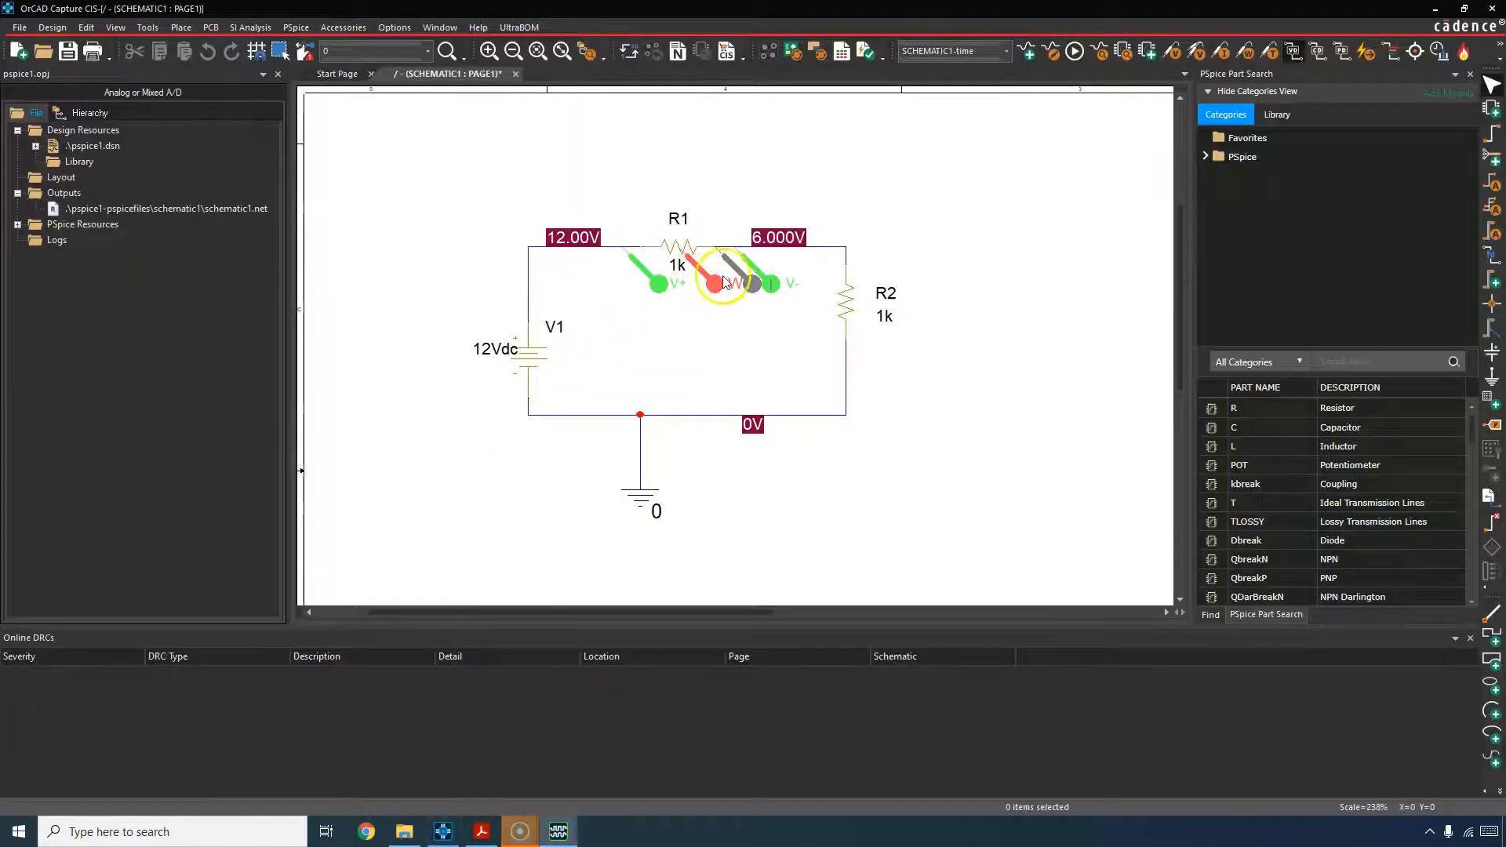
# Step: Re-enable R1's I marker so -I(R1) shows in the new top PSpice plot
pyautogui.rightClick(723, 281)
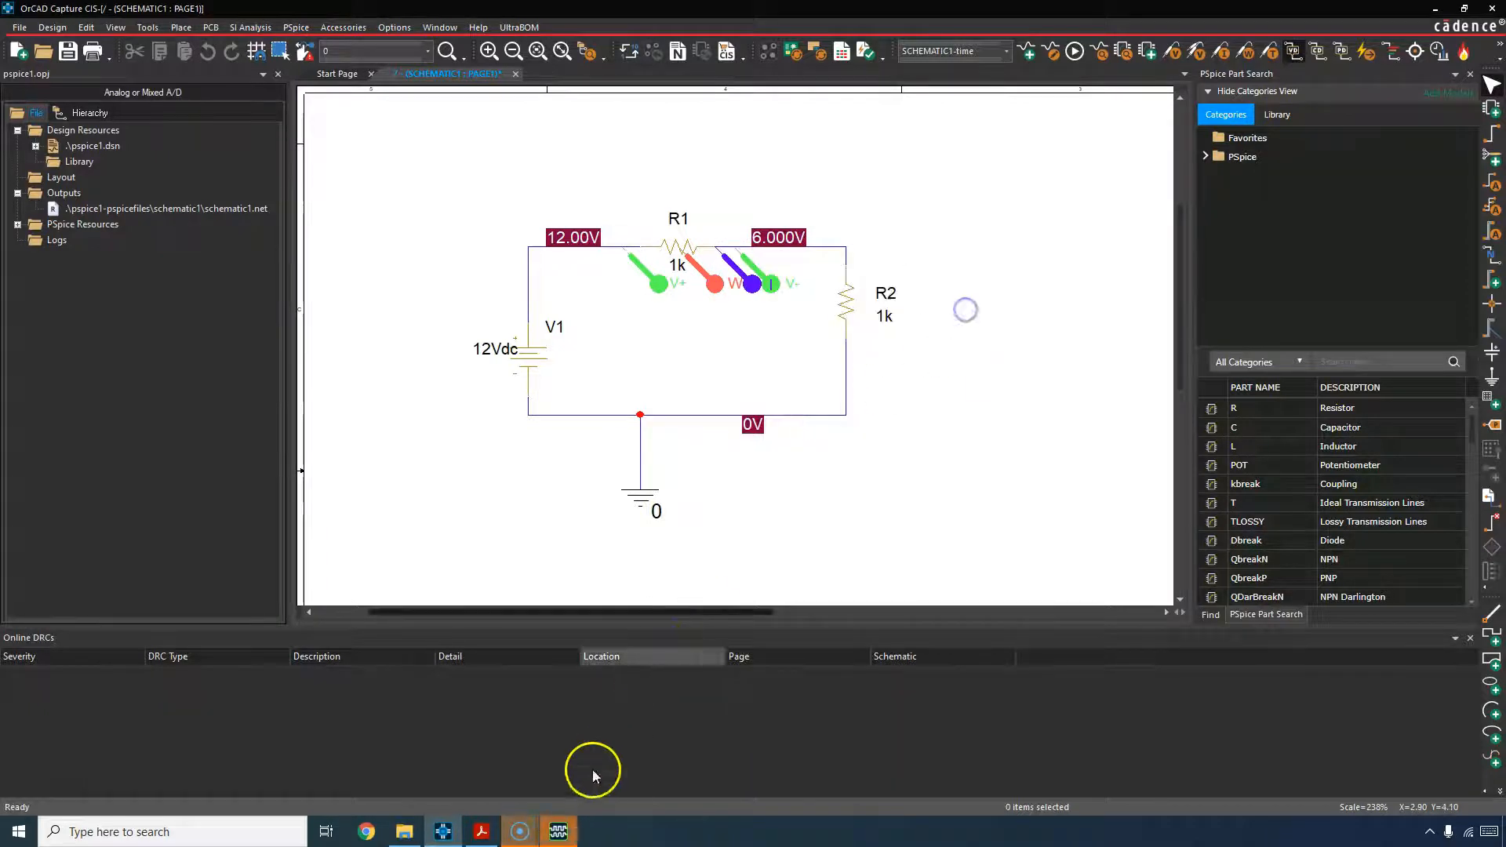
pyautogui.click(1074, 51)
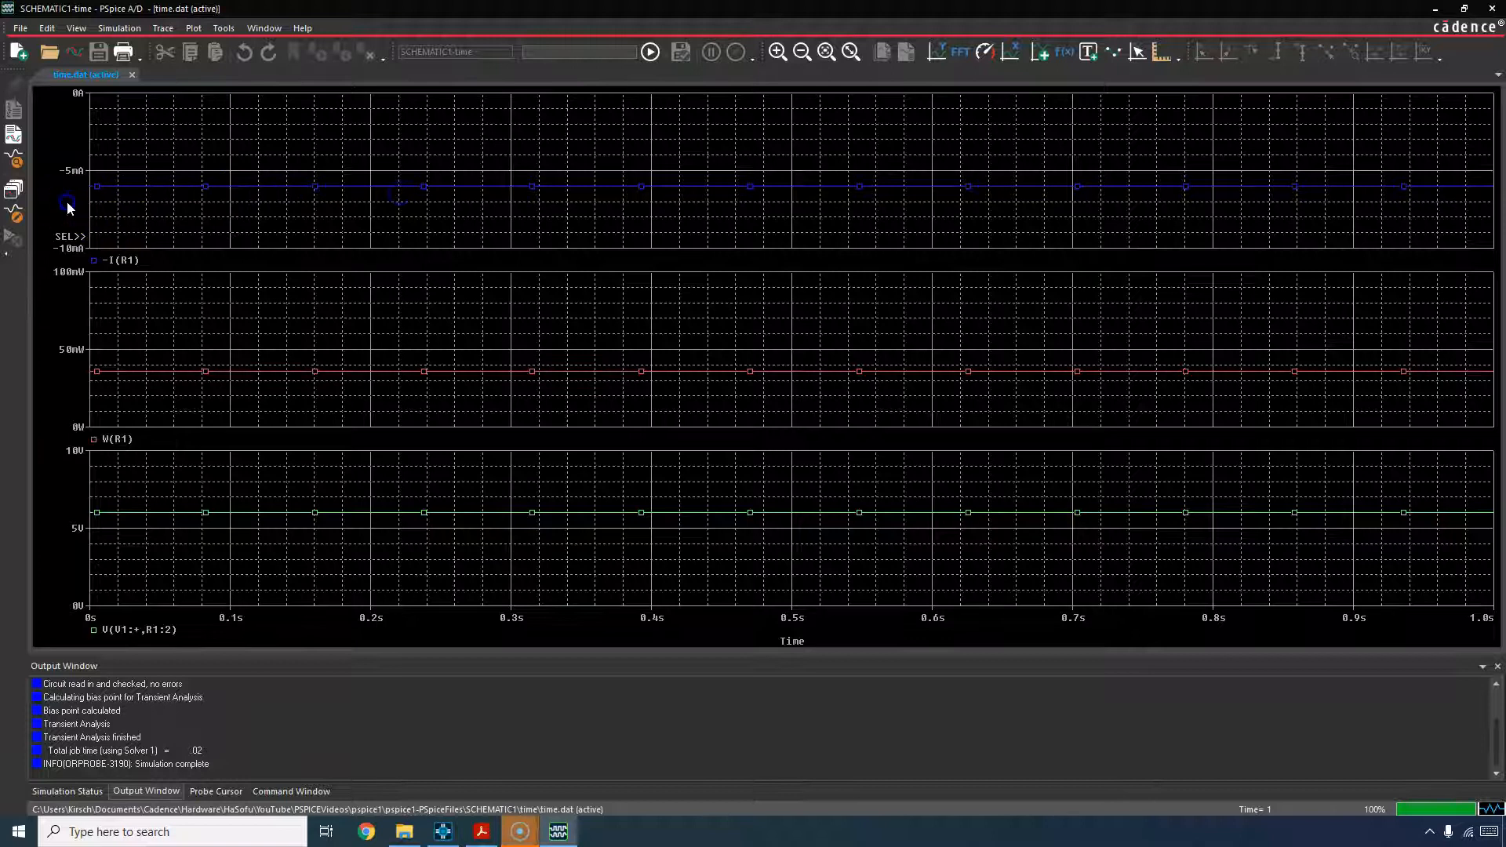
pyautogui.rightClick(329, 131)
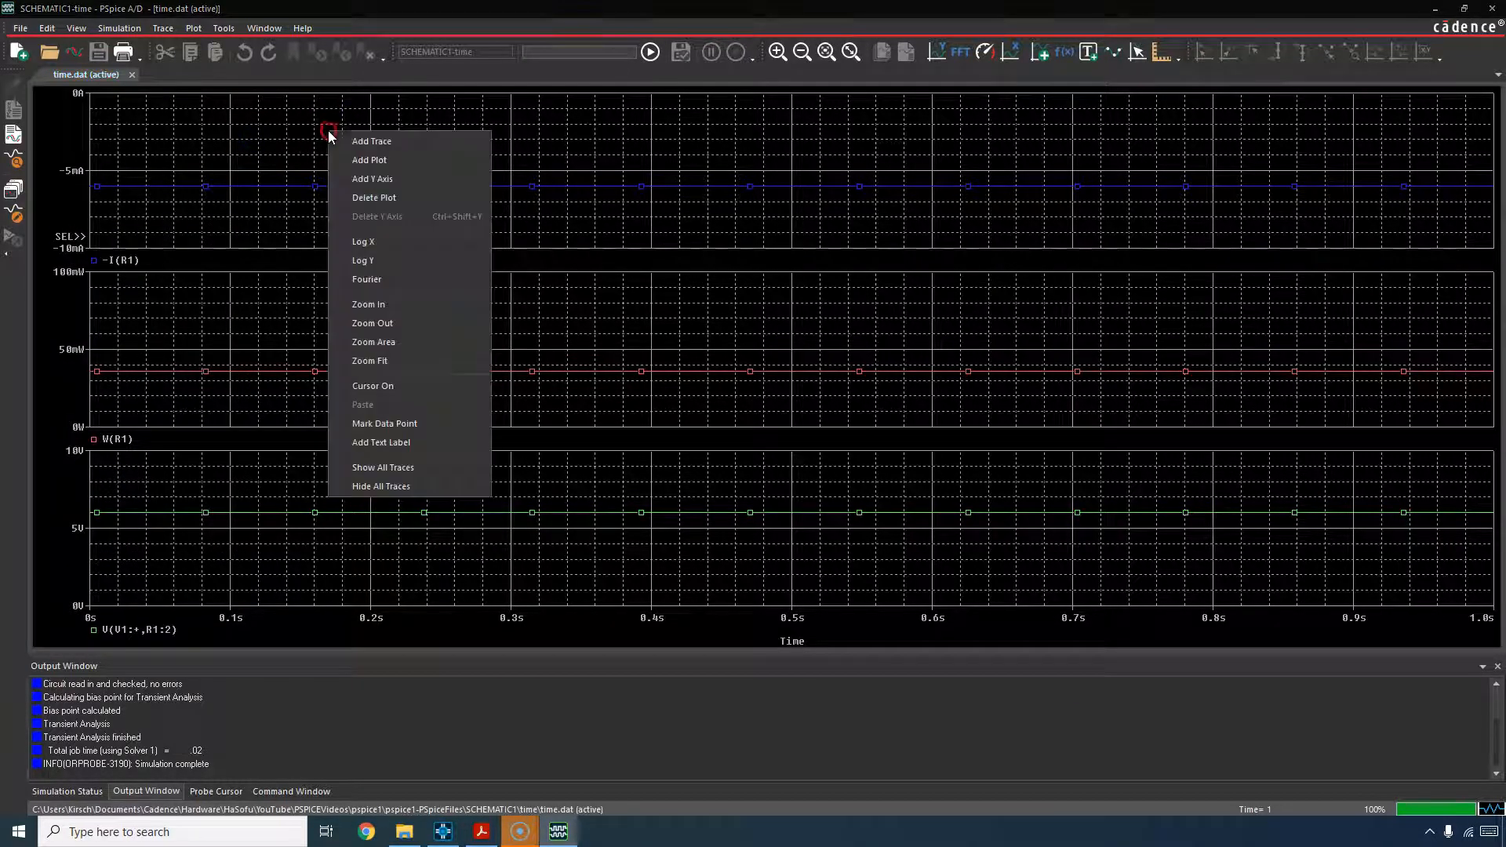
pyautogui.moveTo(409, 160)
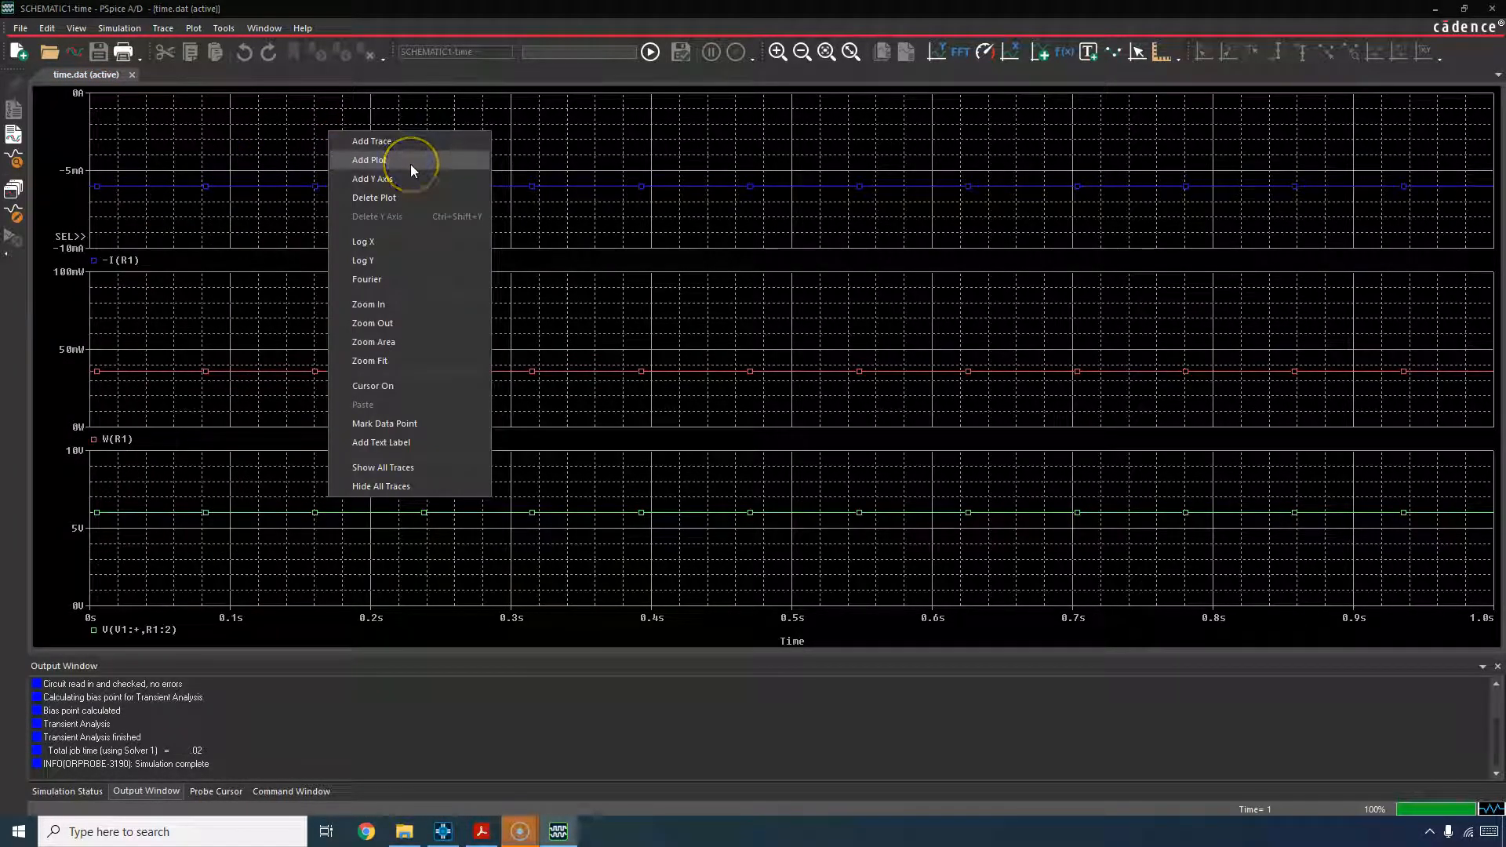
pyautogui.click(372, 141)
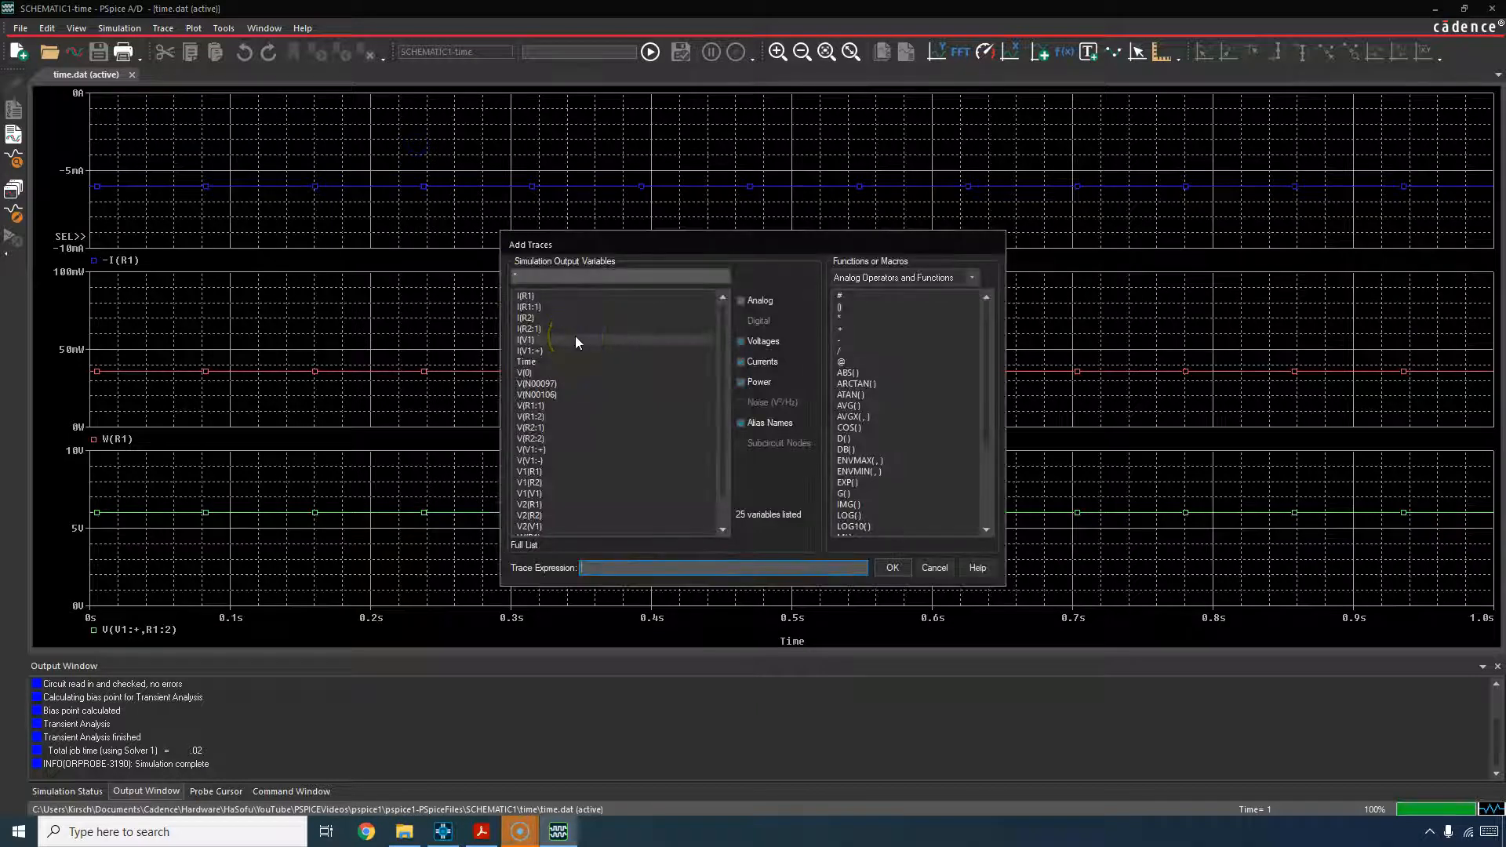
pyautogui.moveTo(577, 411)
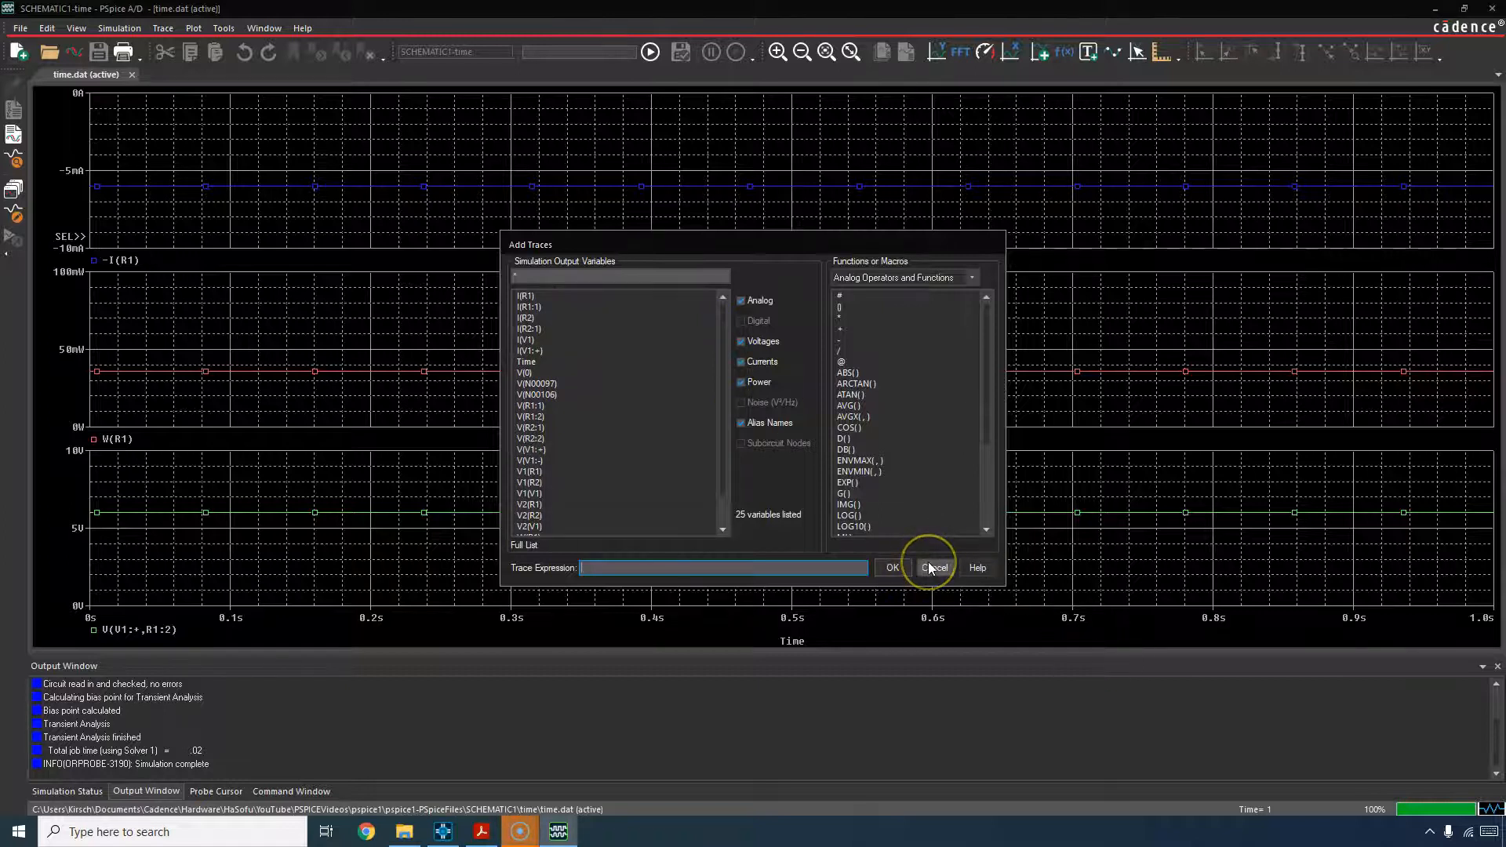
pyautogui.click(932, 567)
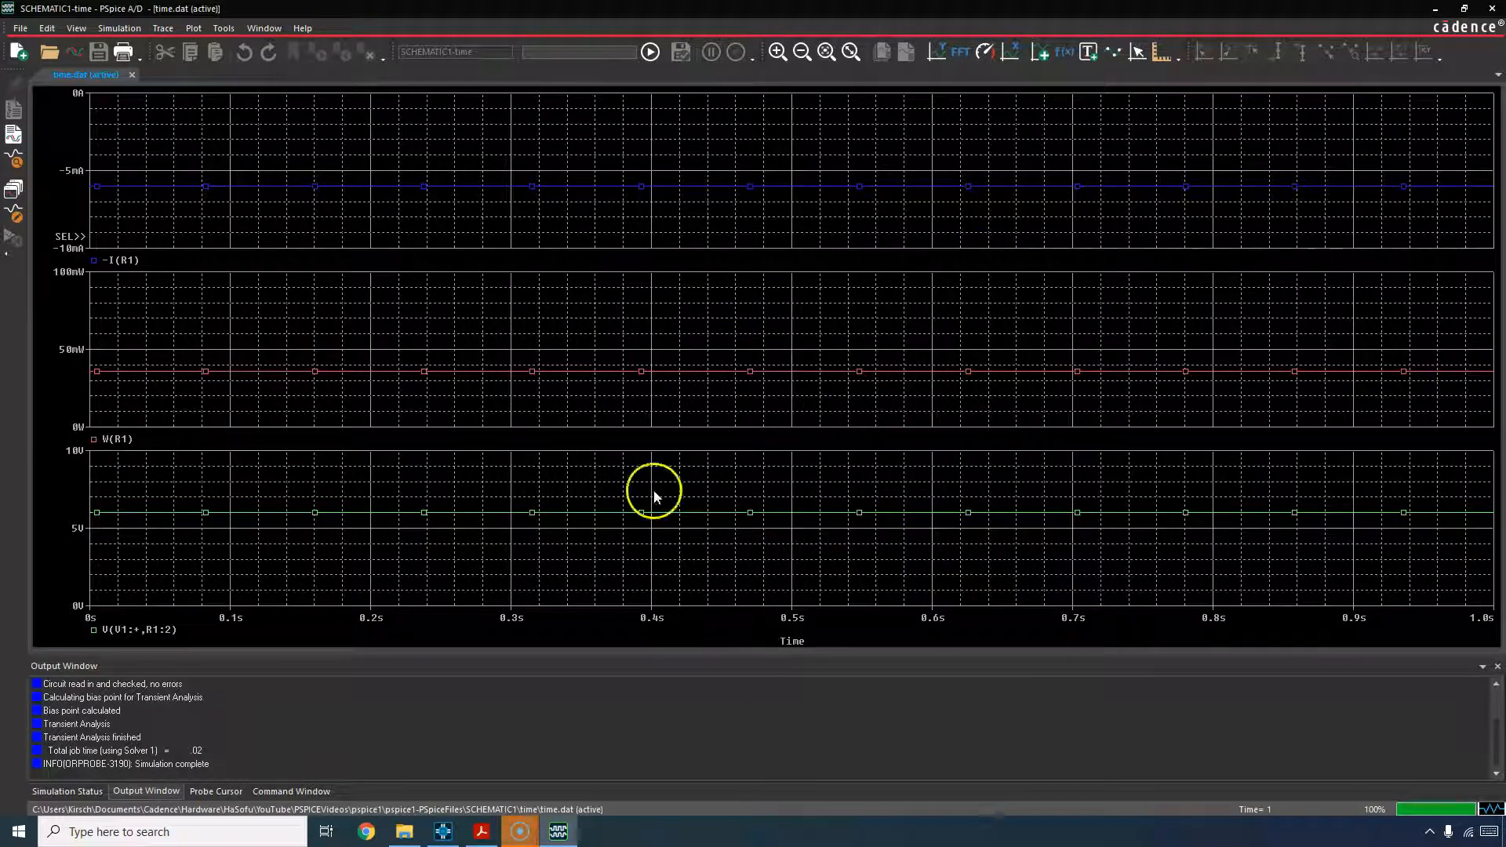
pyautogui.moveTo(544, 677)
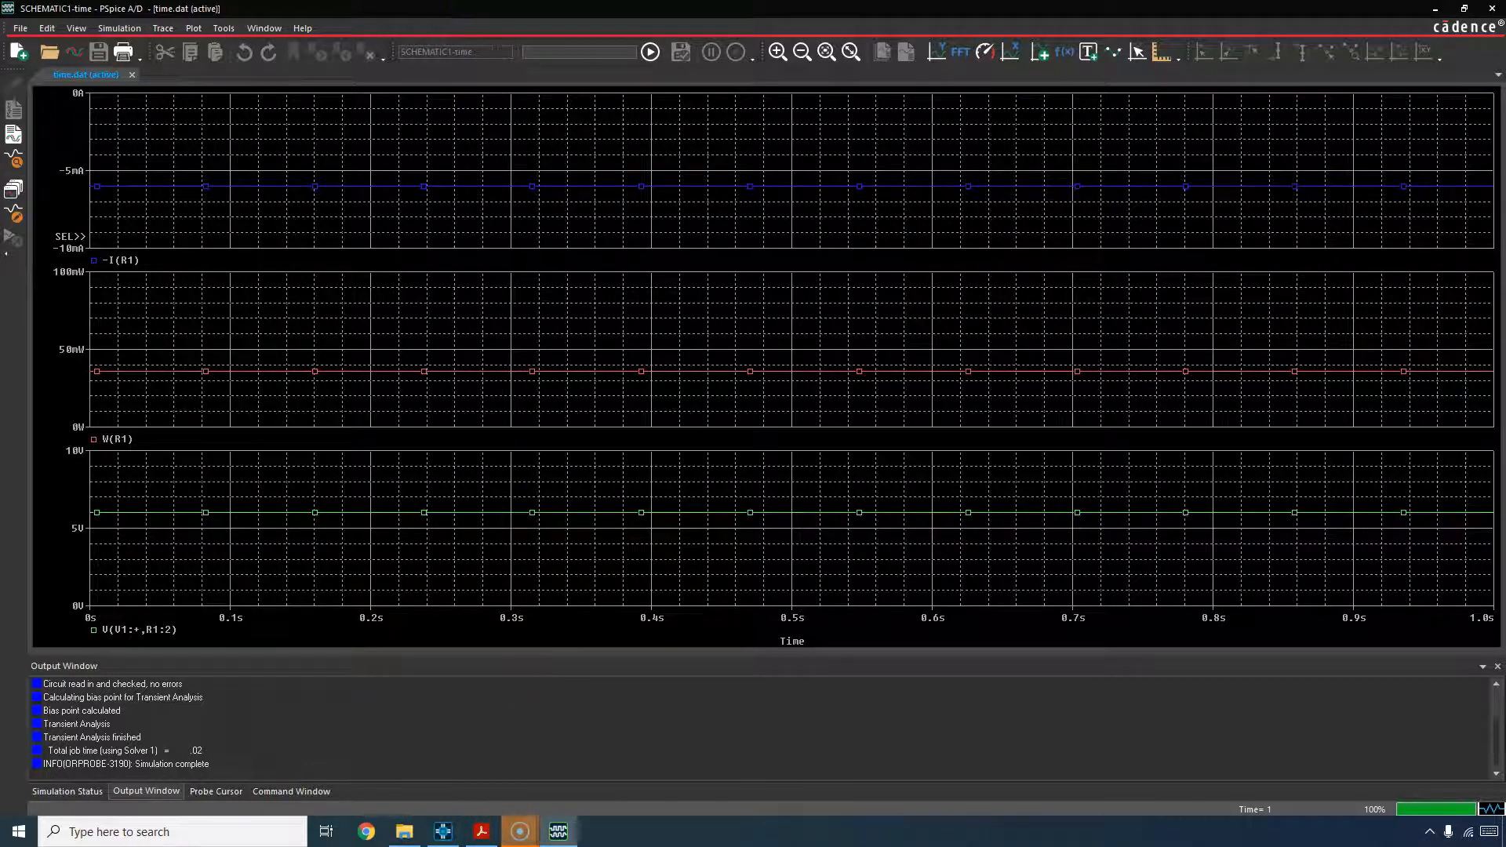
pyautogui.click(223, 28)
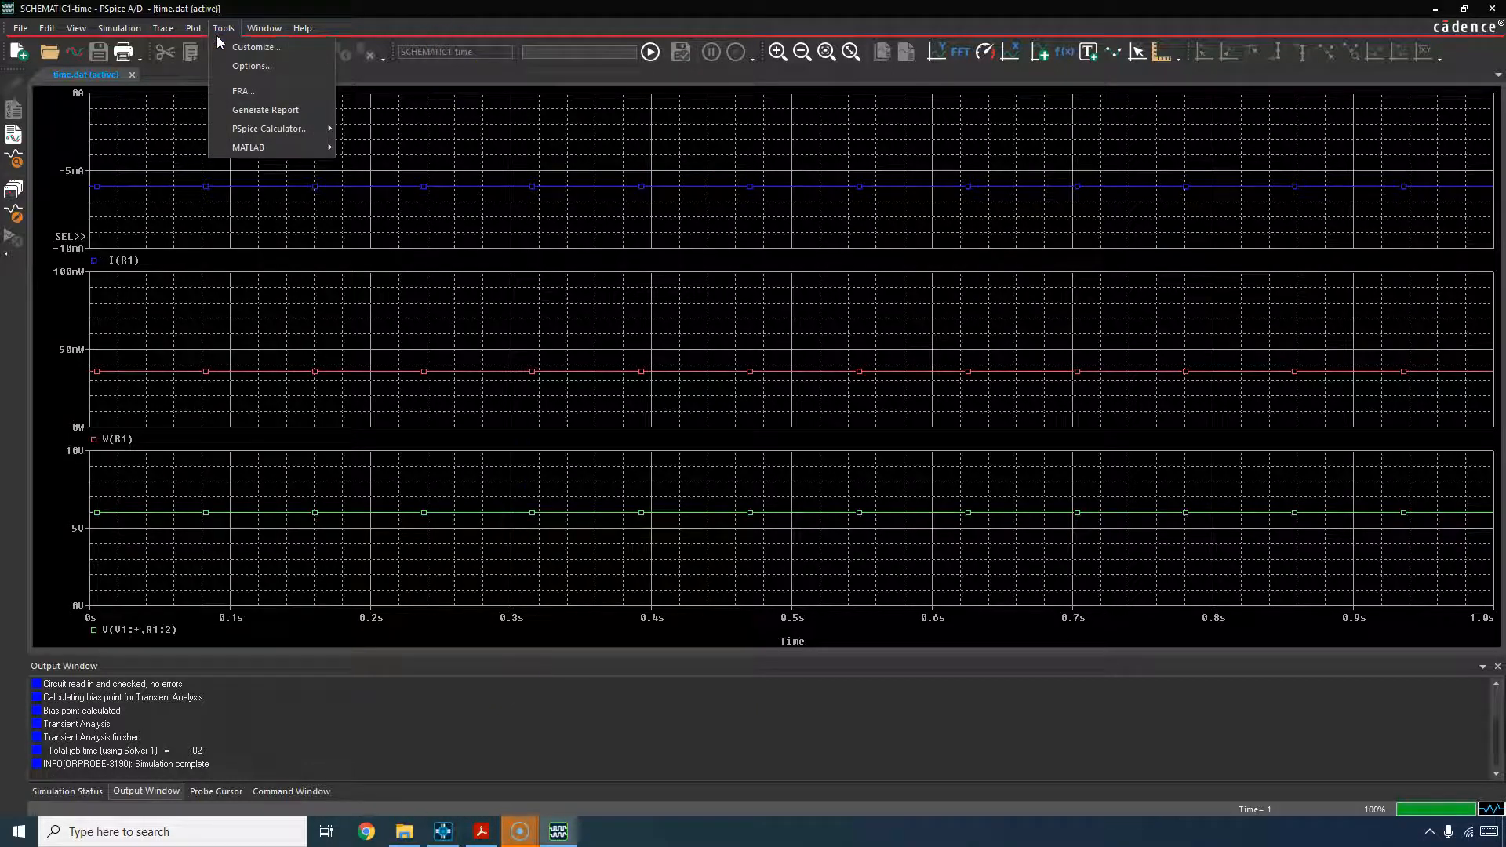
pyautogui.click(193, 28)
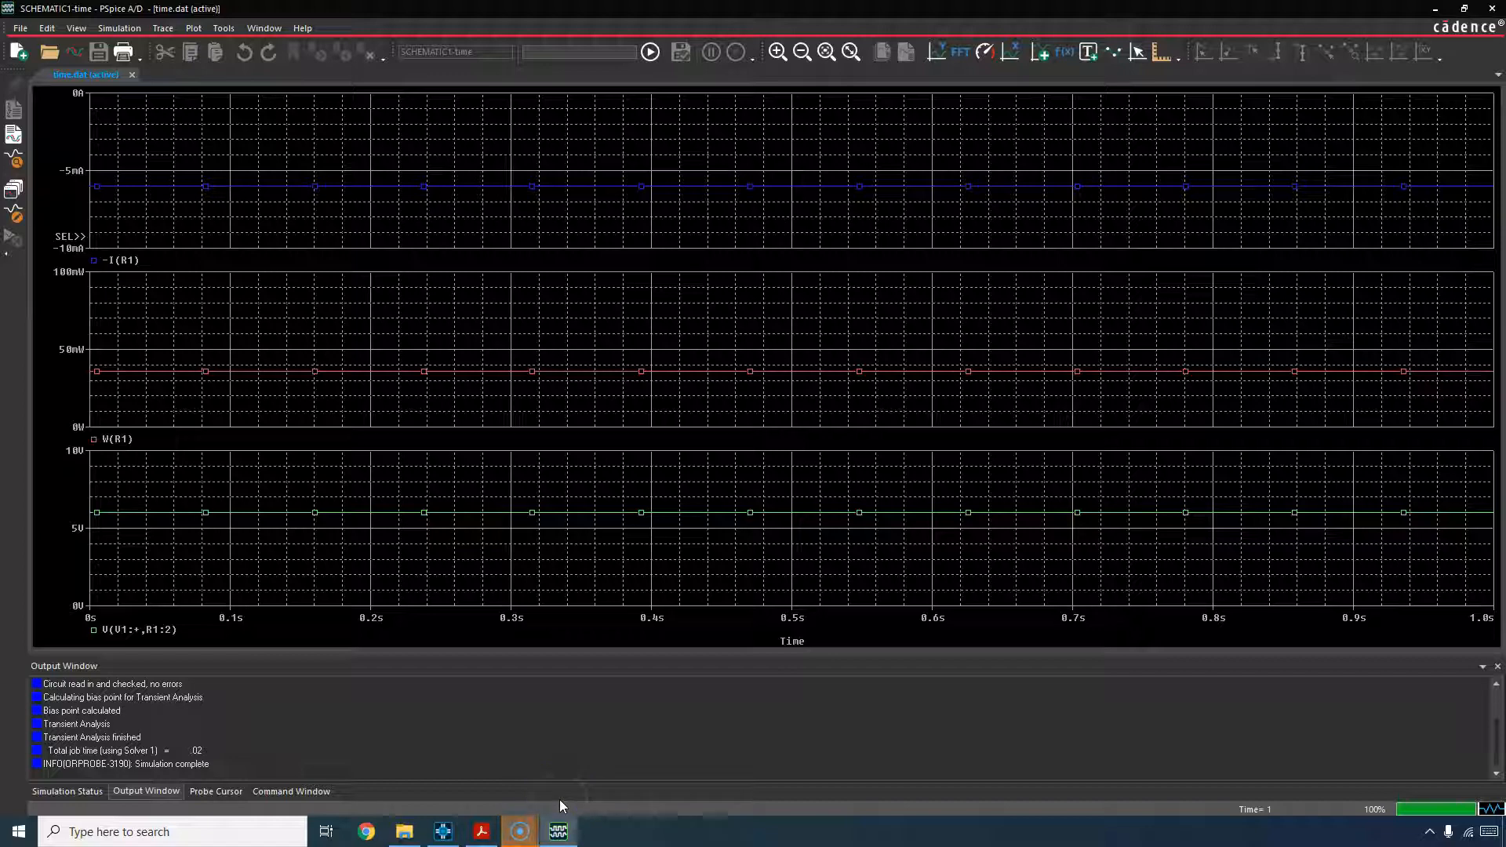
# Step: Bring up the R1–R2 divider schematic in OrCAD Capture to inspect R2
pyautogui.click(557, 832)
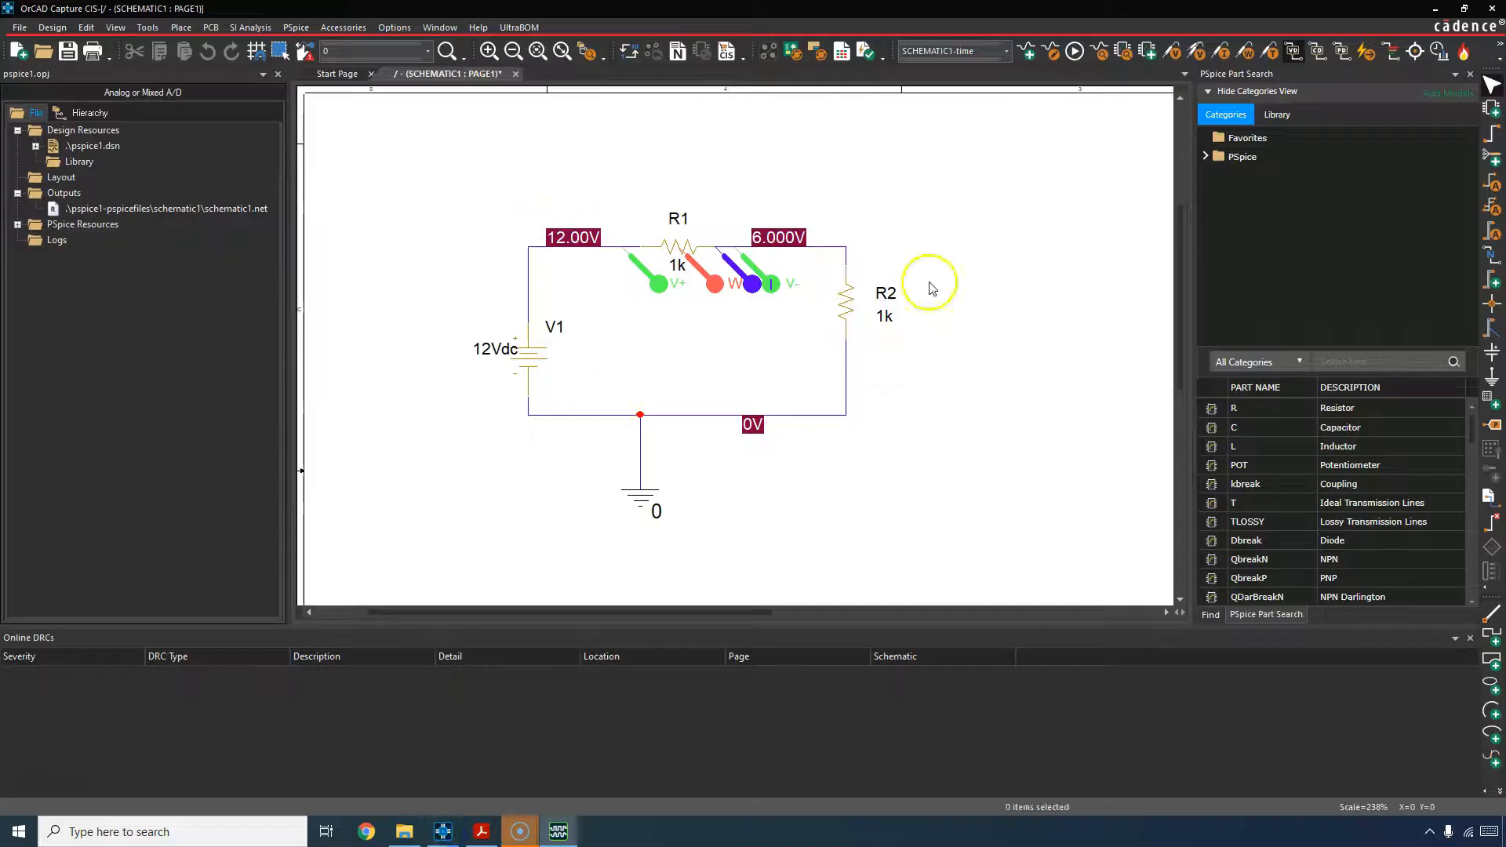
pyautogui.moveTo(865, 295)
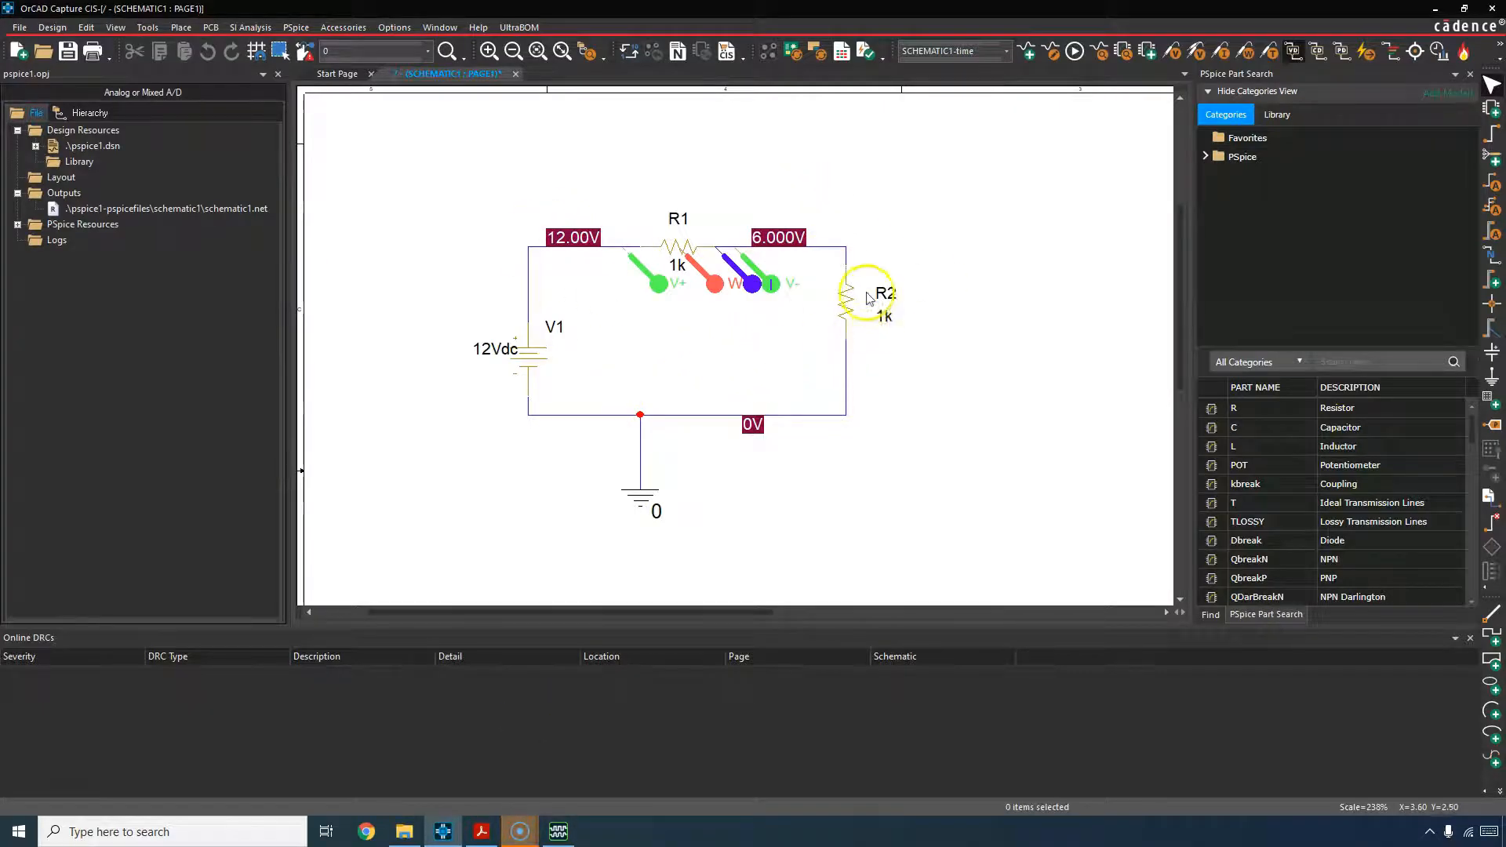
pyautogui.moveTo(577, 792)
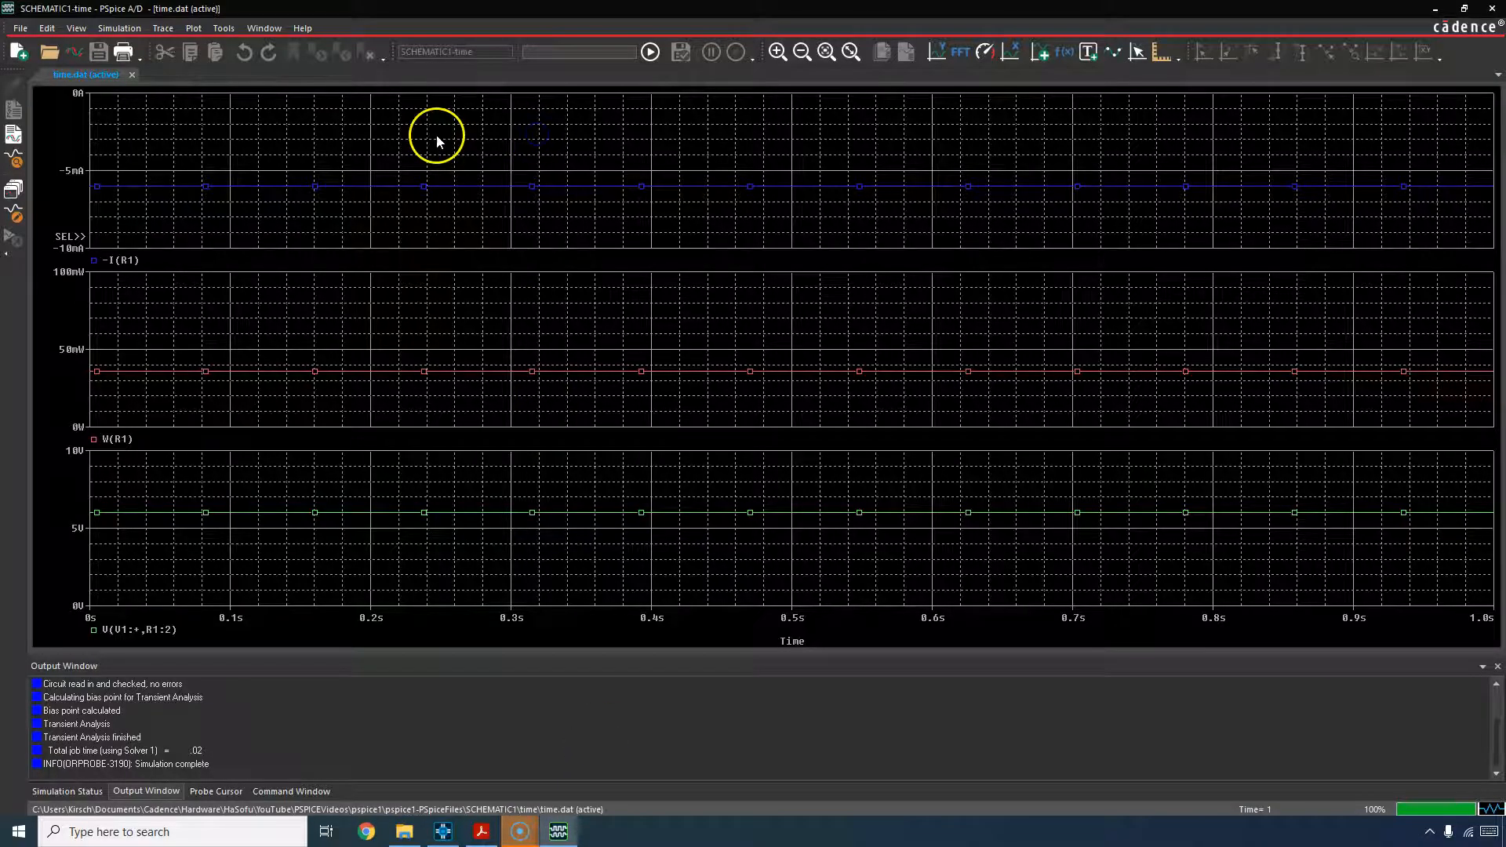
# Step: Add W(R2) from the Add Traces list to the top -I(R1) plot
pyautogui.rightClick(436, 141)
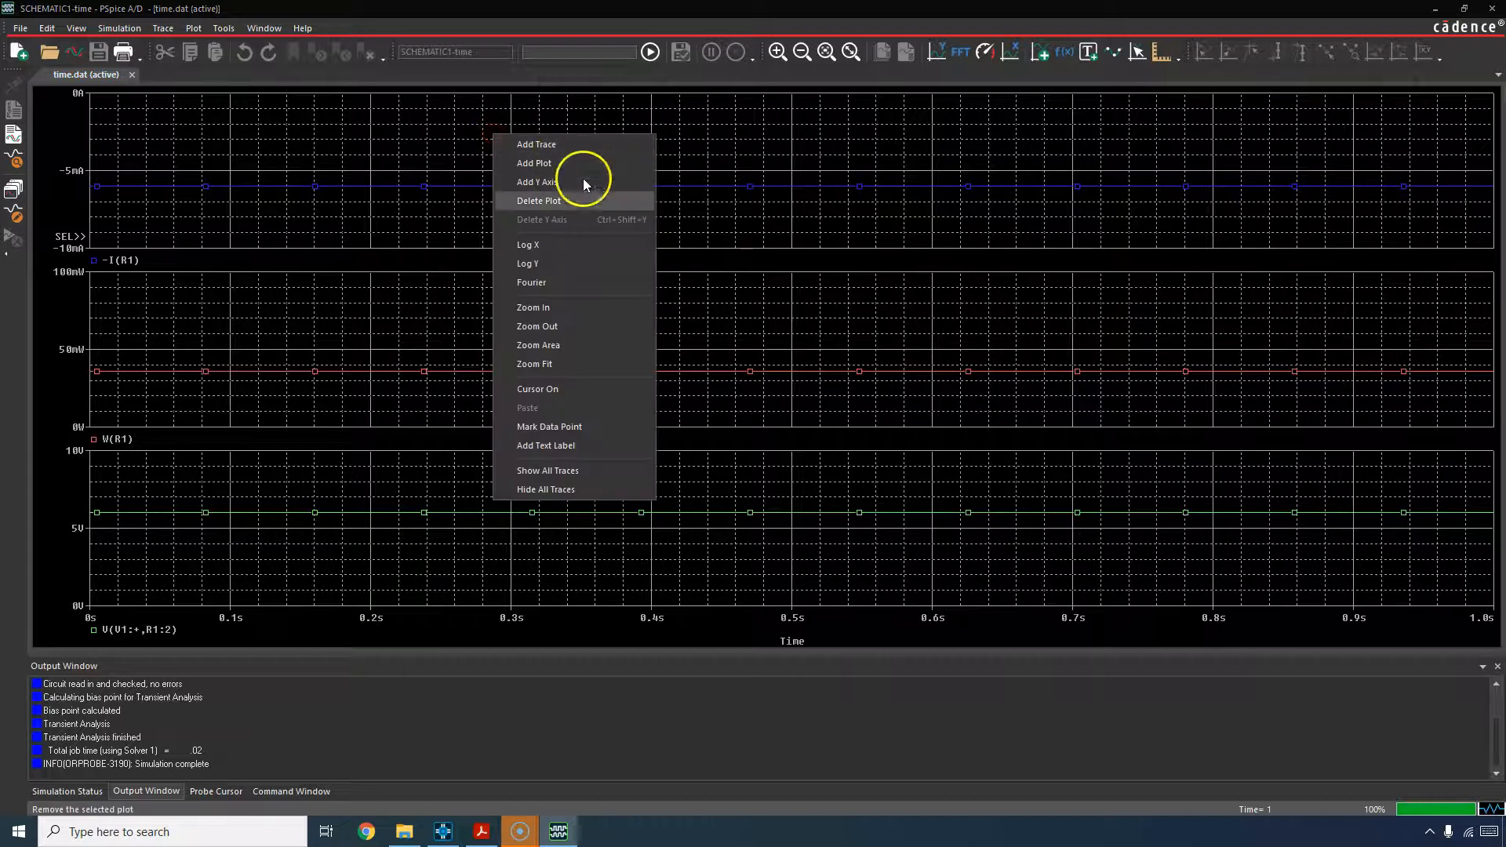
pyautogui.click(536, 145)
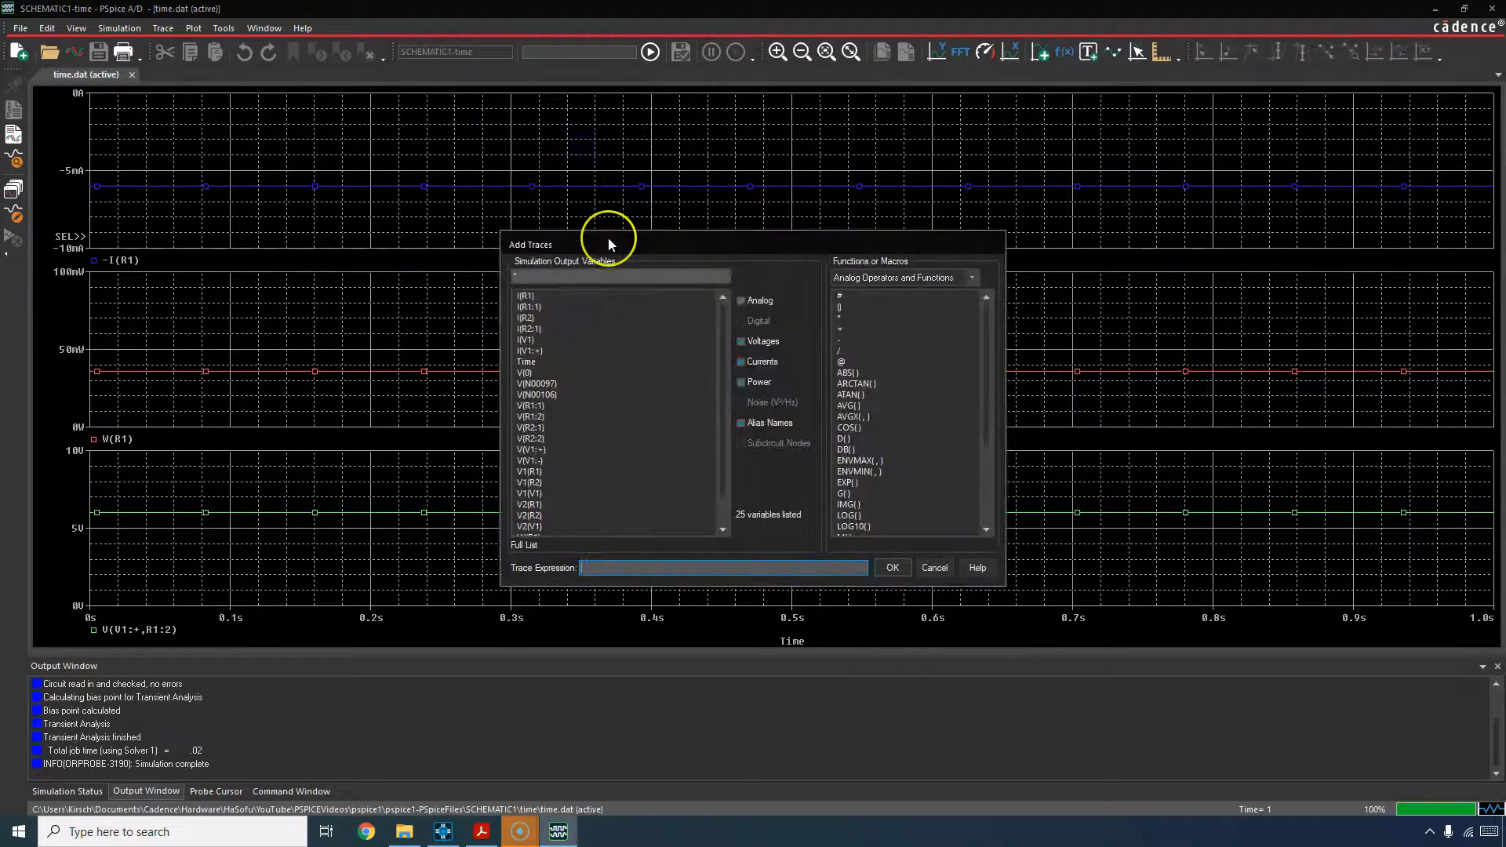
pyautogui.moveTo(604, 478)
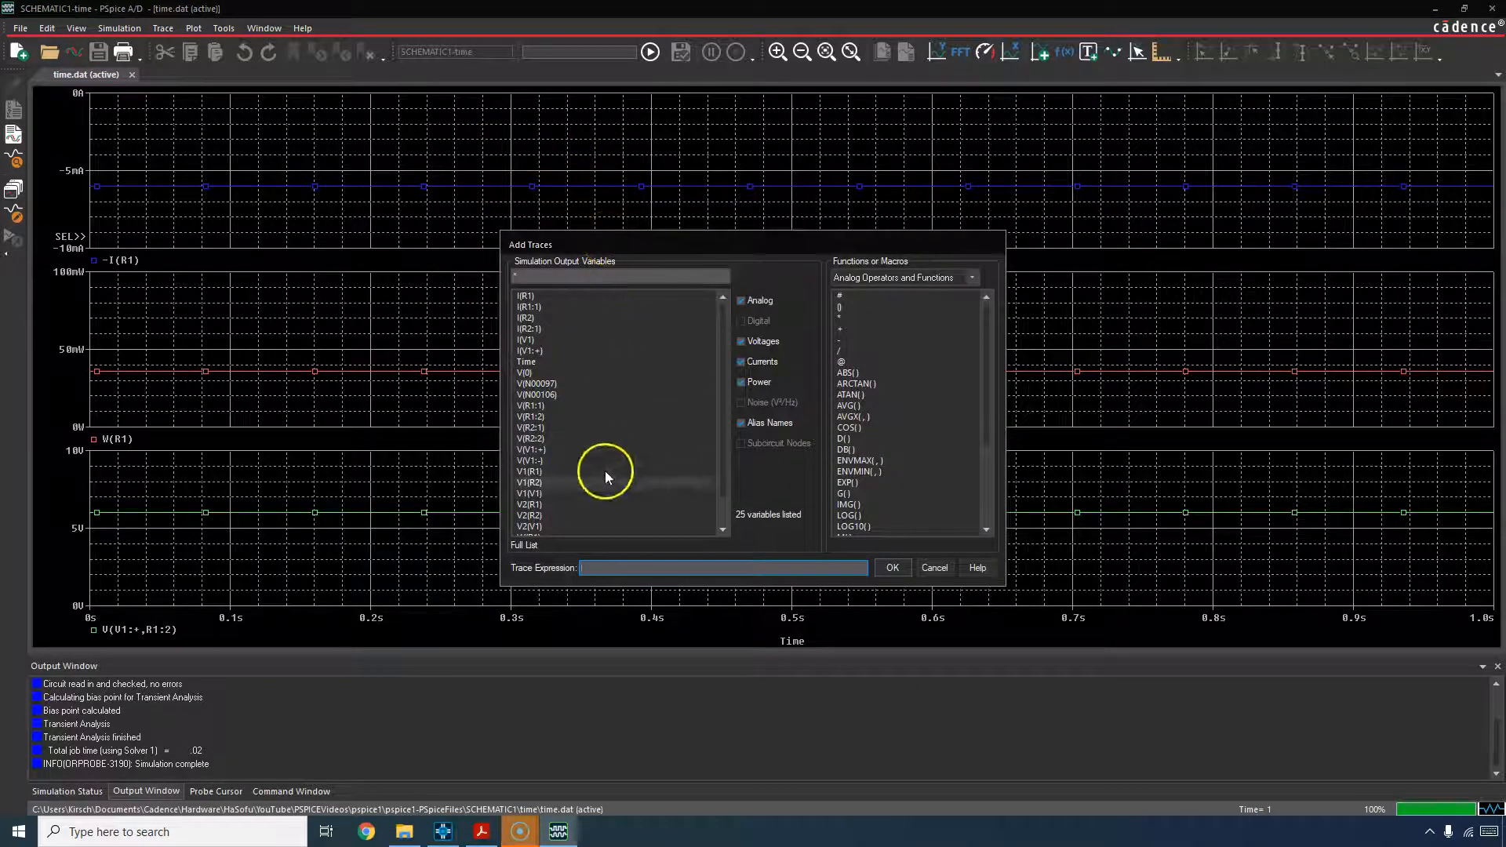
pyautogui.scroll(-3)
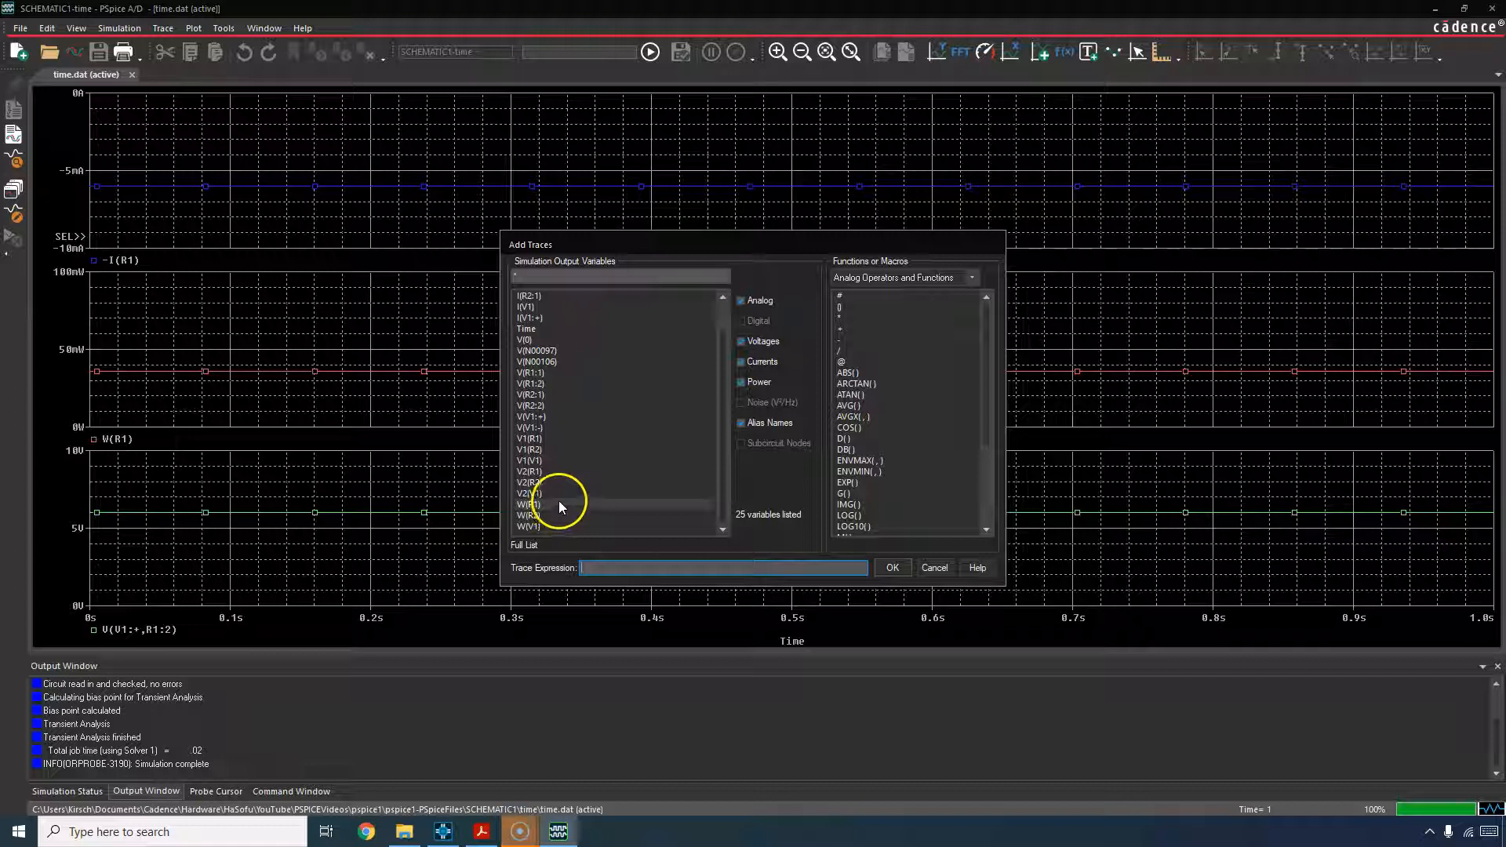
pyautogui.click(528, 514)
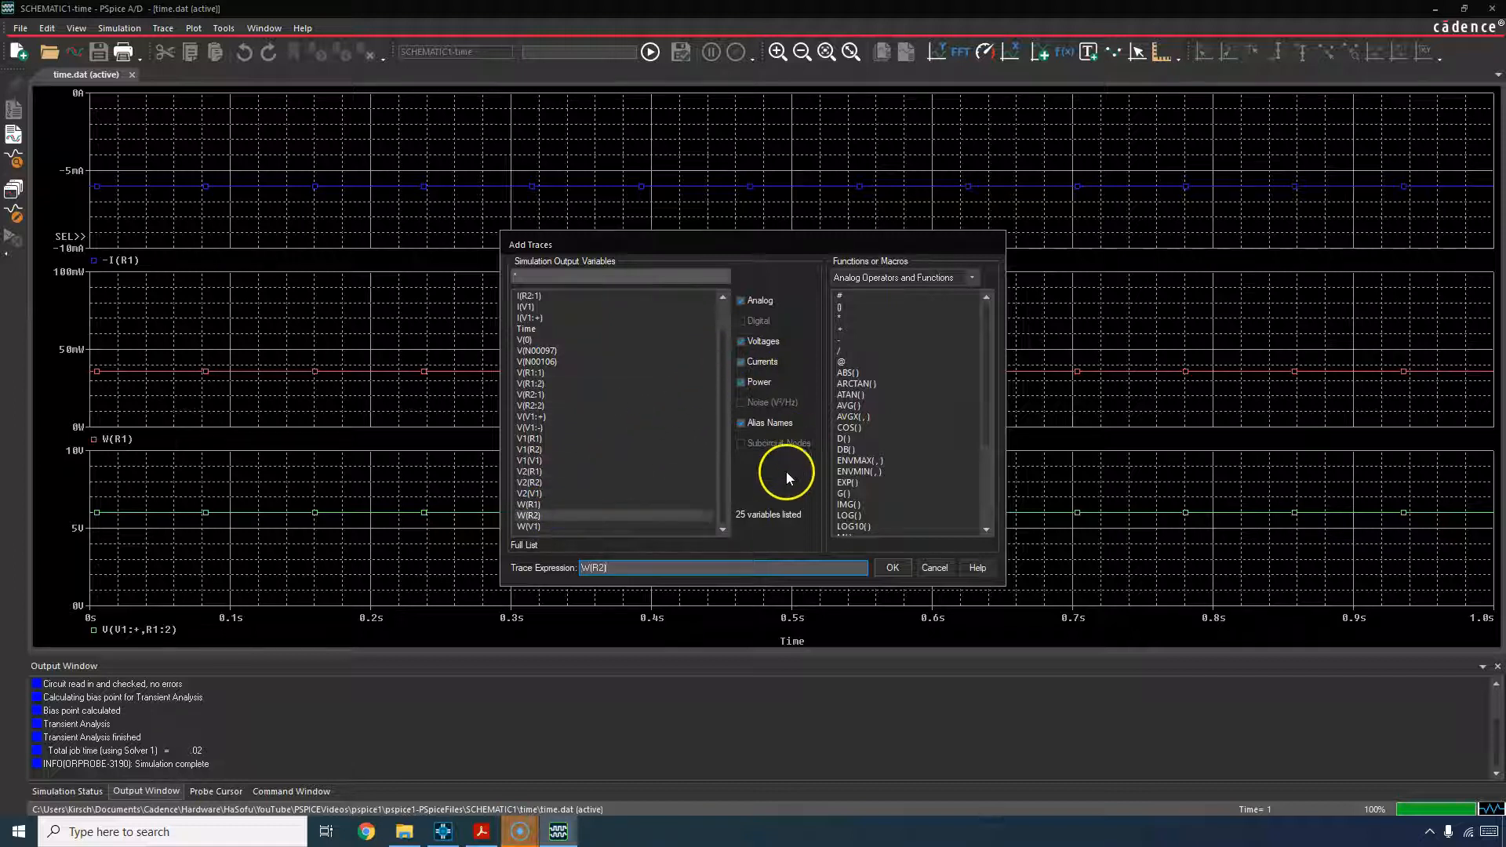
pyautogui.click(890, 567)
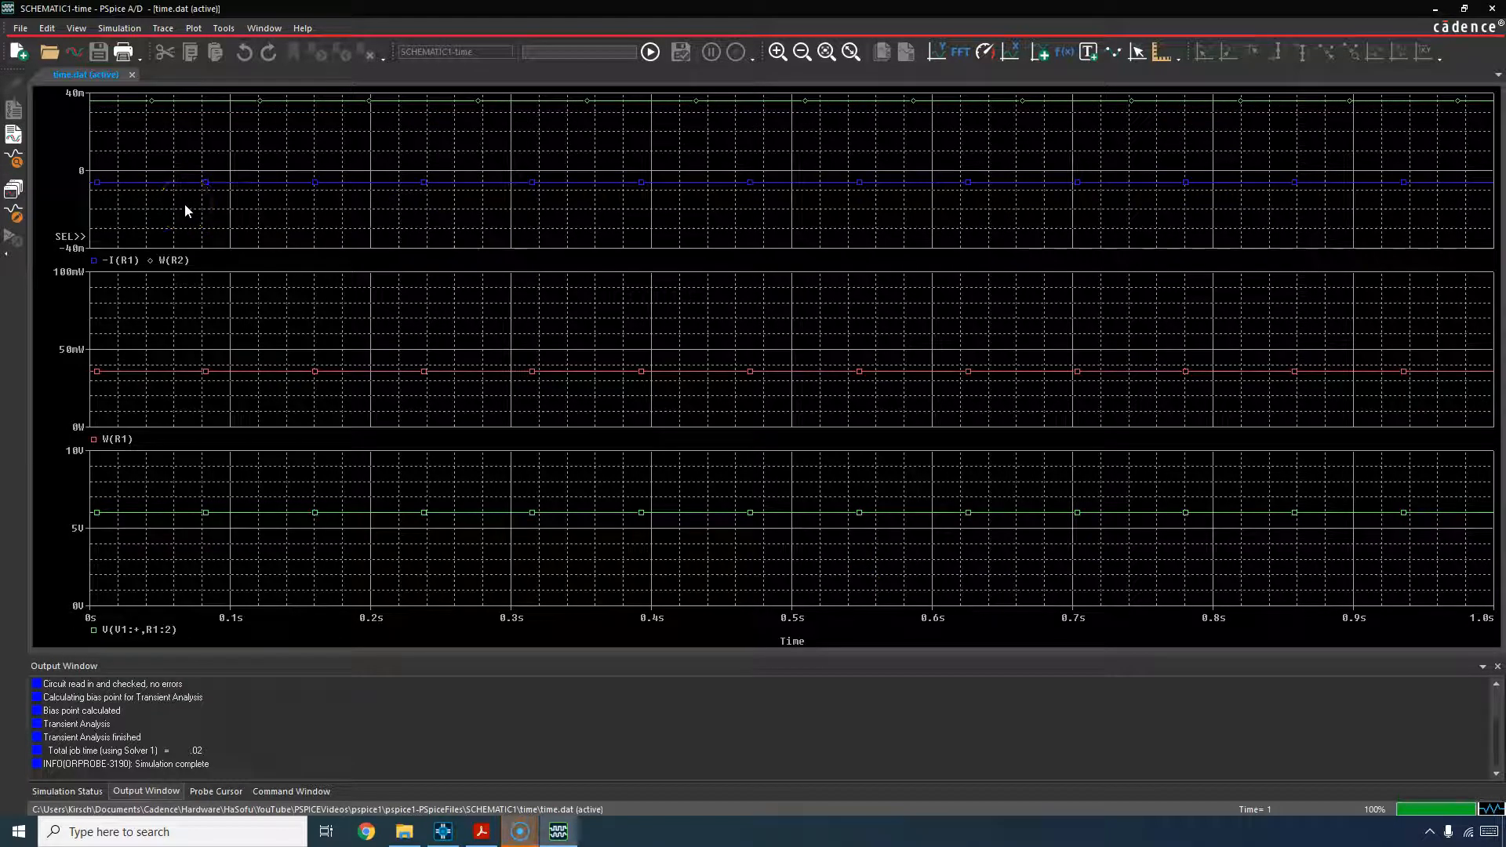
pyautogui.moveTo(103, 129)
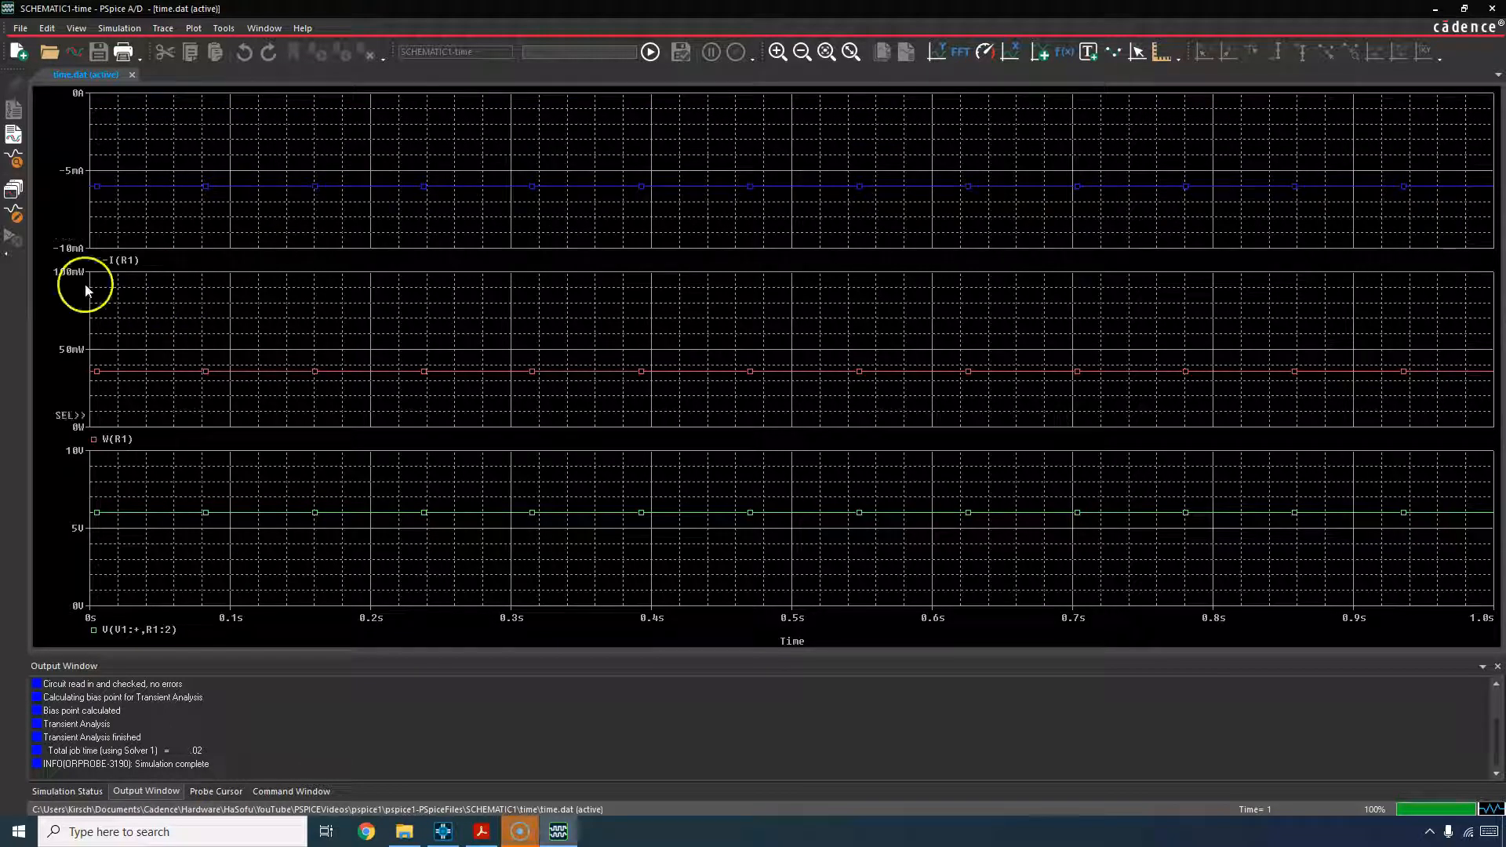
# Step: Select the middle plot and add the W(R2) trace beside W(R1)
pyautogui.click(94, 260)
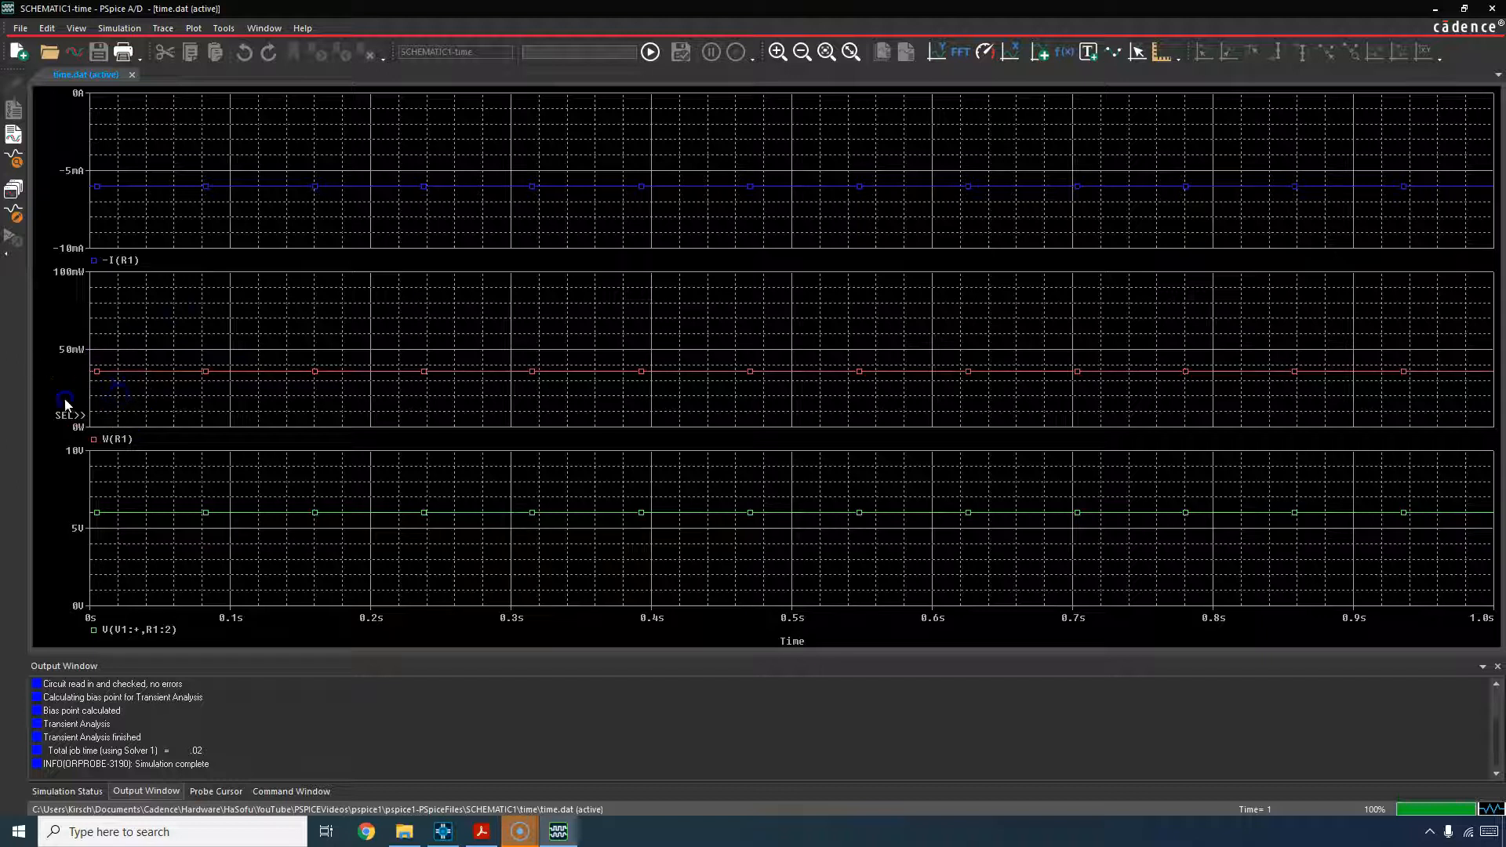
pyautogui.rightClick(145, 394)
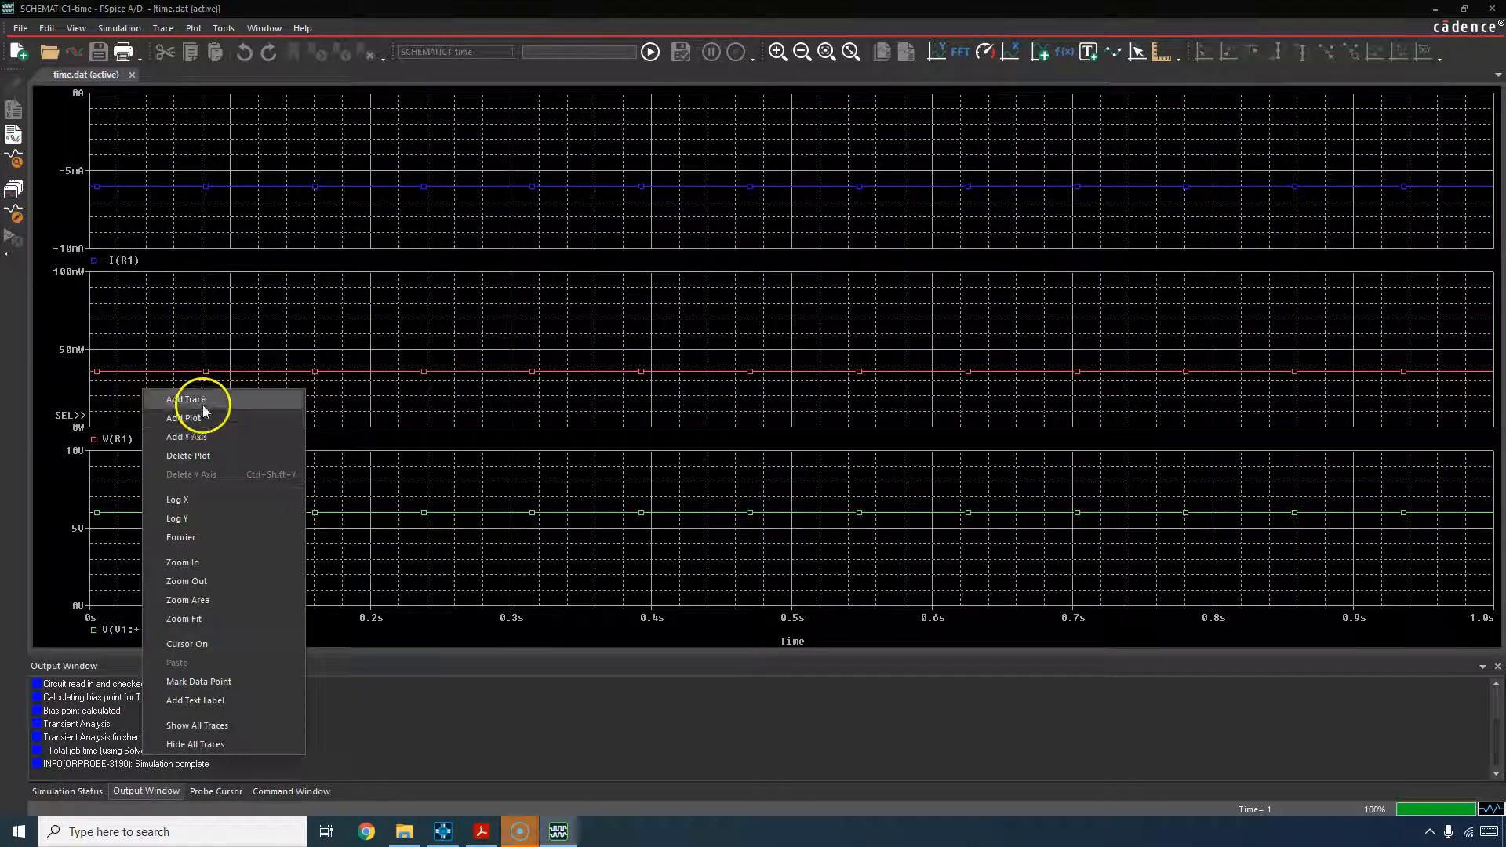
pyautogui.click(185, 398)
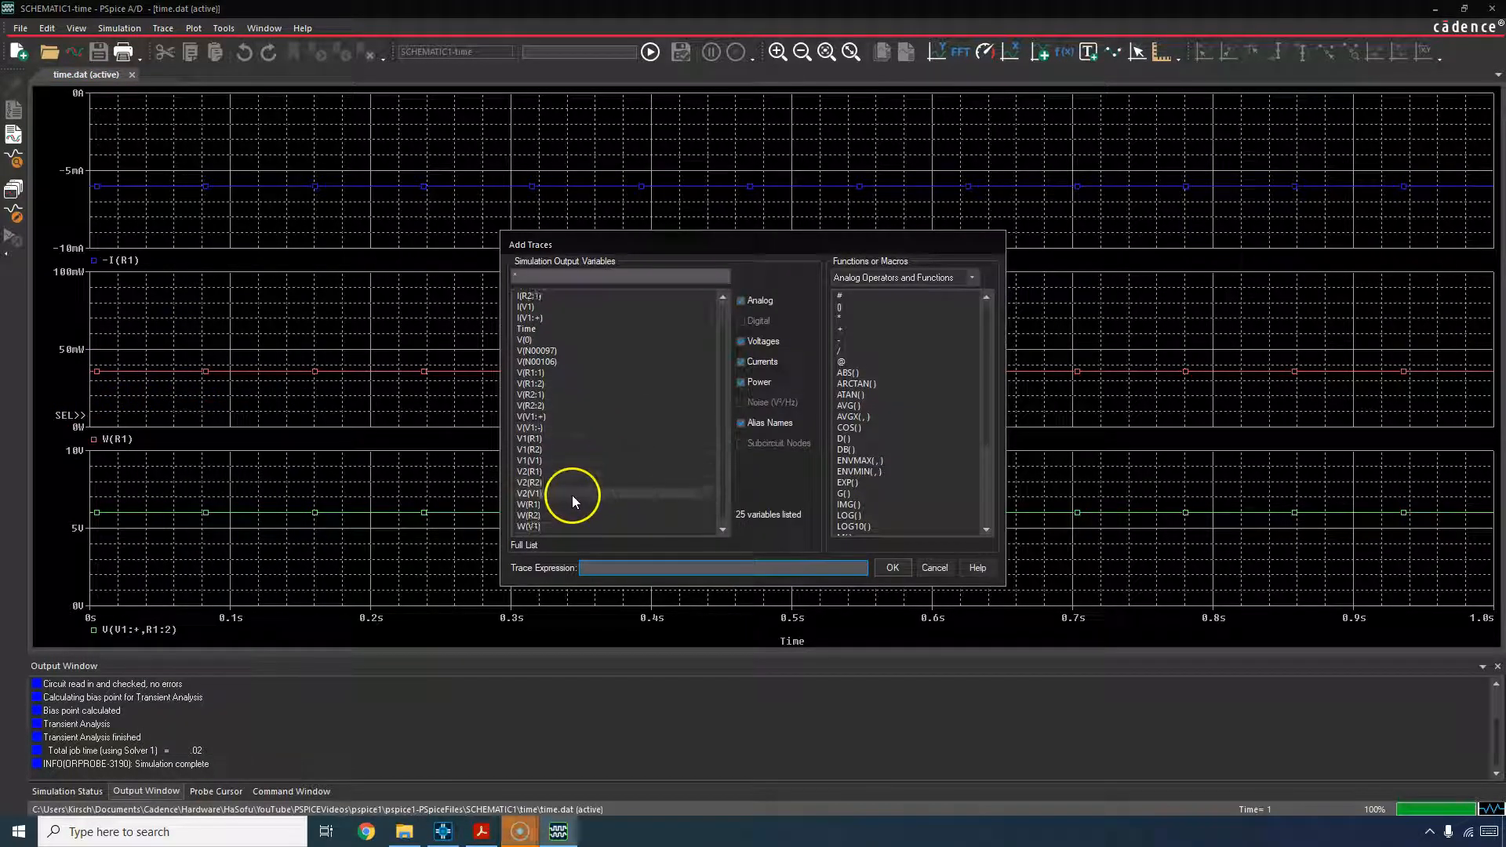
pyautogui.click(890, 566)
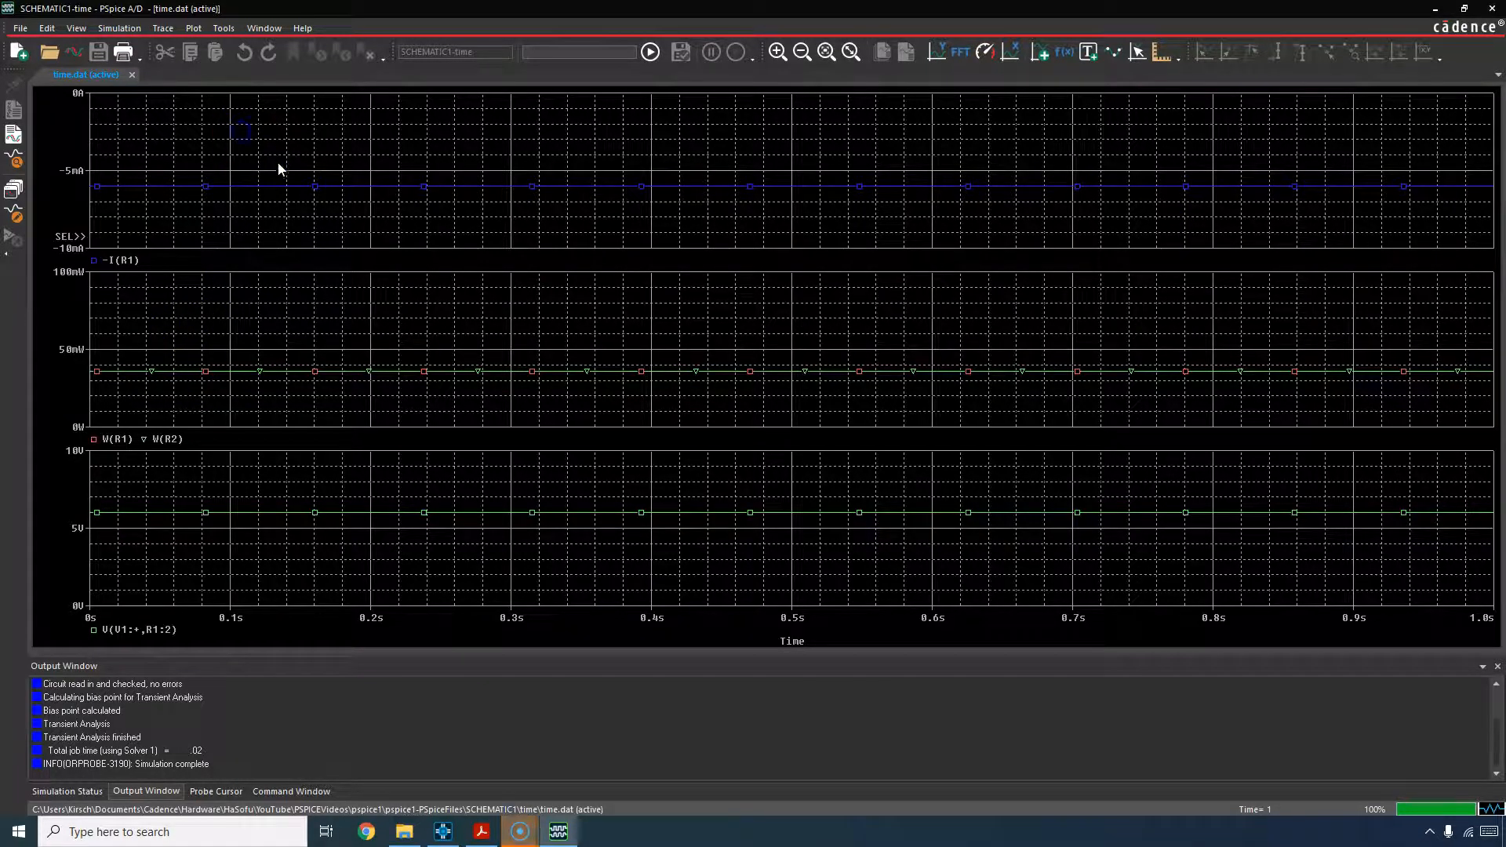
# Step: Add the source current I(V1) to the top plot via Add Traces
pyautogui.rightClick(276, 142)
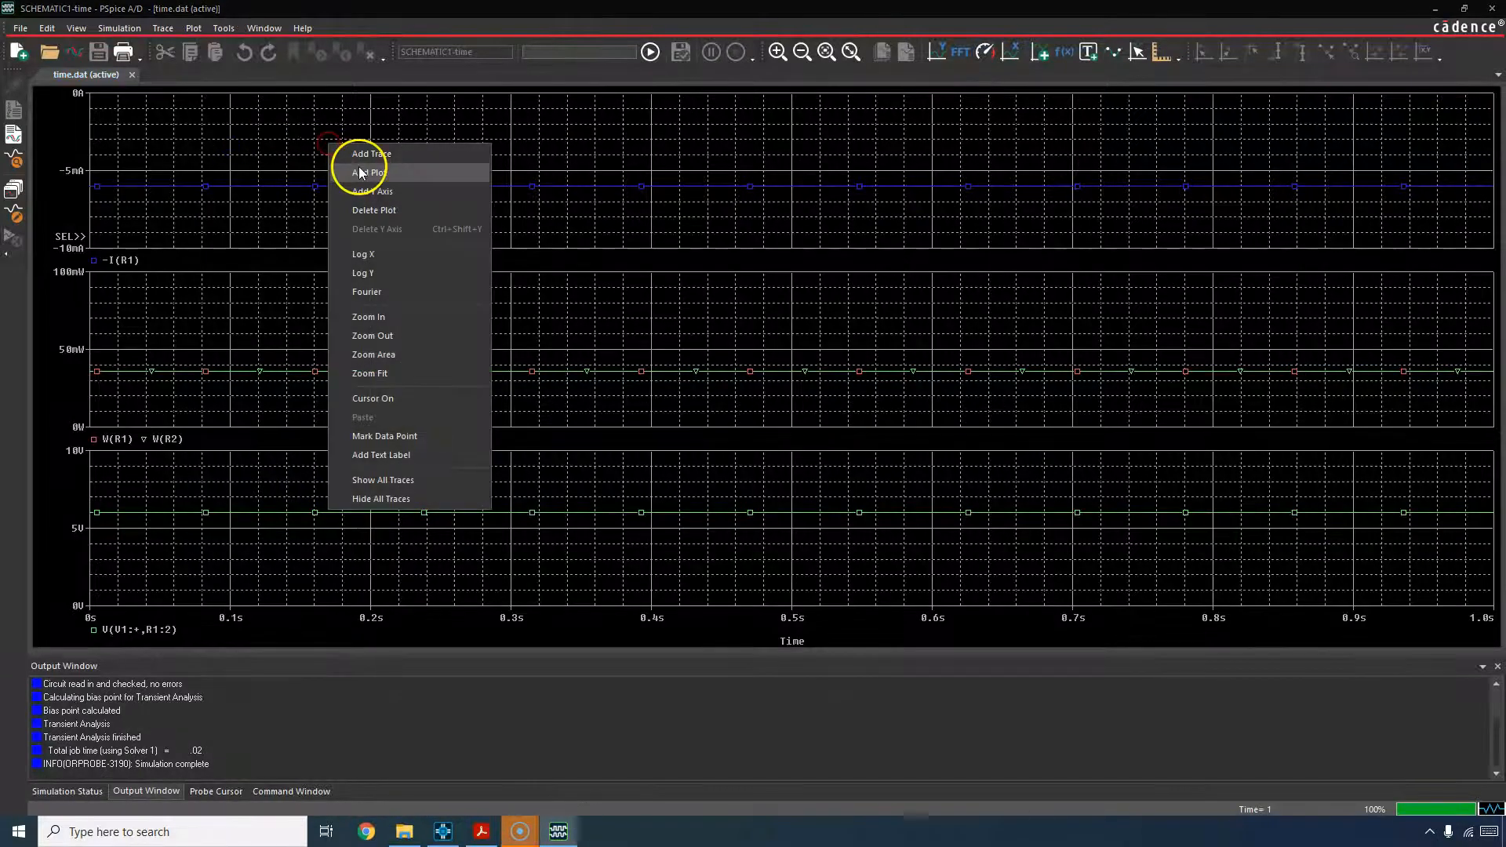
pyautogui.click(370, 154)
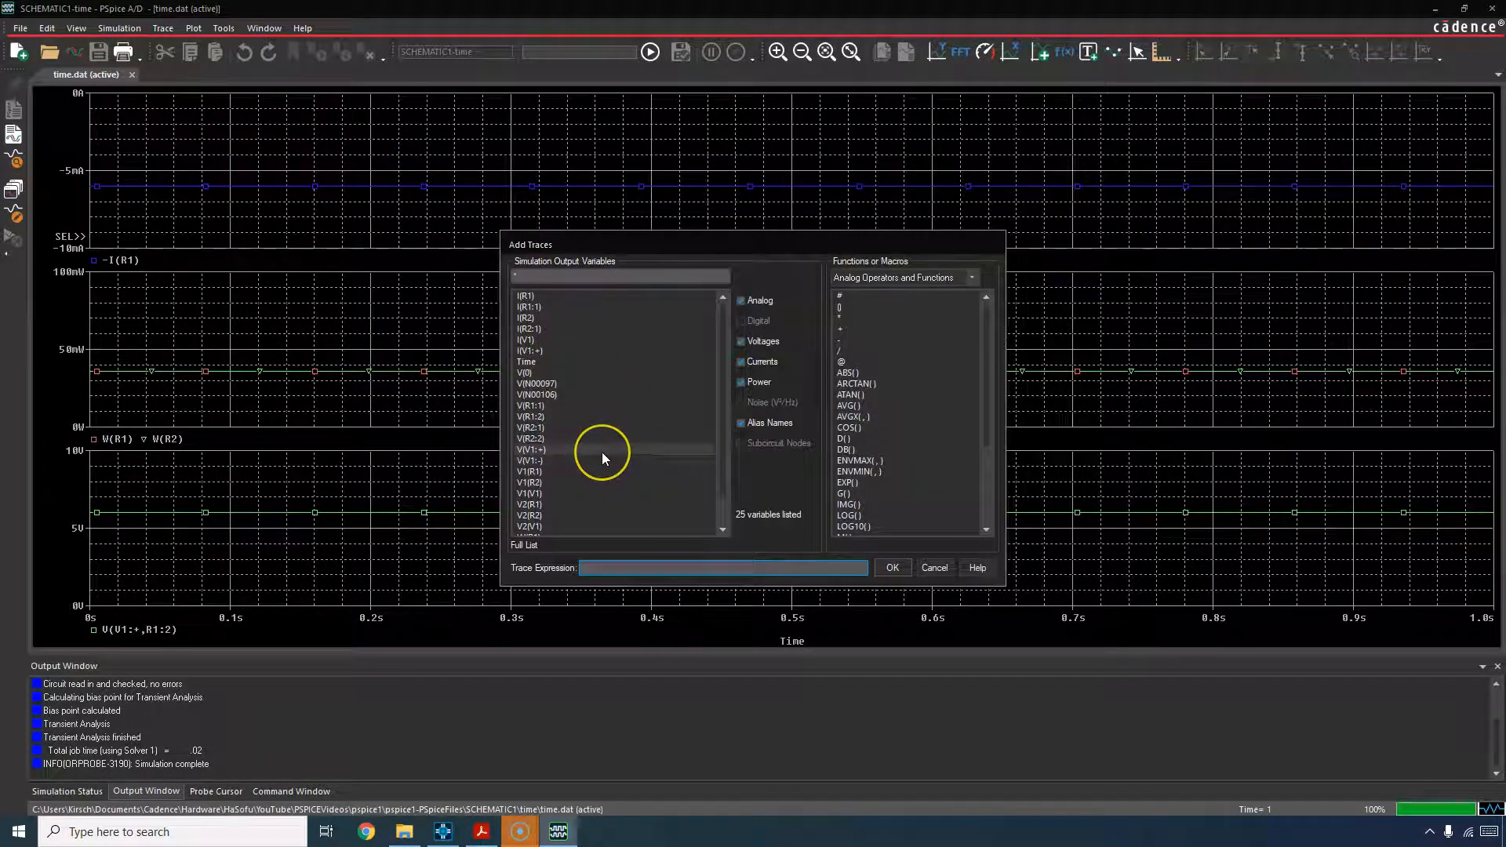
pyautogui.moveTo(573, 372)
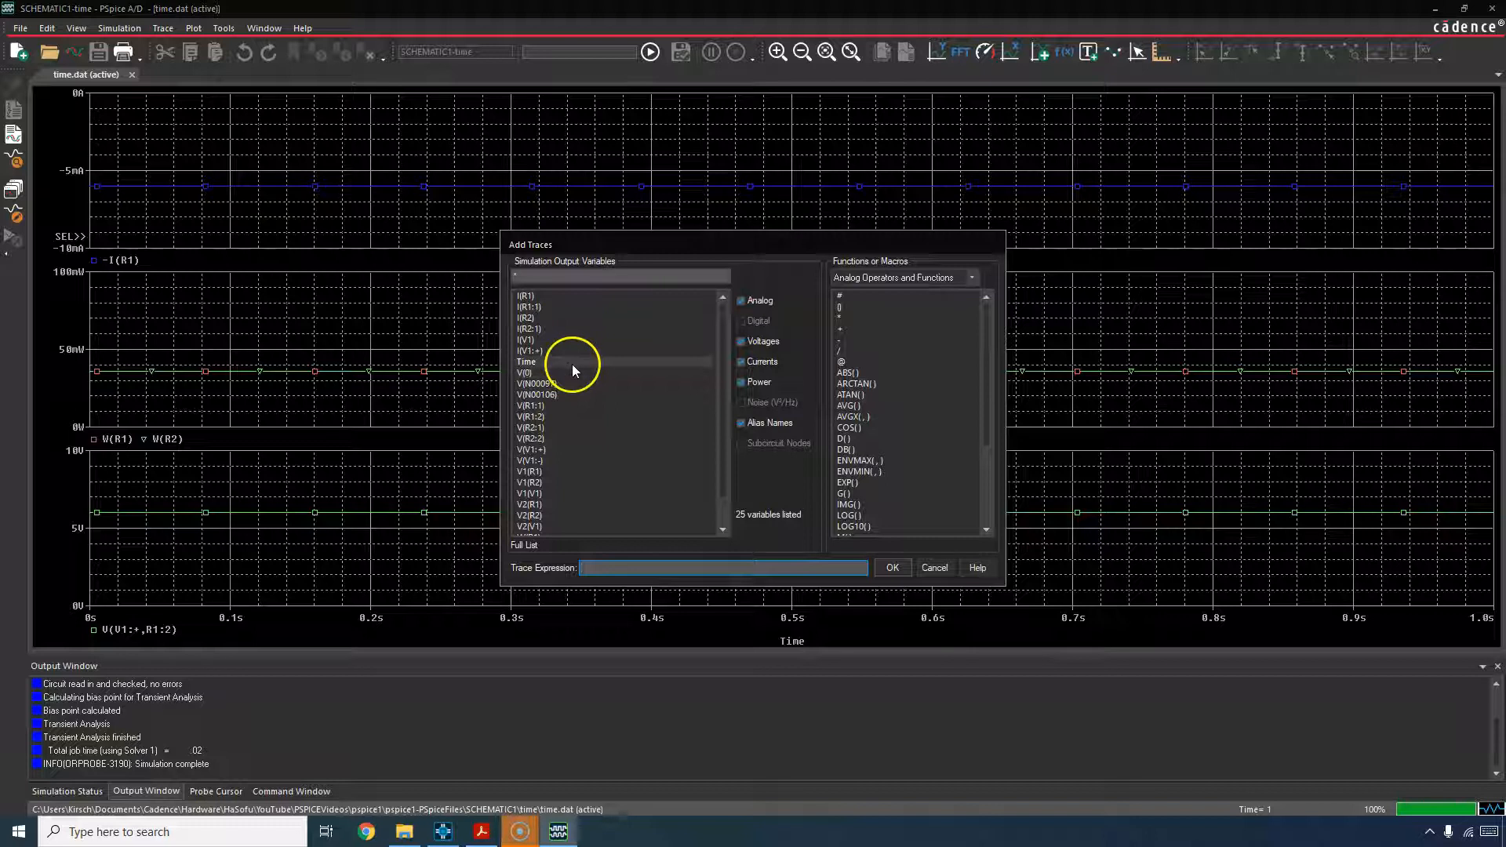
pyautogui.scroll(-3)
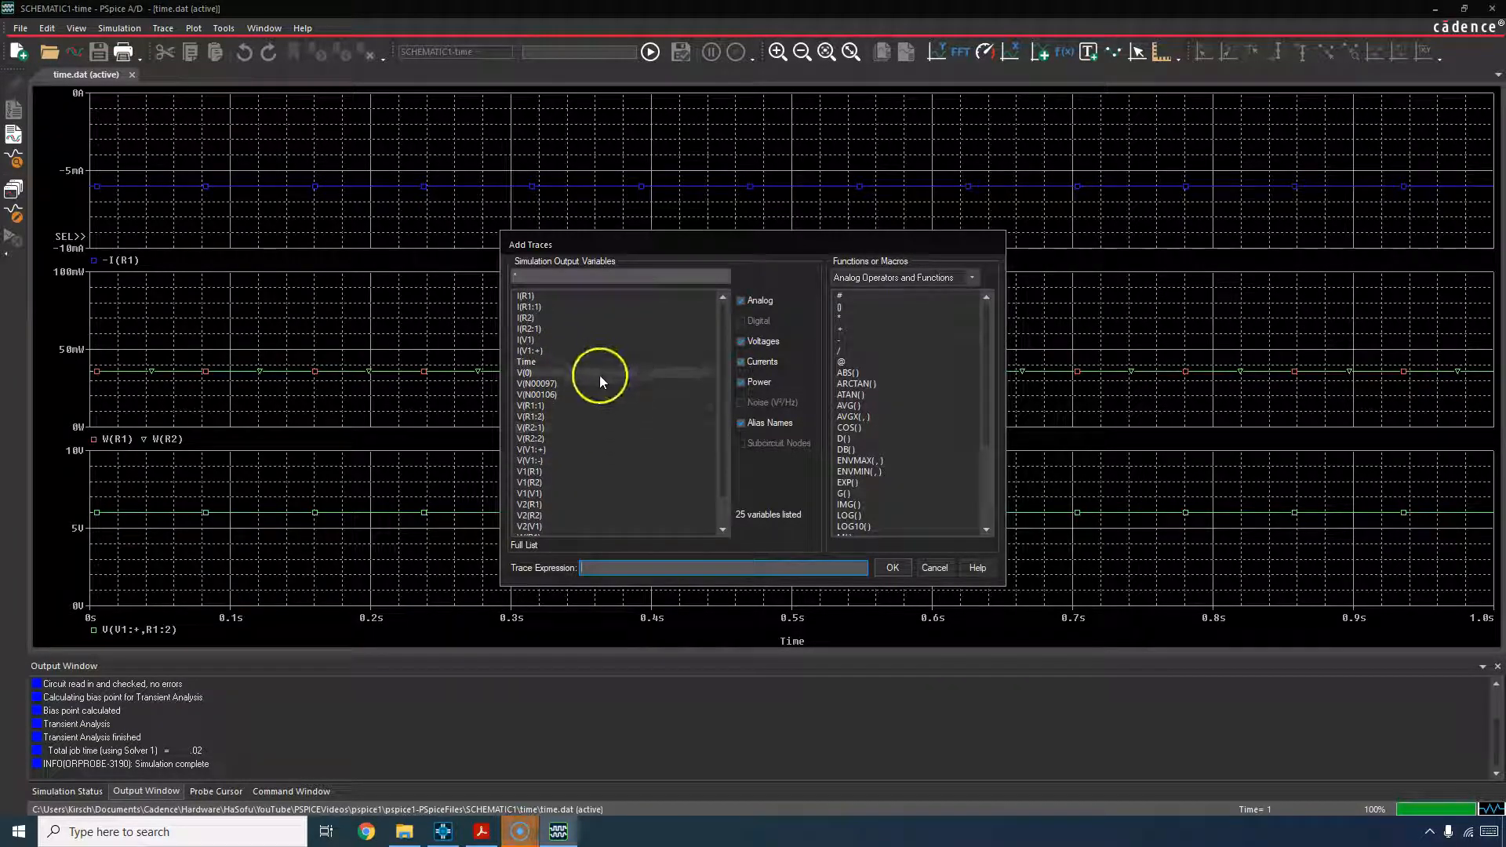
pyautogui.moveTo(605, 338)
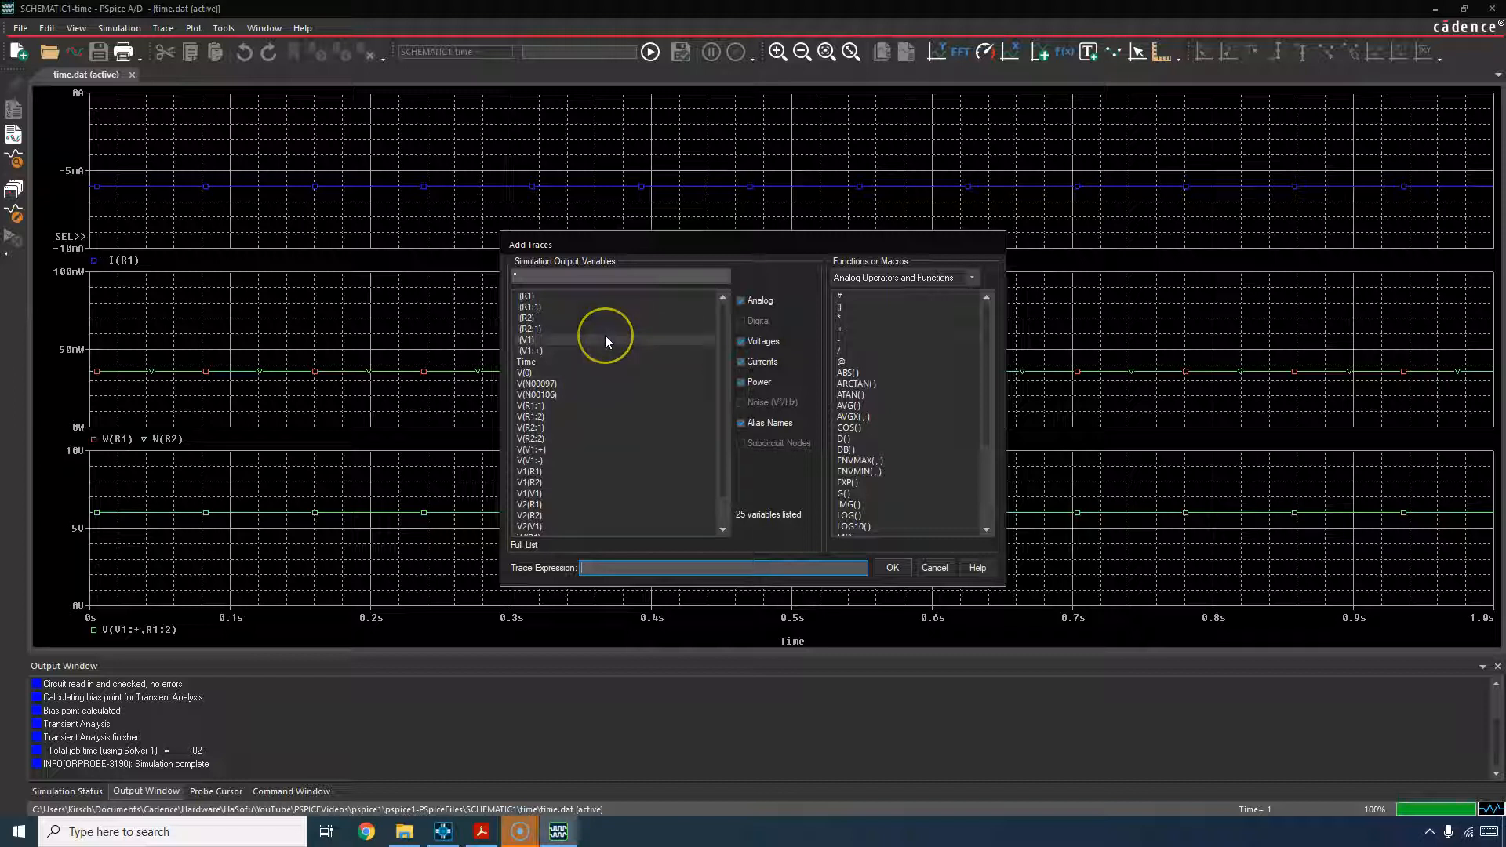
pyautogui.click(526, 338)
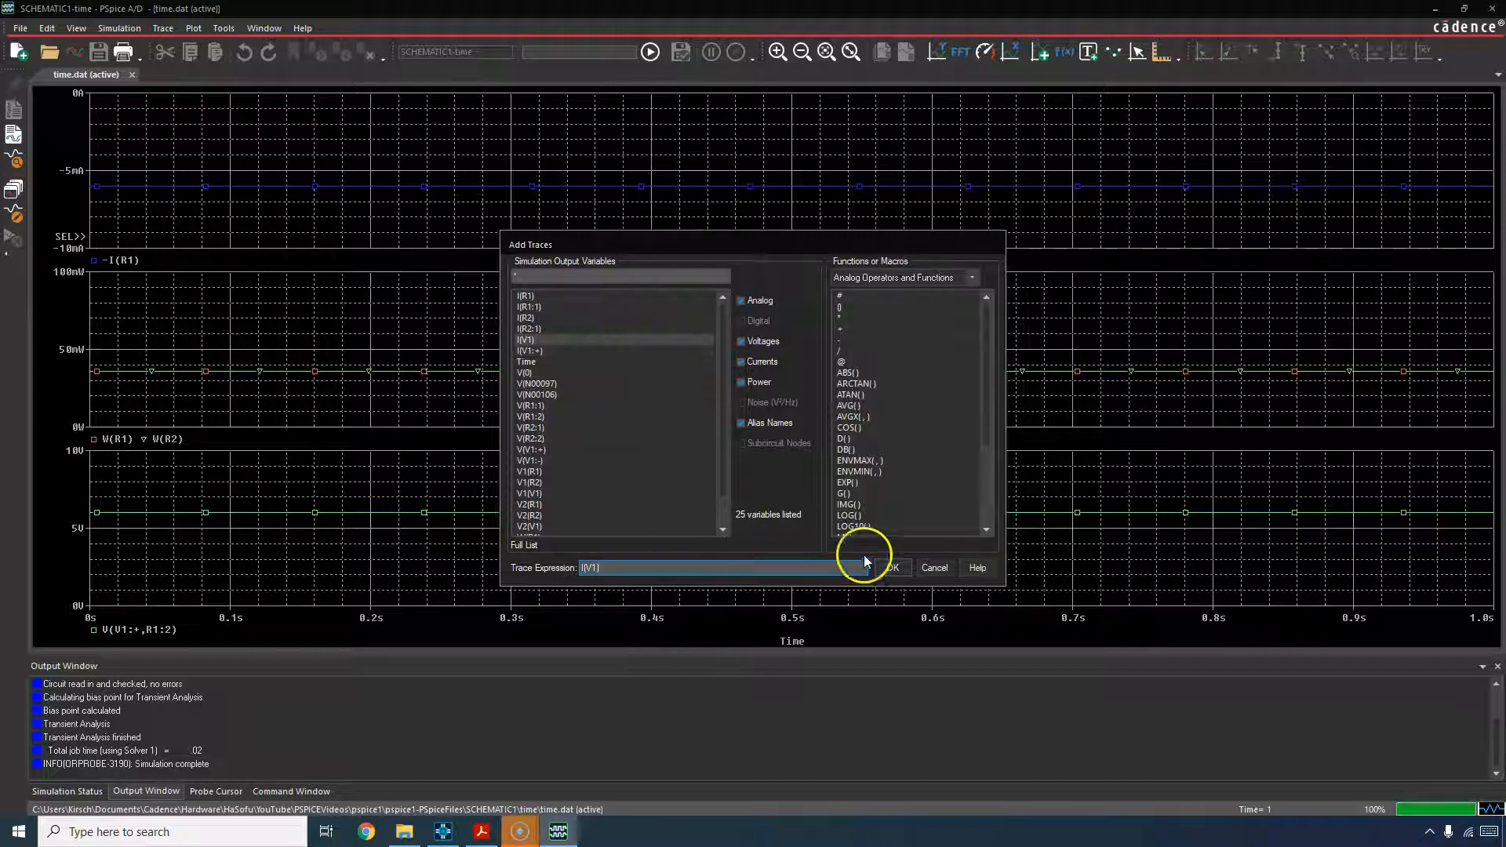
pyautogui.click(888, 567)
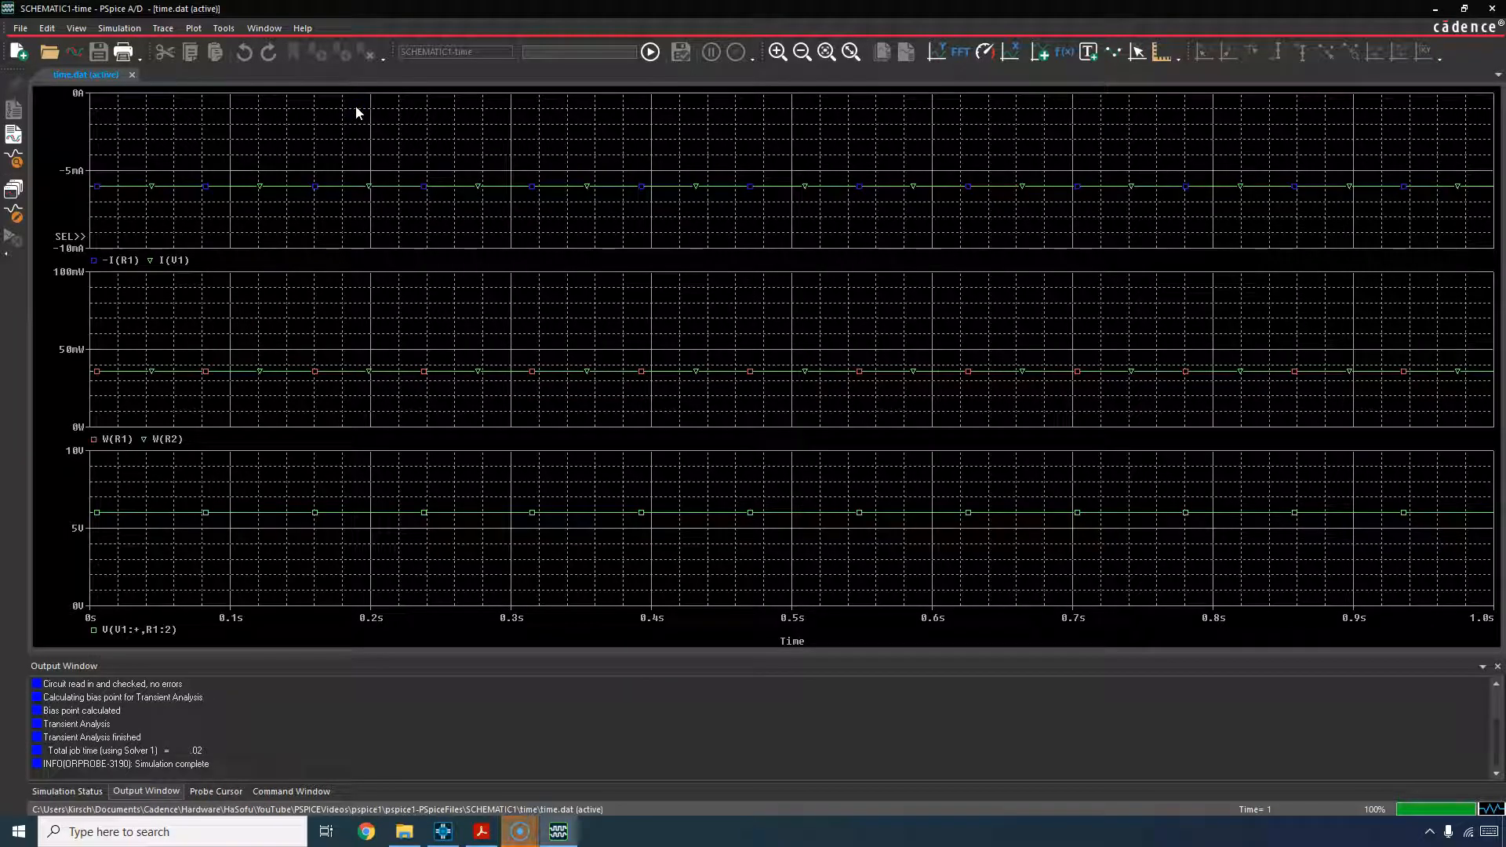
pyautogui.moveTo(330, 134)
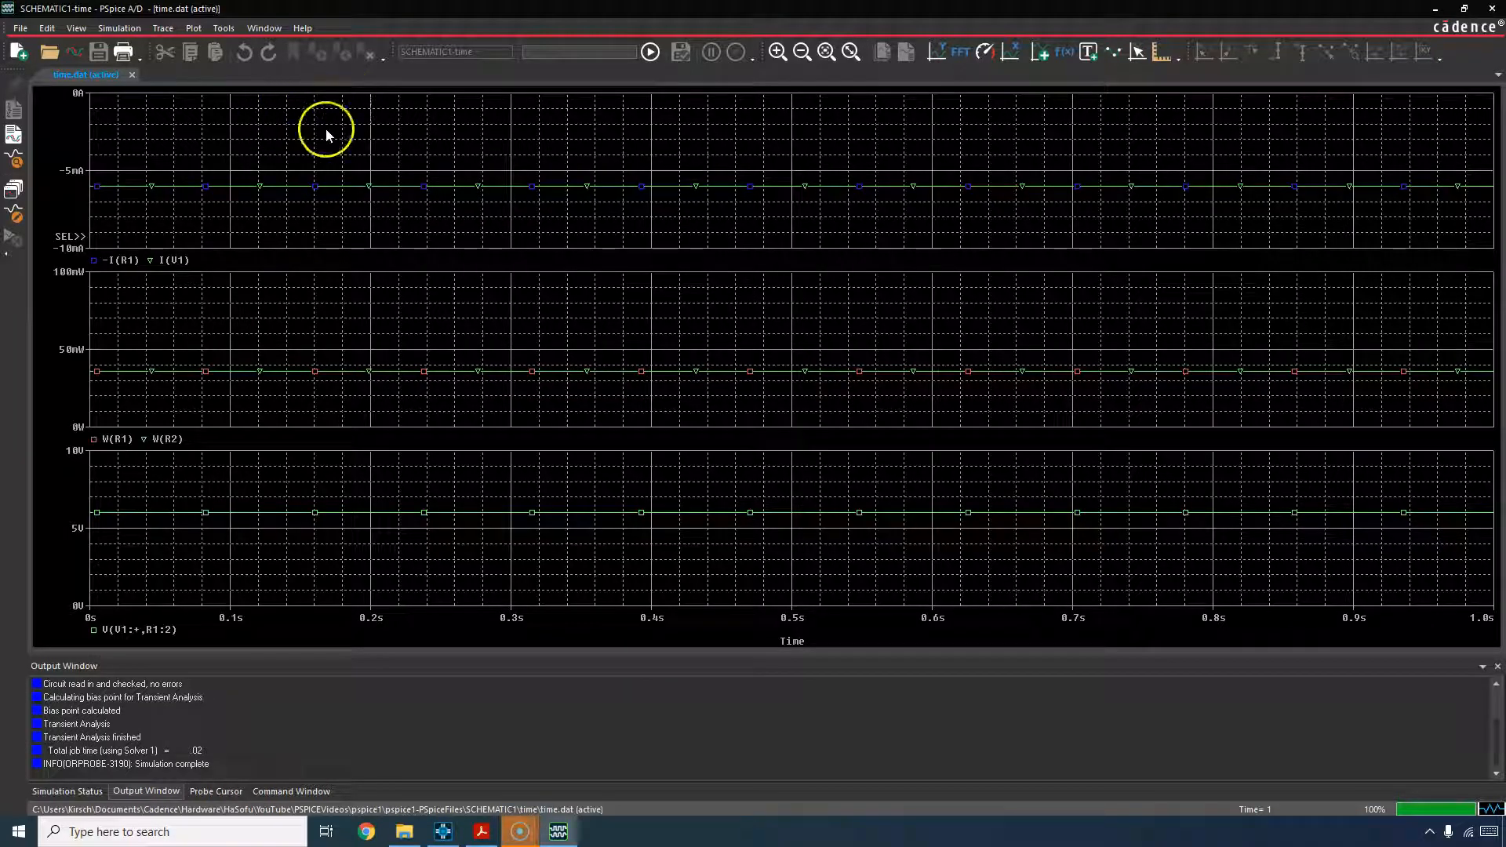
pyautogui.moveTo(331, 180)
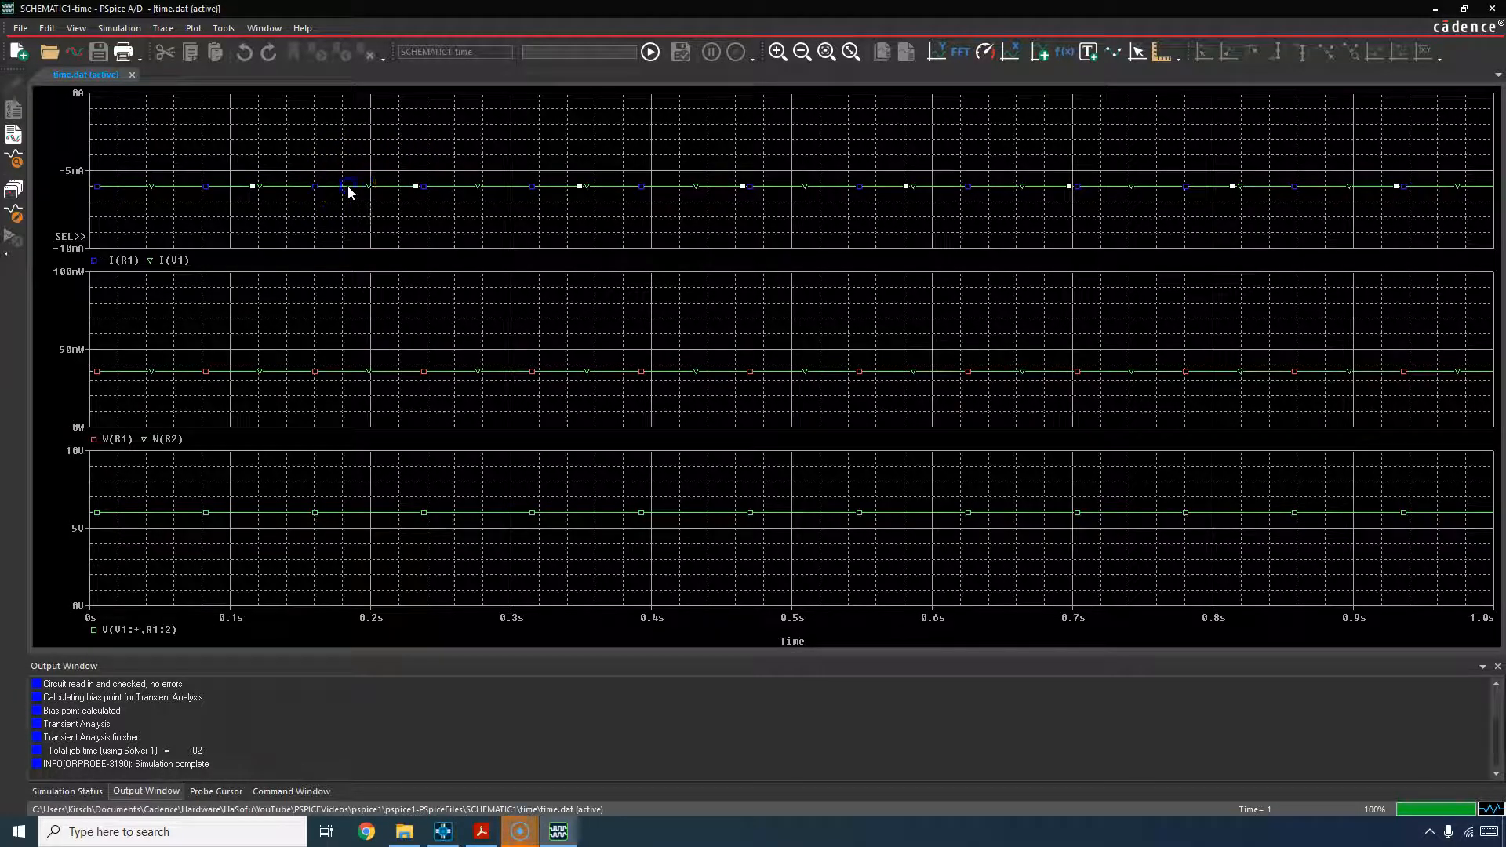
# Step: Give the -I(R1) trace a thicker line width in its trace properties
pyautogui.rightClick(349, 192)
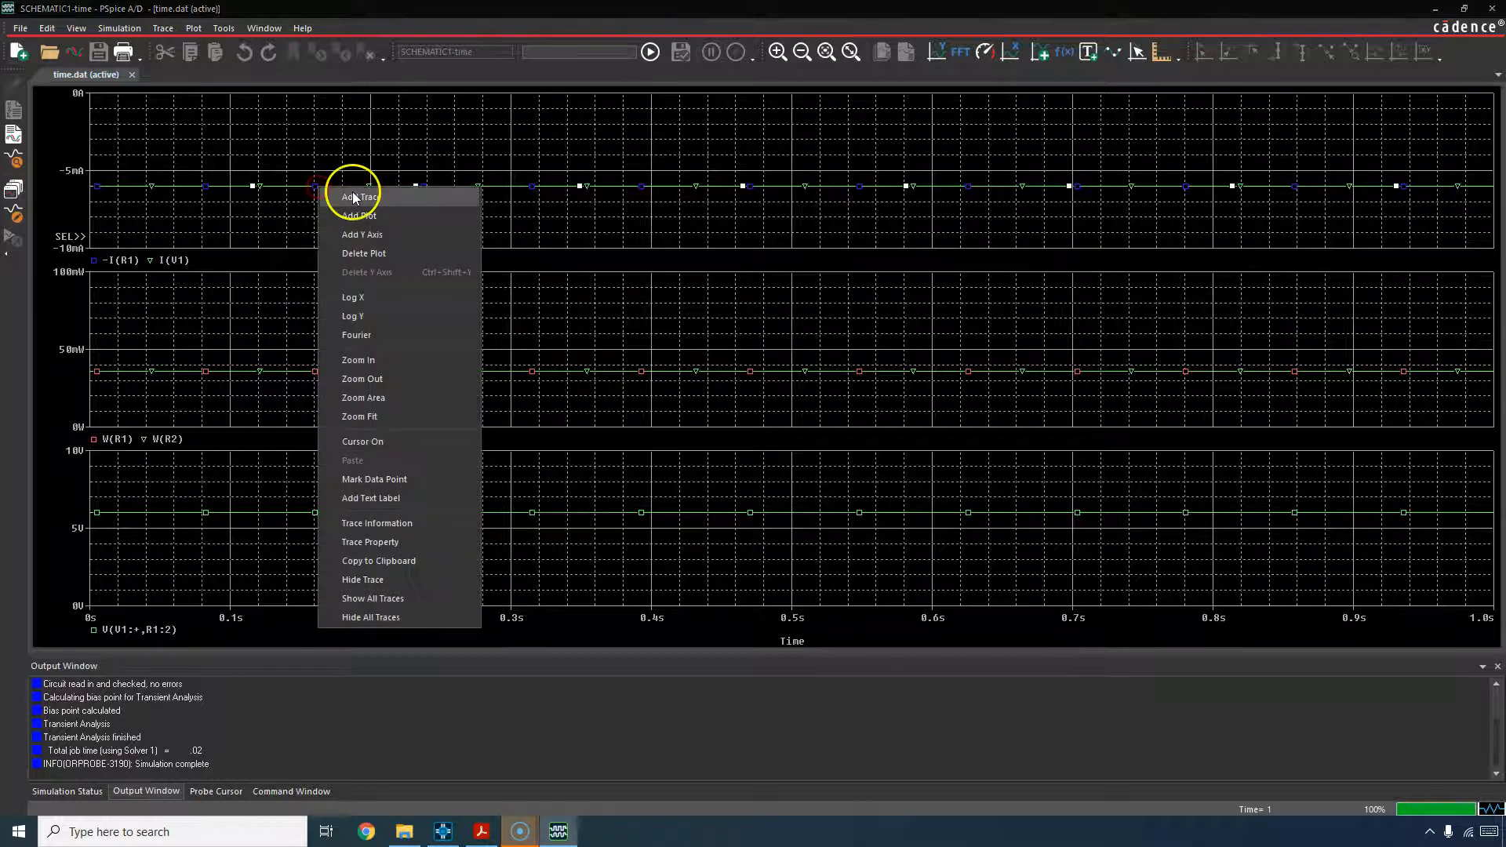
pyautogui.moveTo(403, 514)
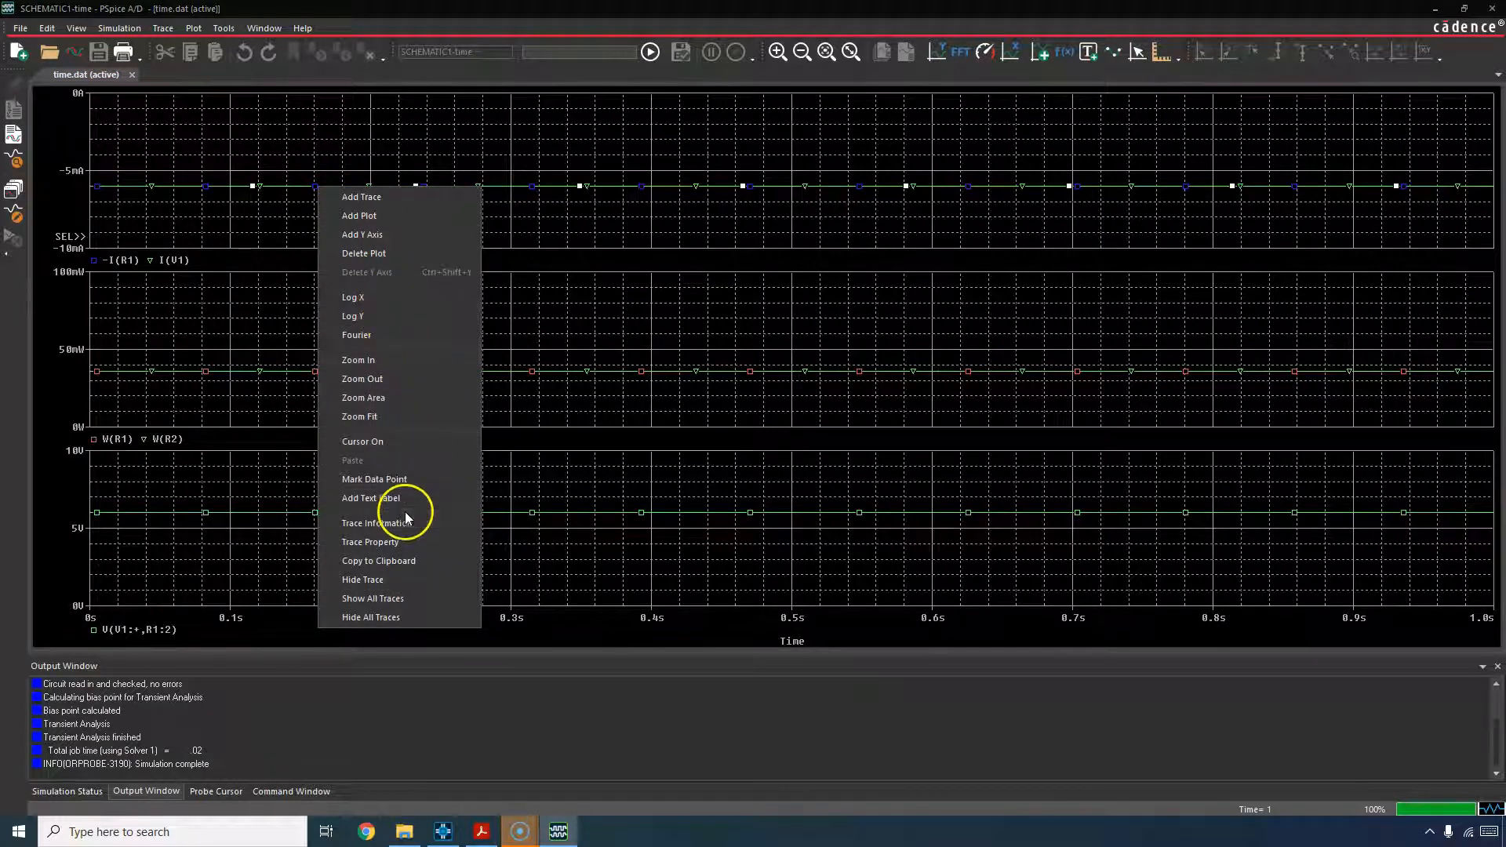
pyautogui.moveTo(403, 542)
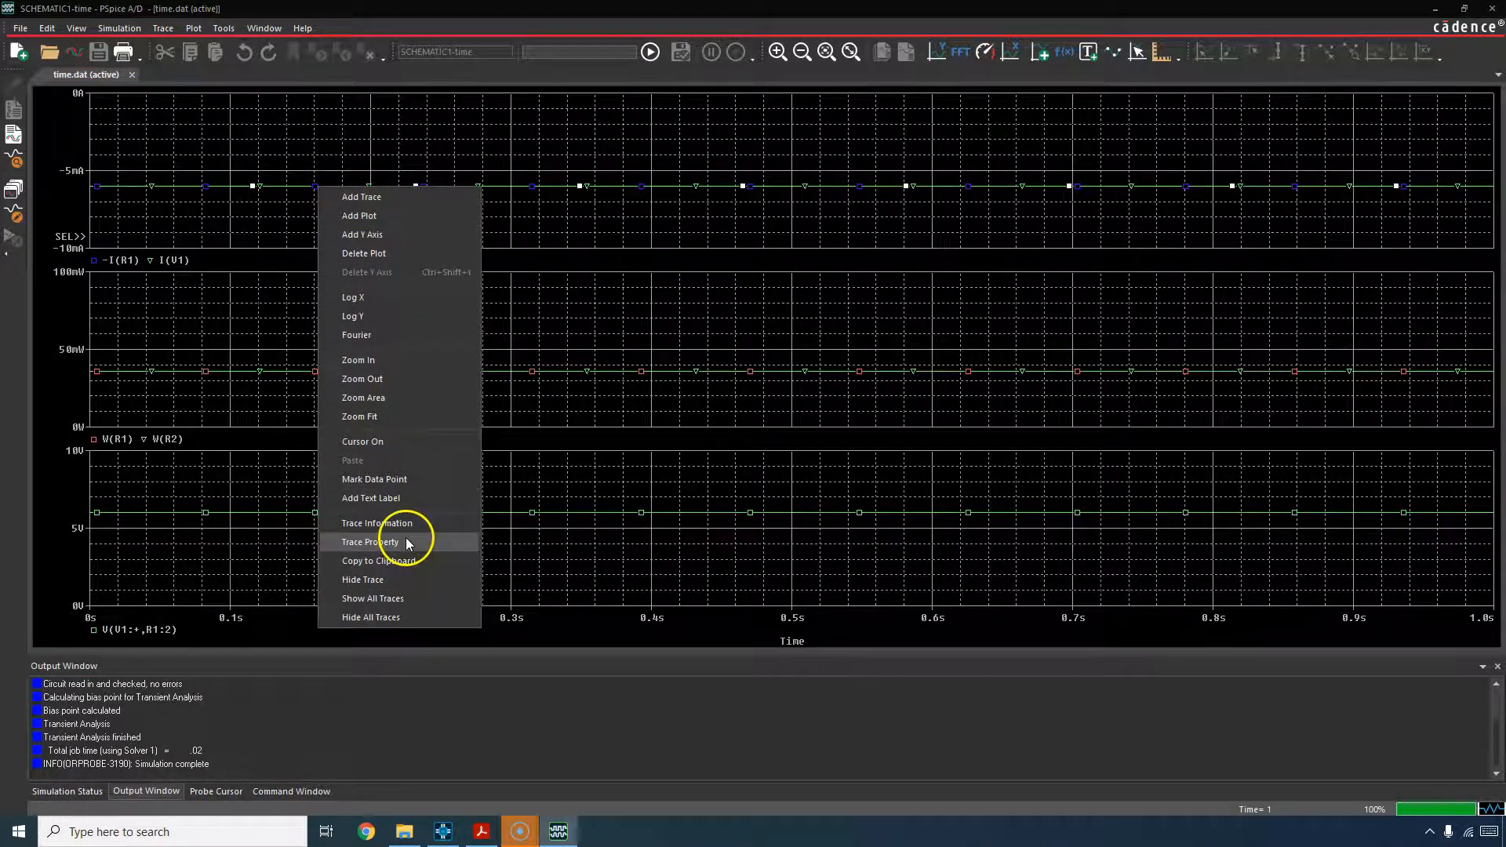
pyautogui.click(369, 542)
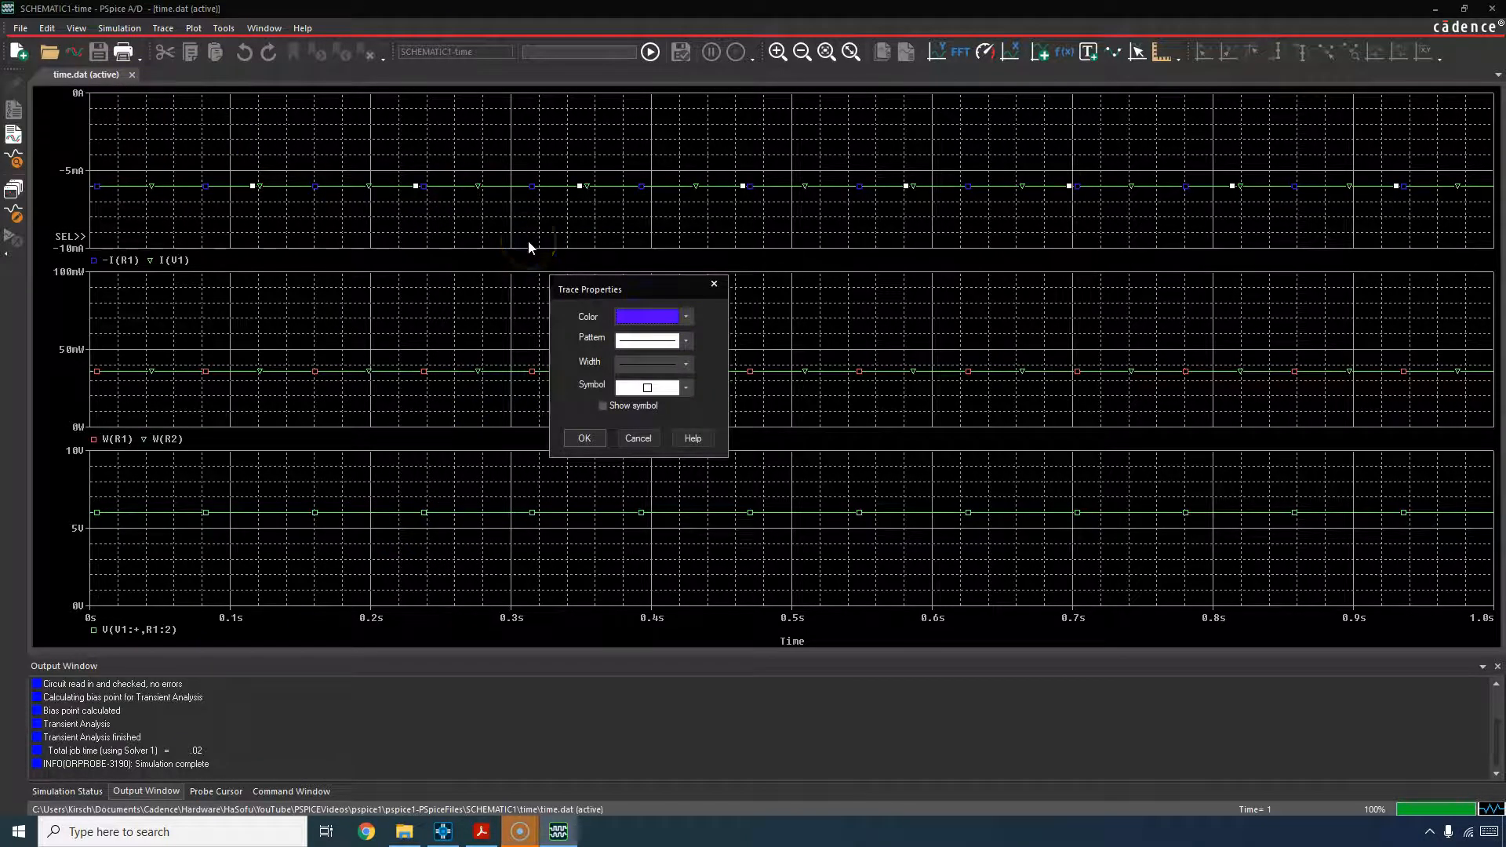
pyautogui.click(684, 340)
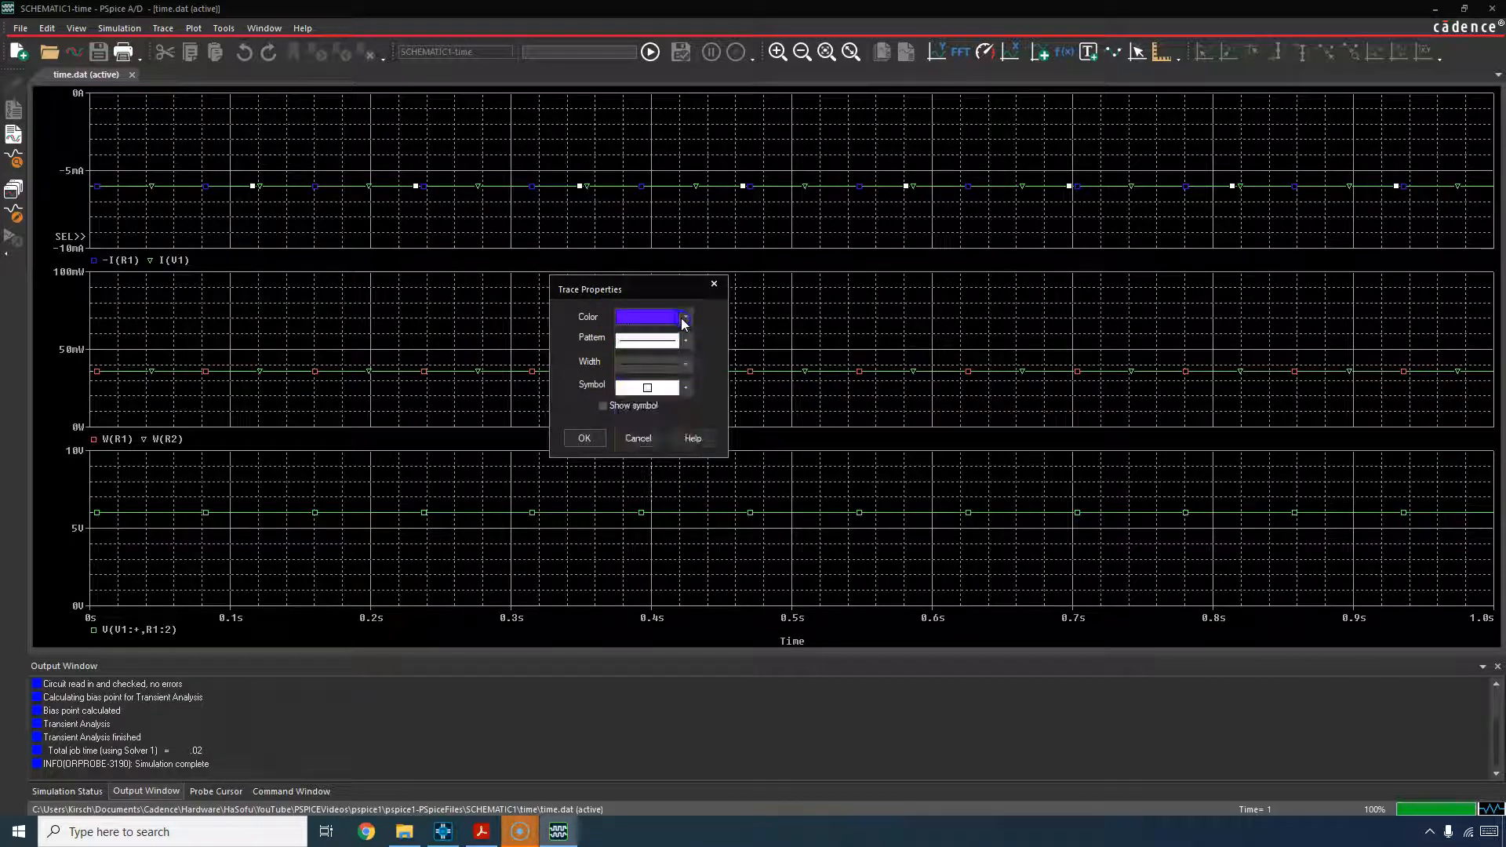
pyautogui.click(685, 362)
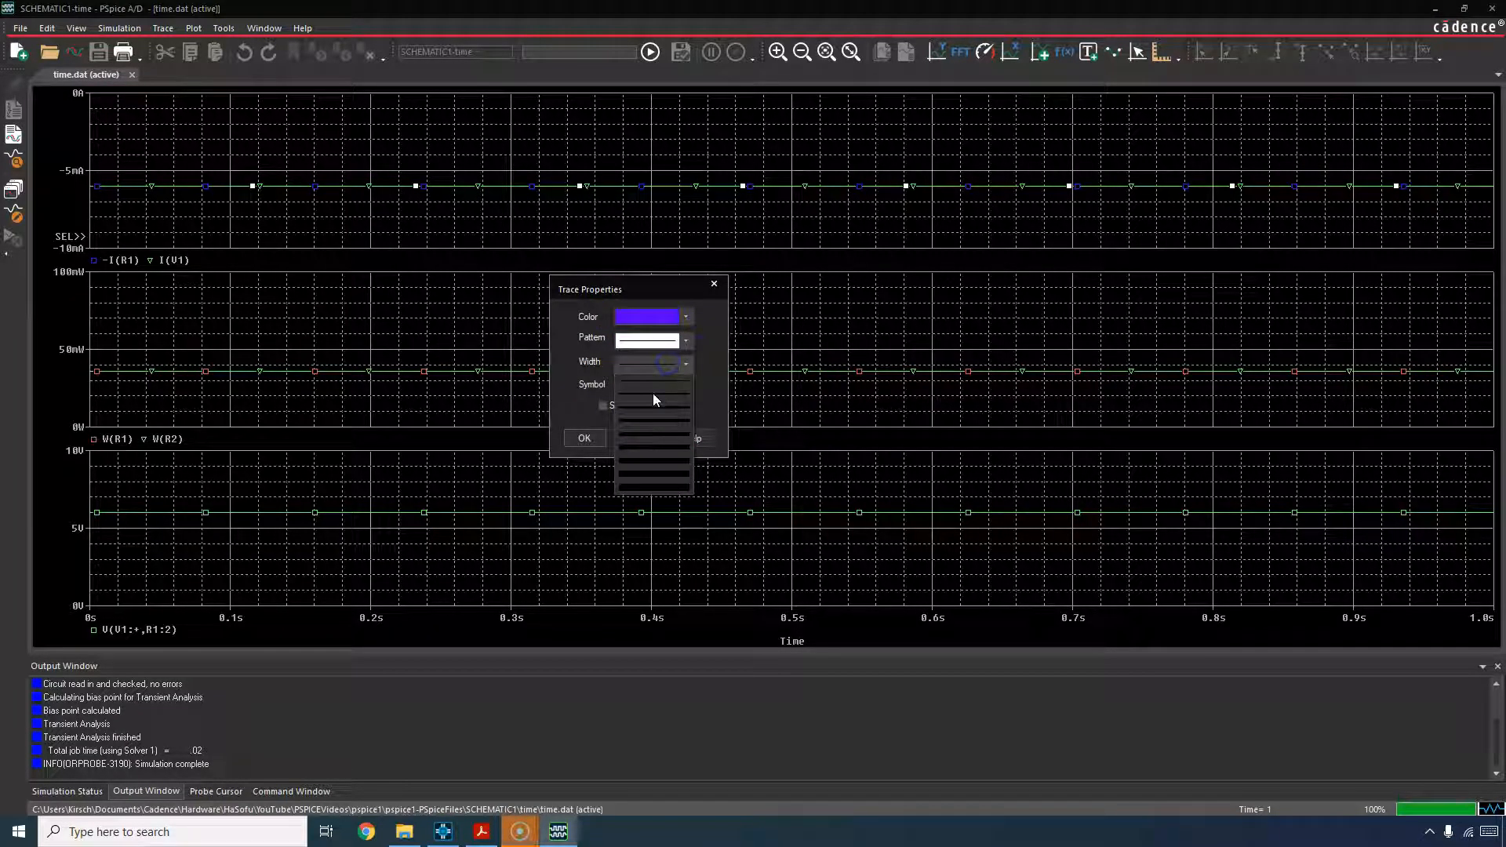
pyautogui.click(651, 389)
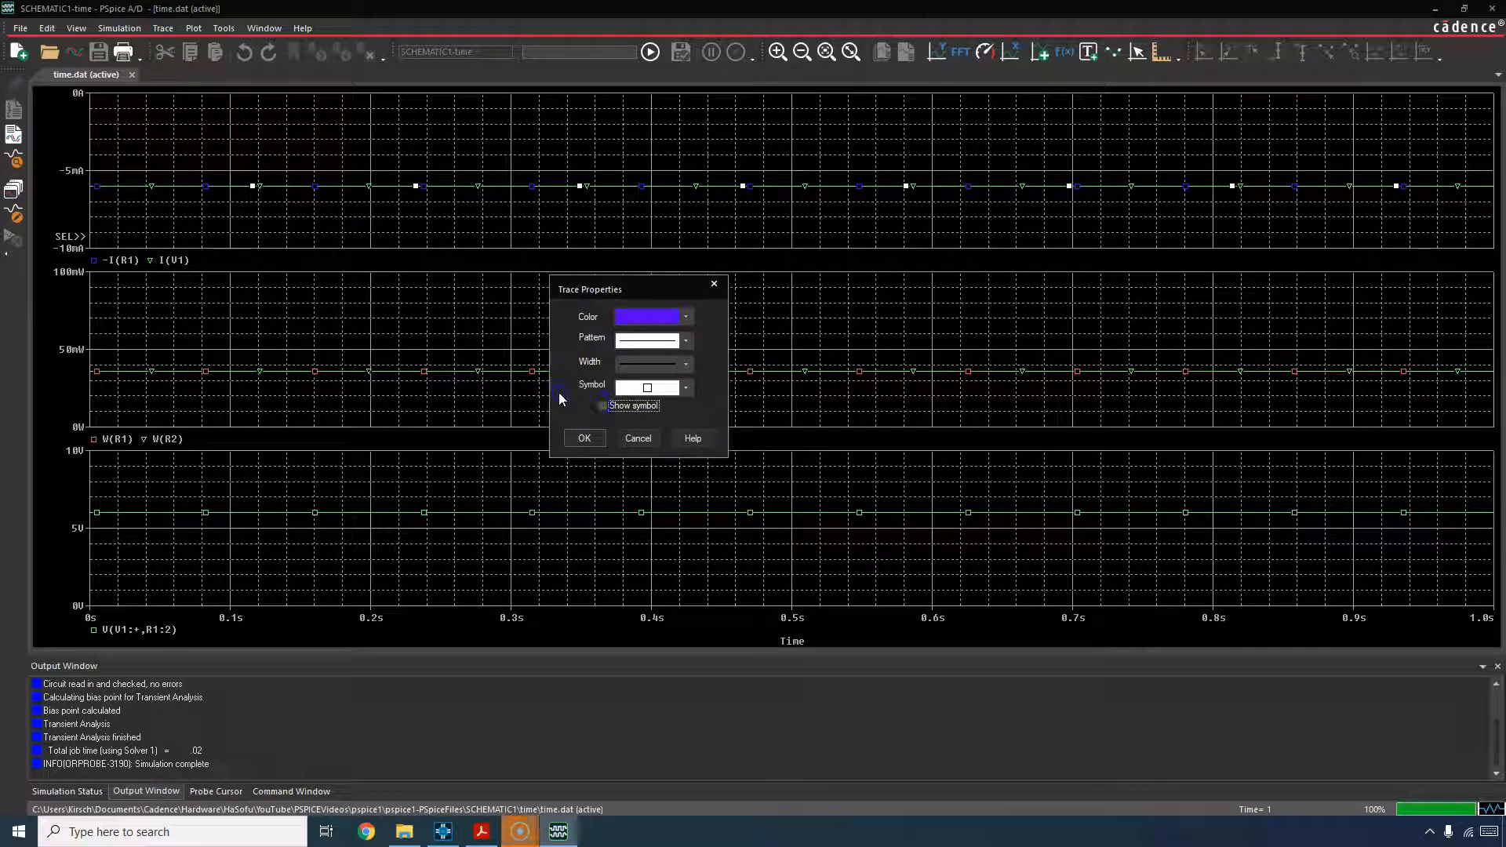
pyautogui.click(583, 438)
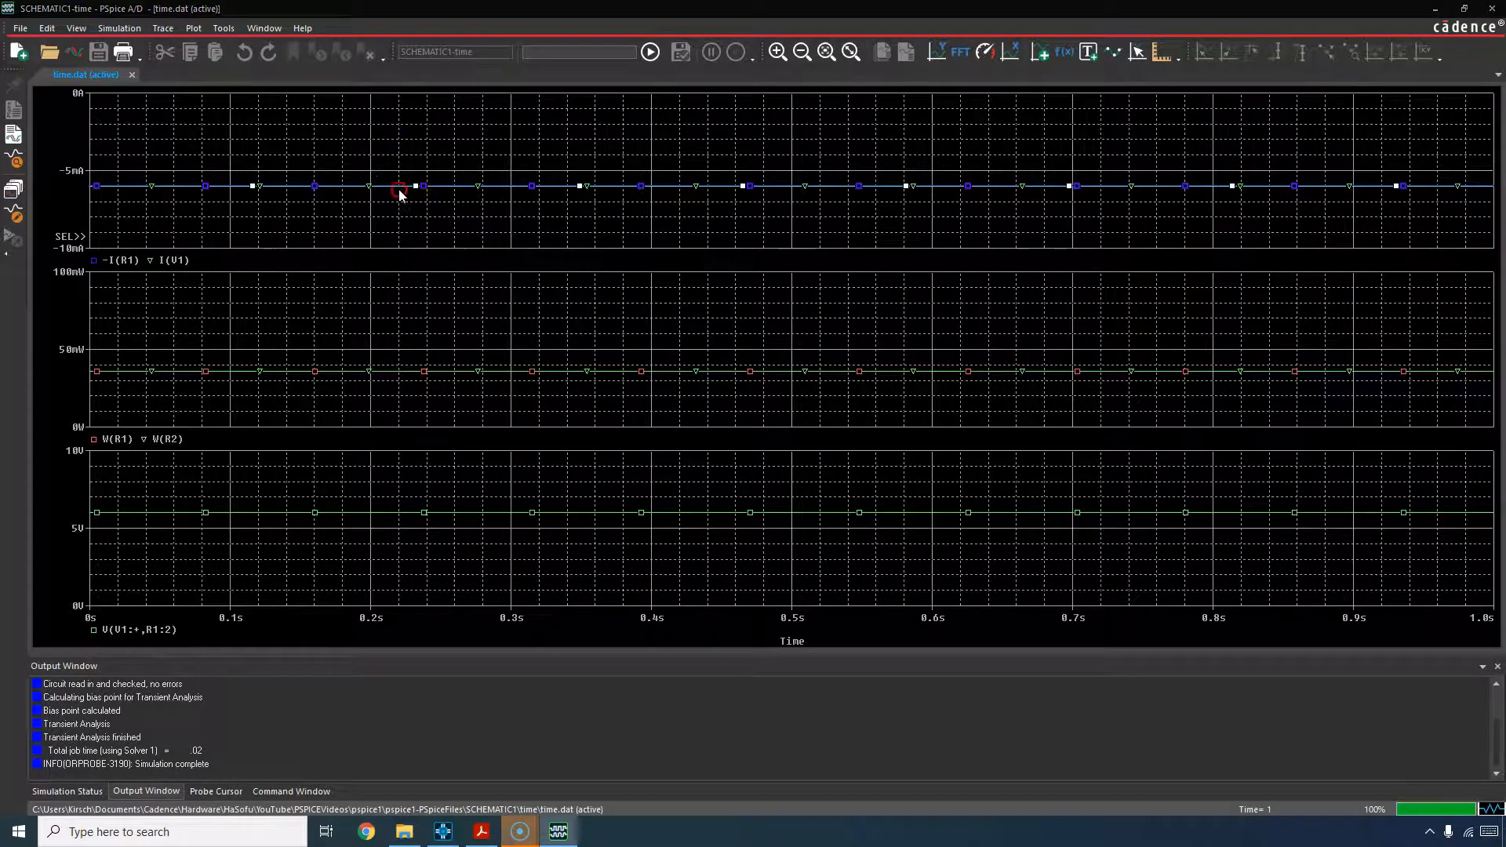
# Step: View the -I(R1) trace information: one simulation run, 108 data points
pyautogui.rightClick(401, 188)
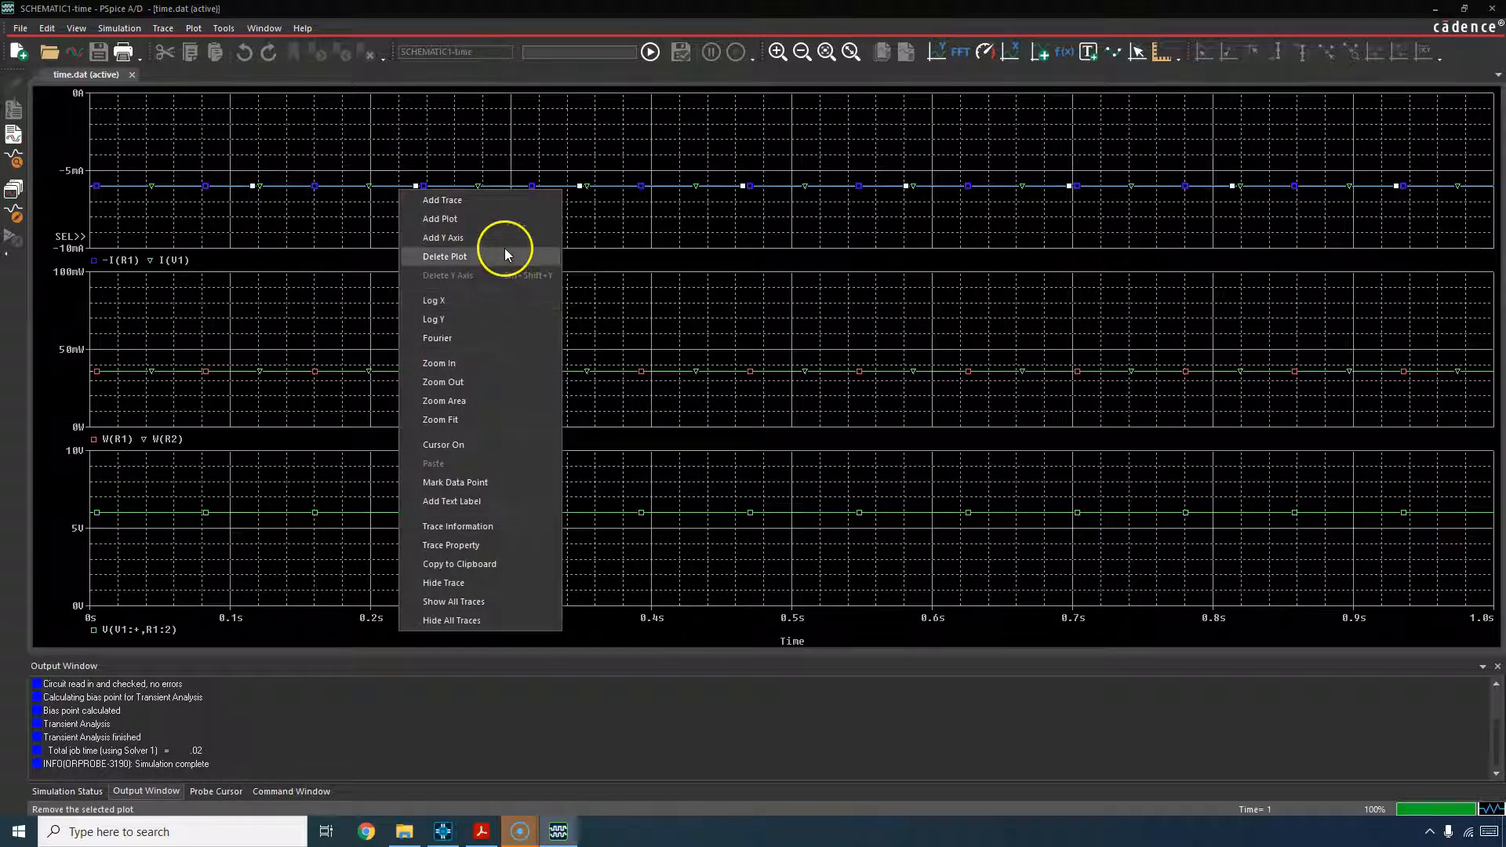
pyautogui.moveTo(480, 500)
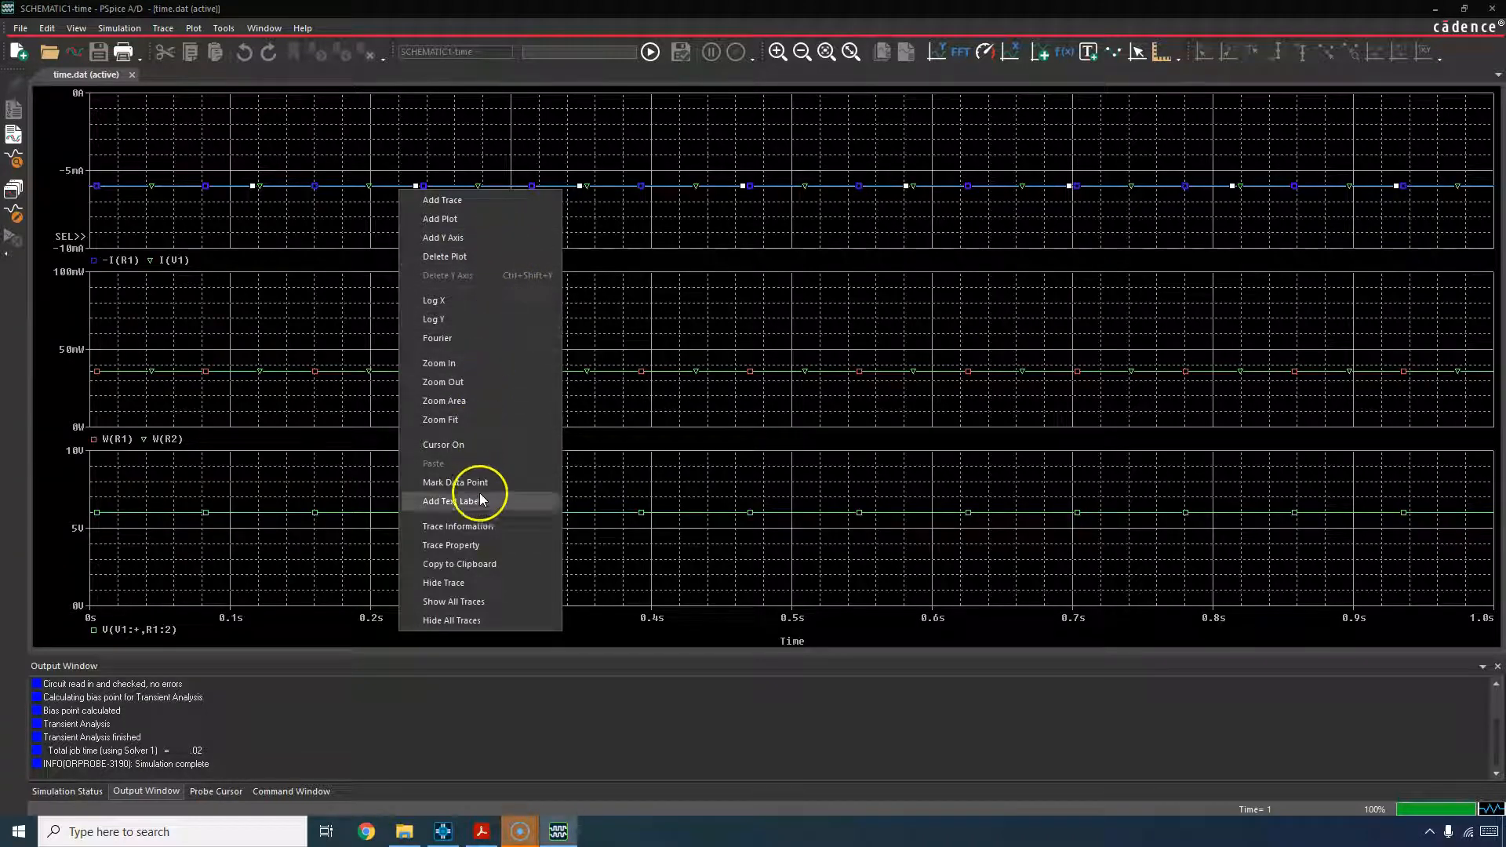
pyautogui.click(458, 526)
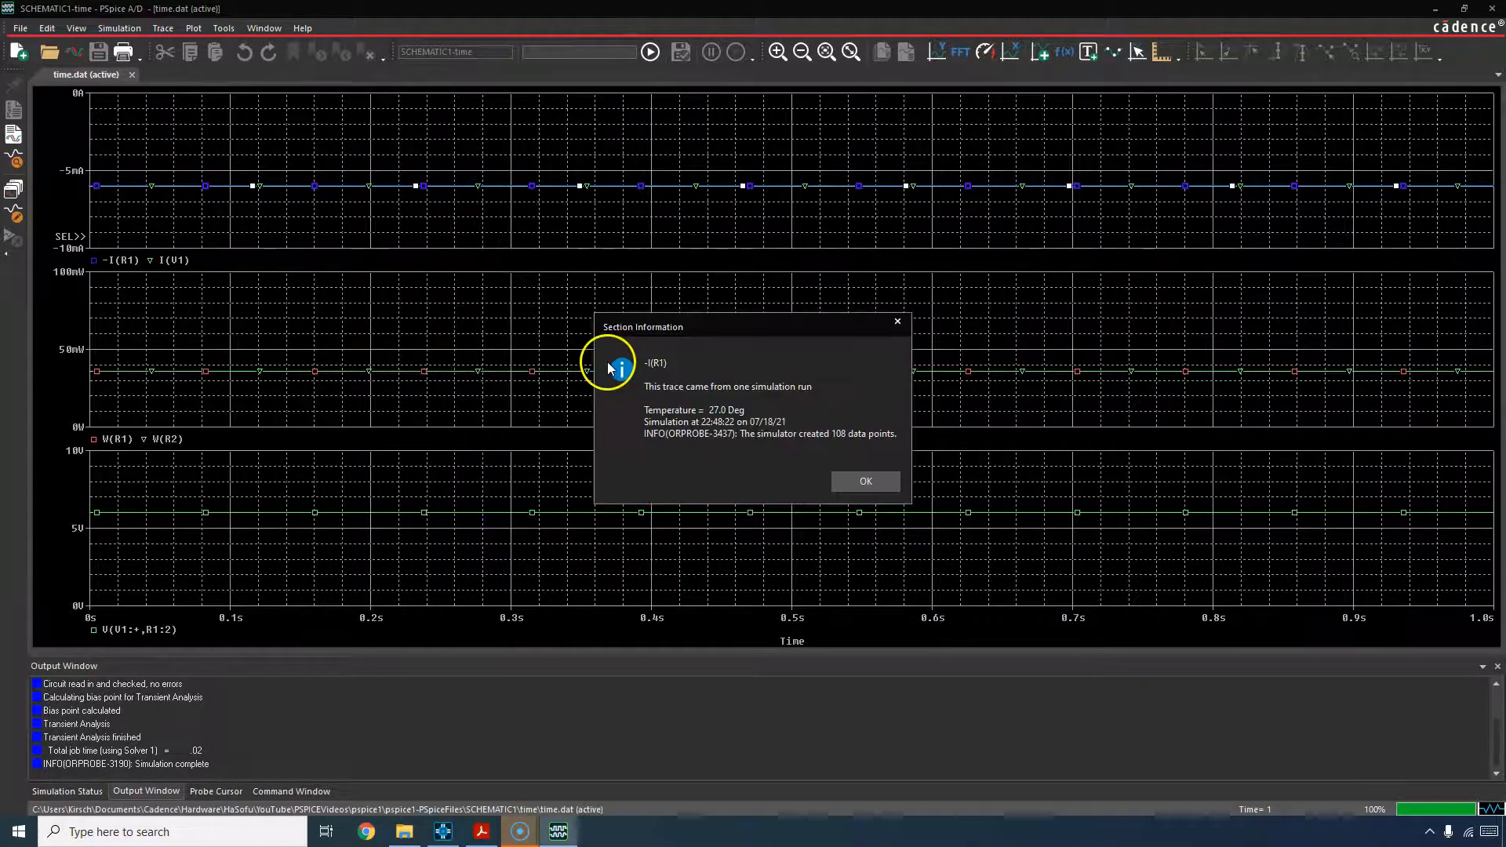
pyautogui.click(864, 480)
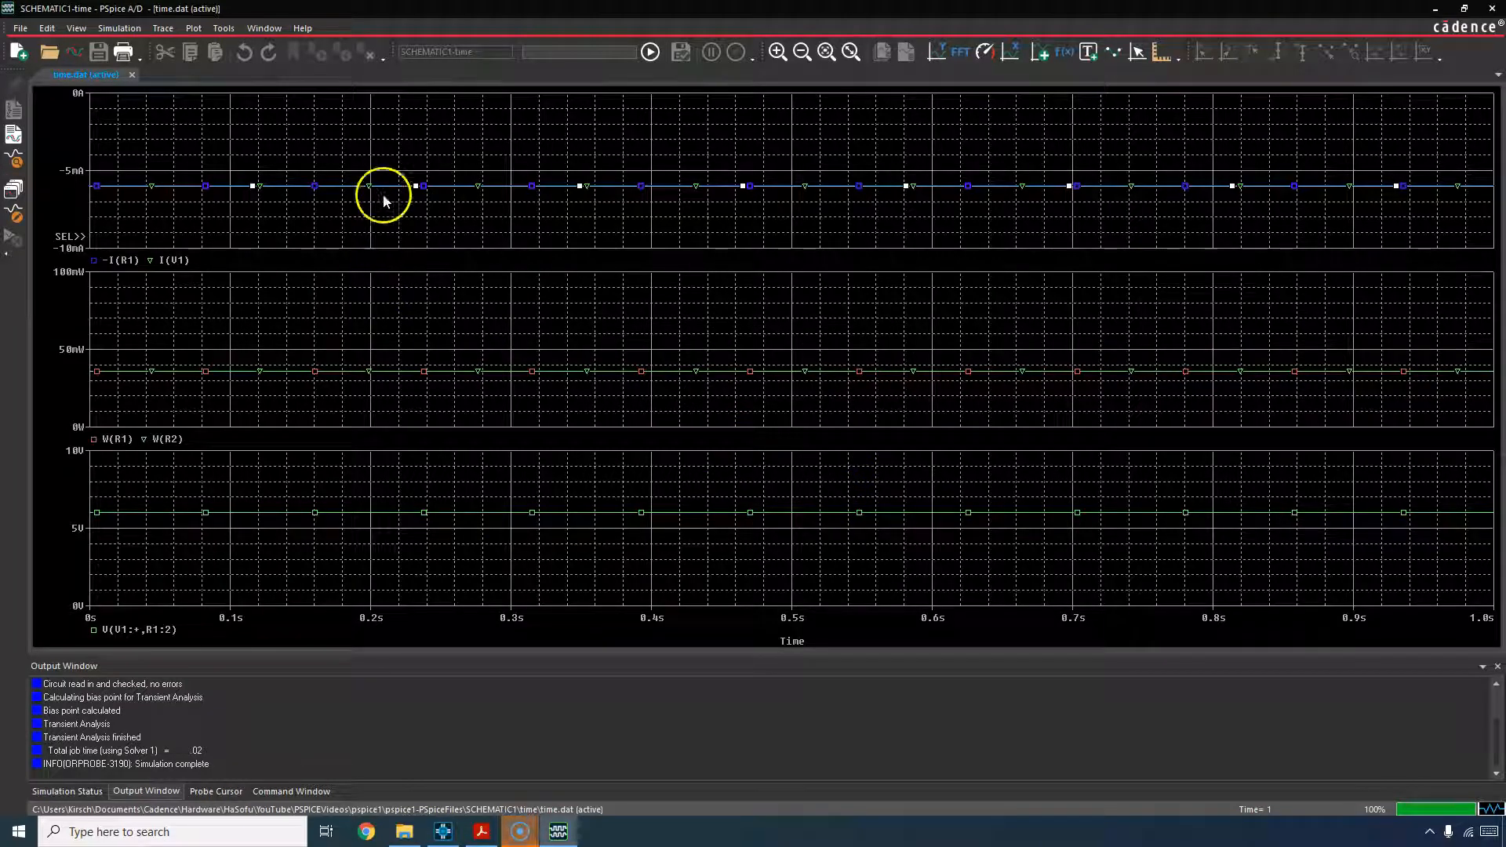
# Step: Set the -I(R1) trace's line pattern to dashed
pyautogui.rightClick(382, 198)
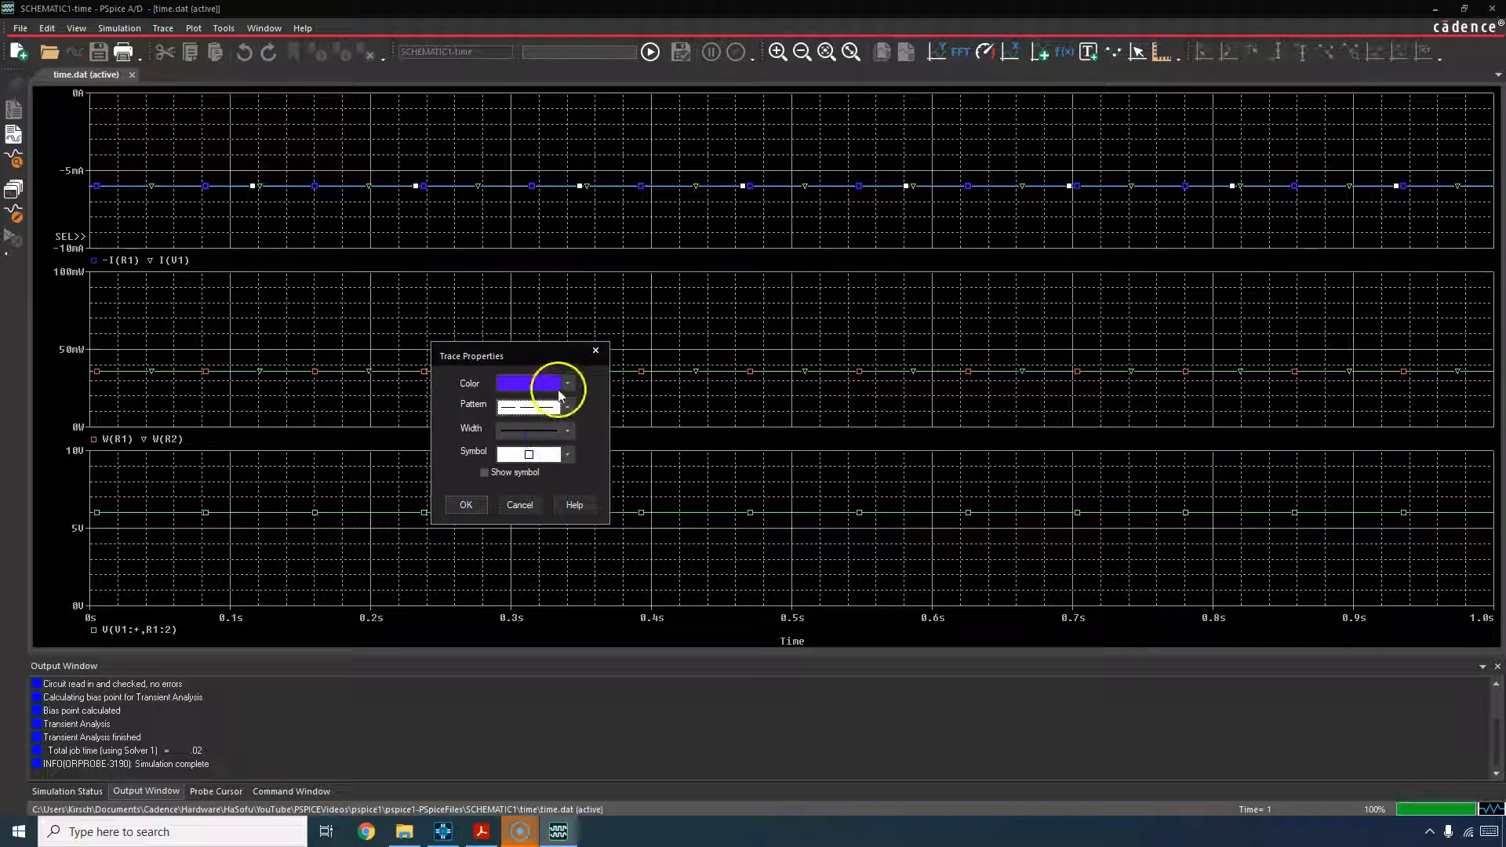
pyautogui.click(565, 428)
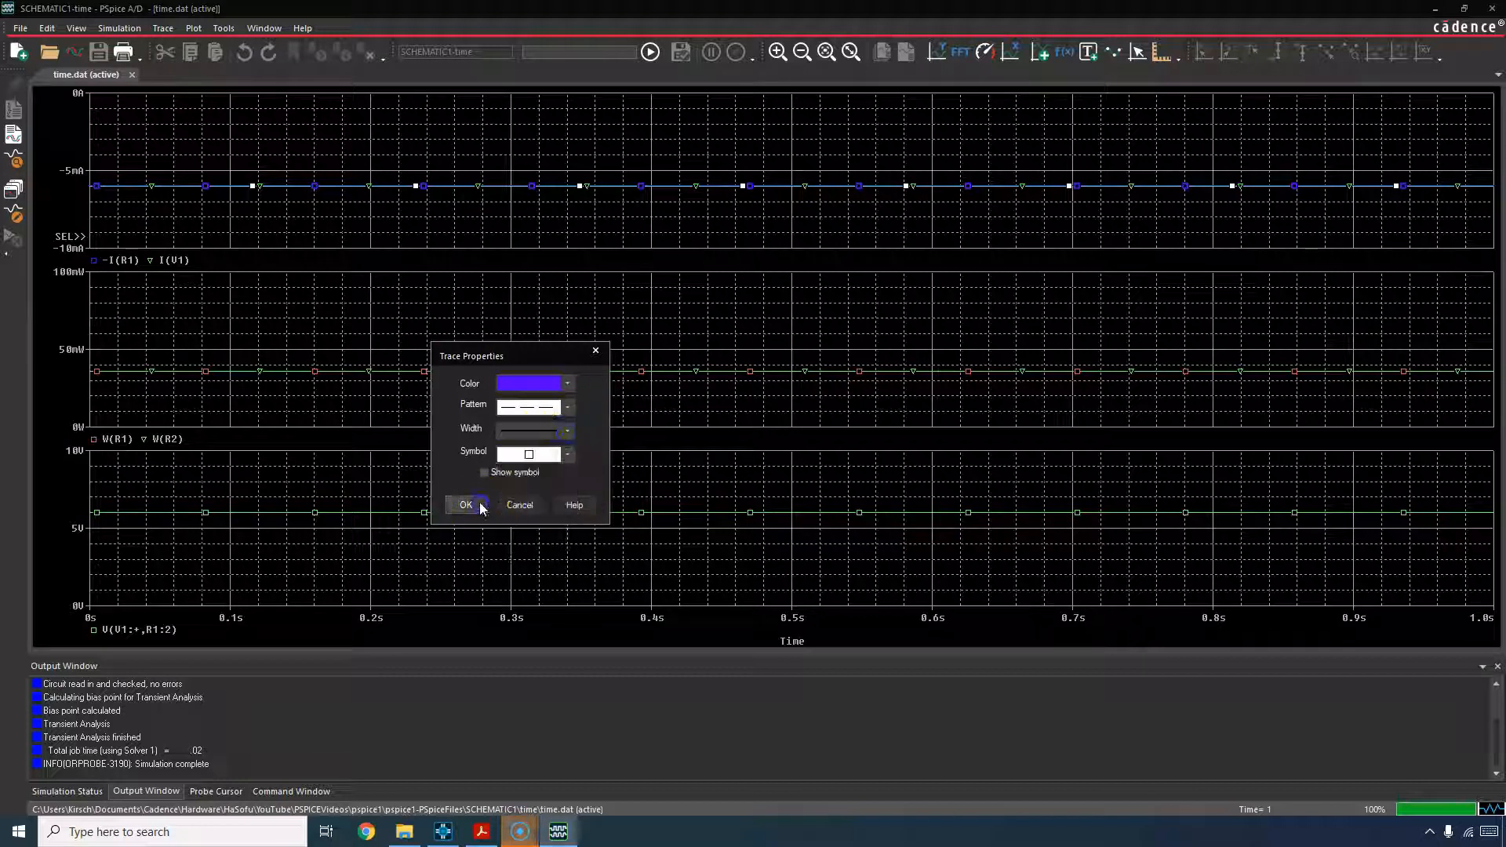
pyautogui.click(466, 505)
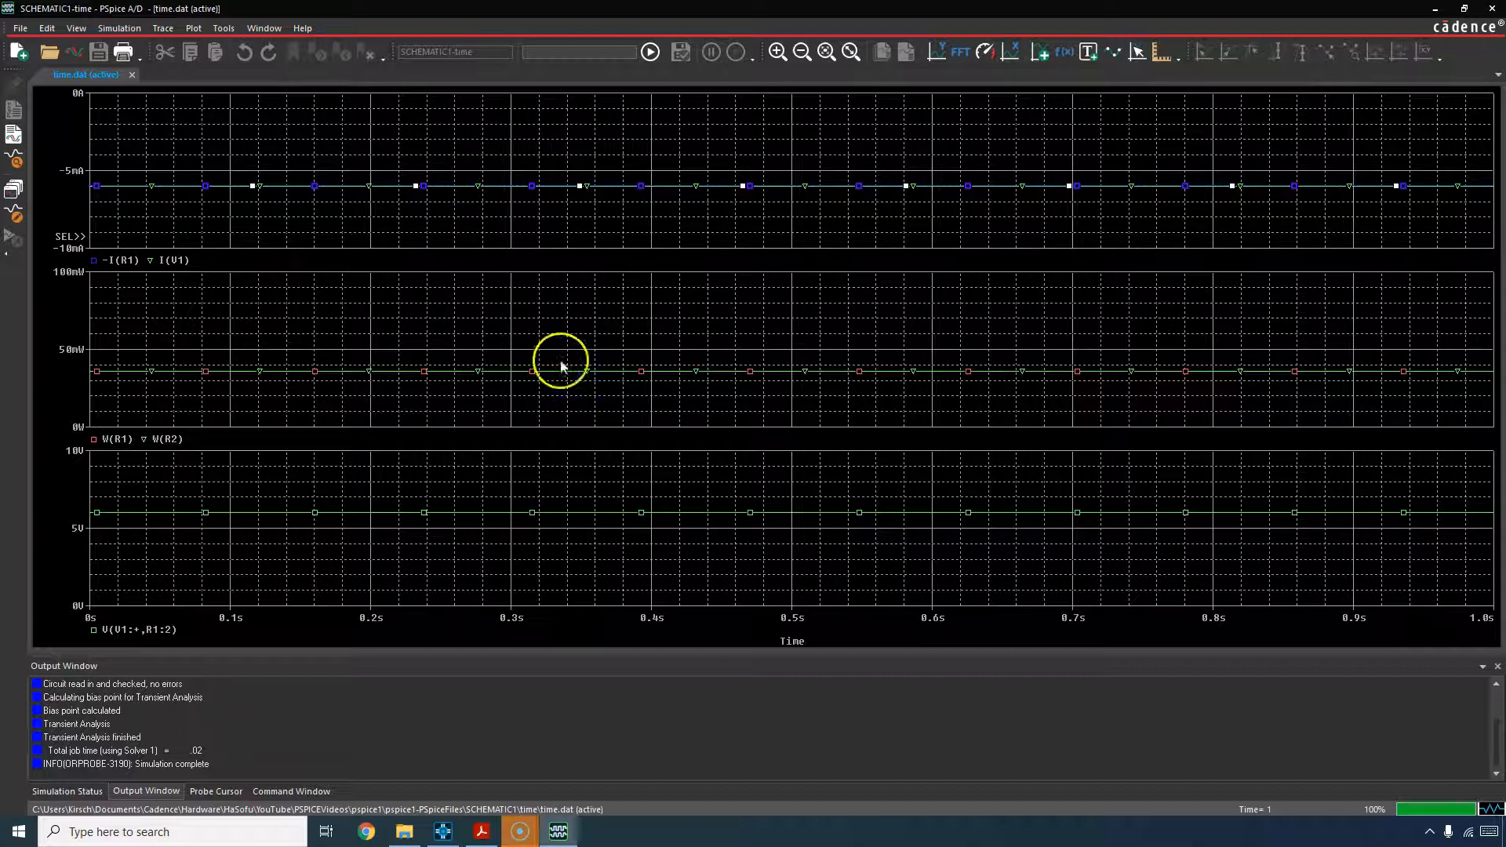
pyautogui.moveTo(818, 741)
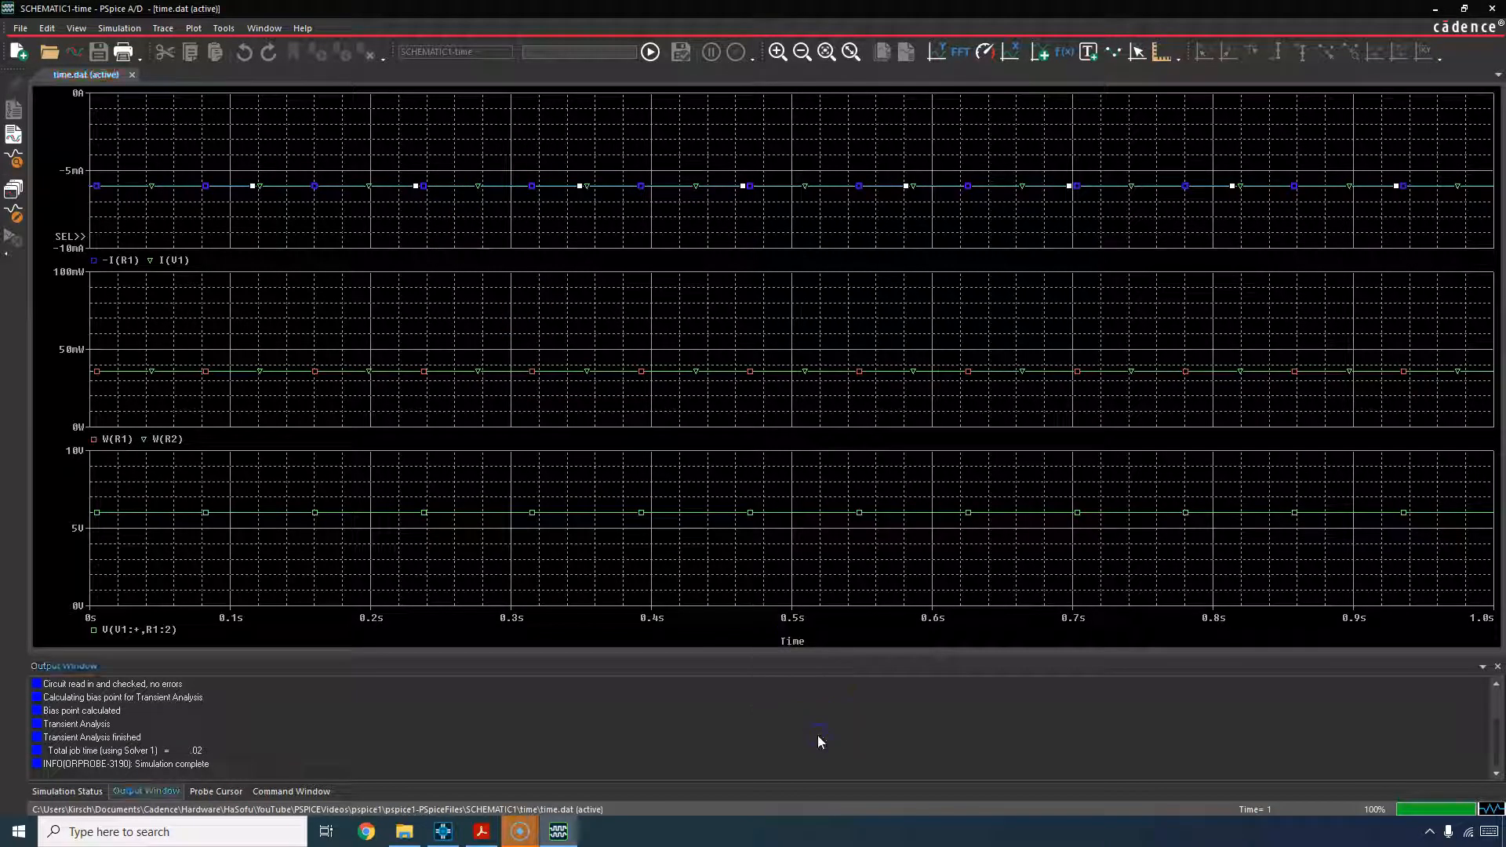
pyautogui.moveTo(870, 673)
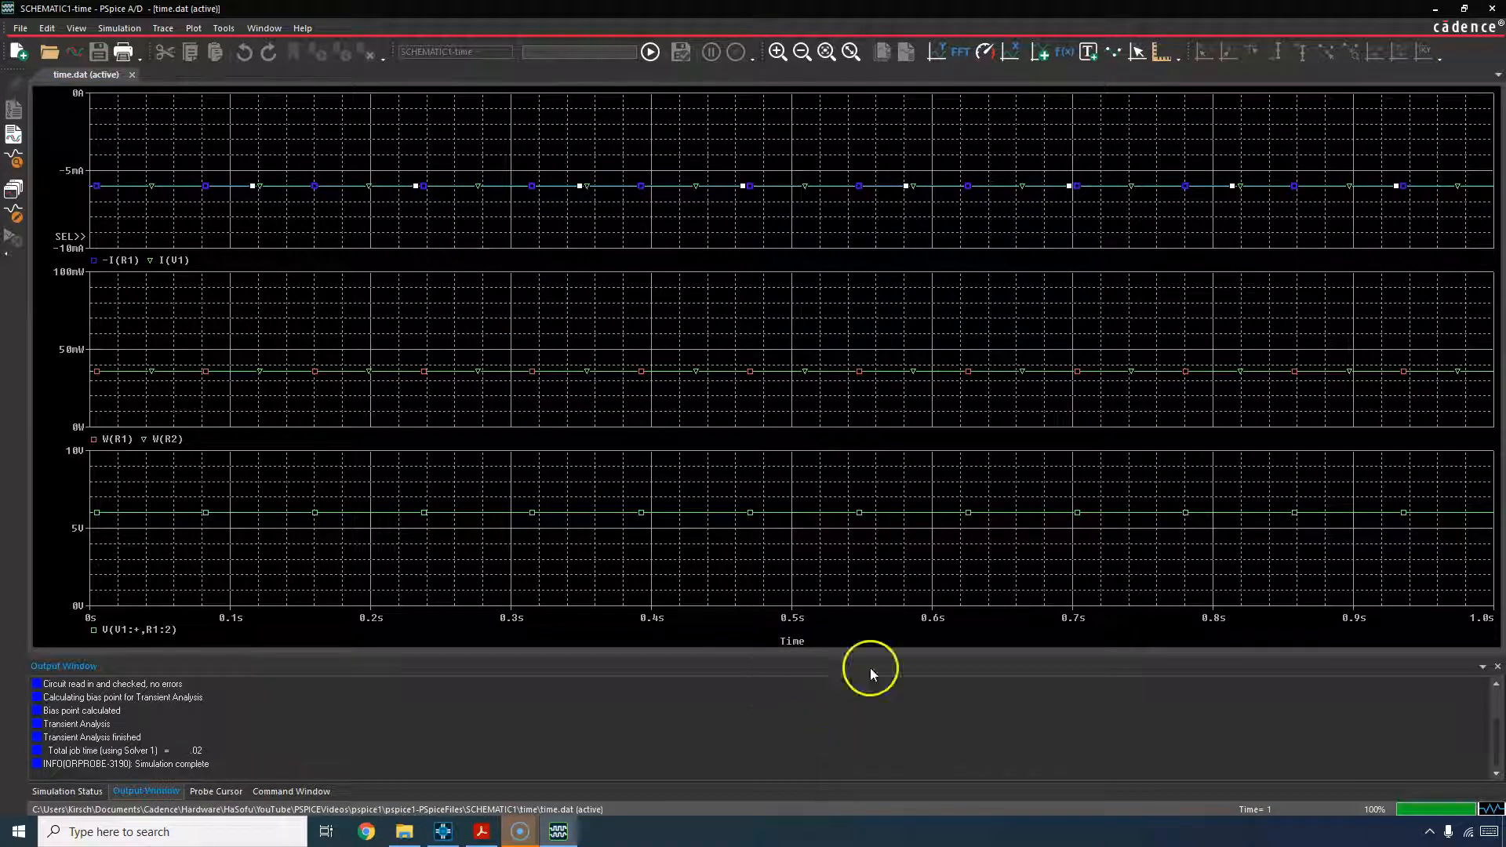
pyautogui.moveTo(1317, 211)
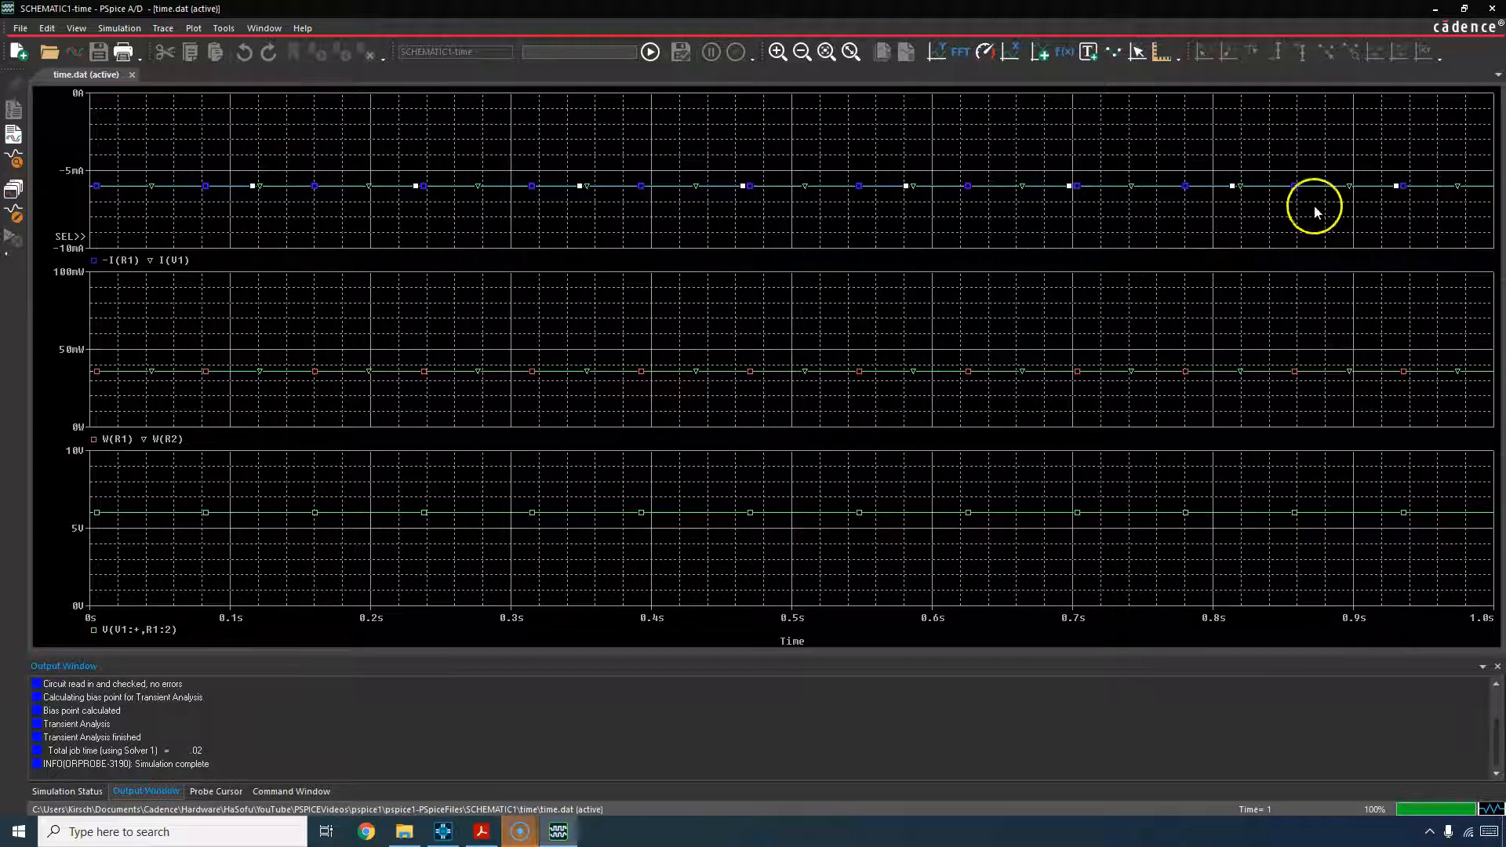